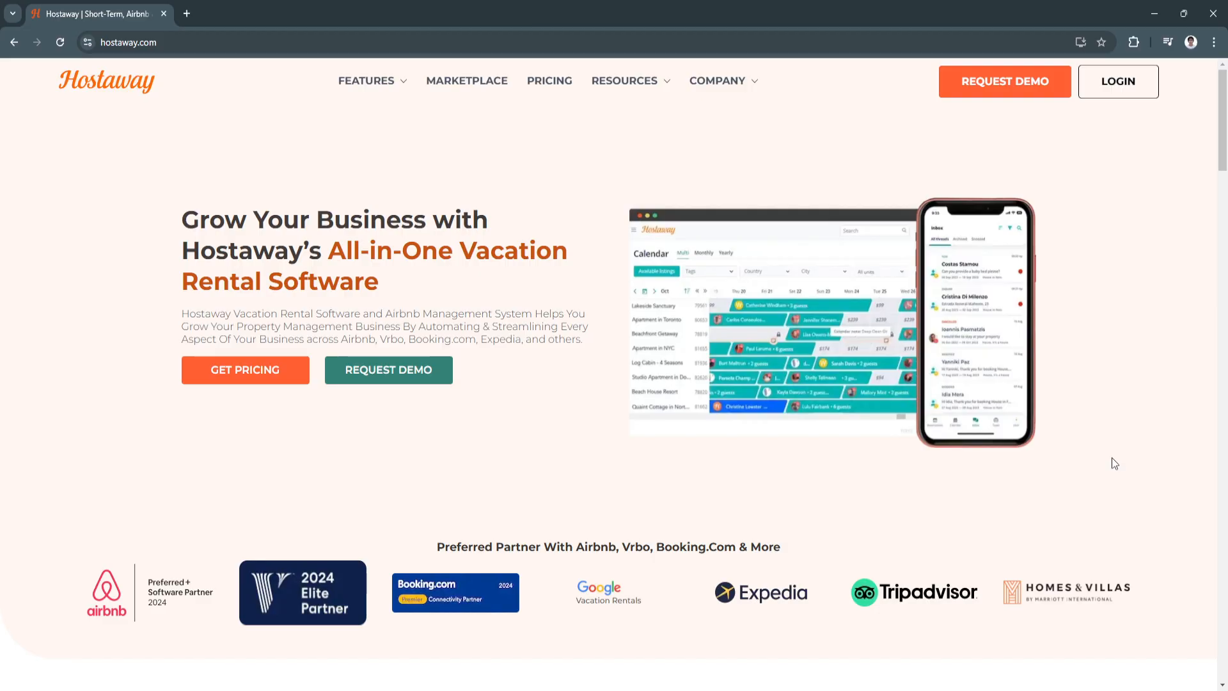
pyautogui.moveTo(885, 380)
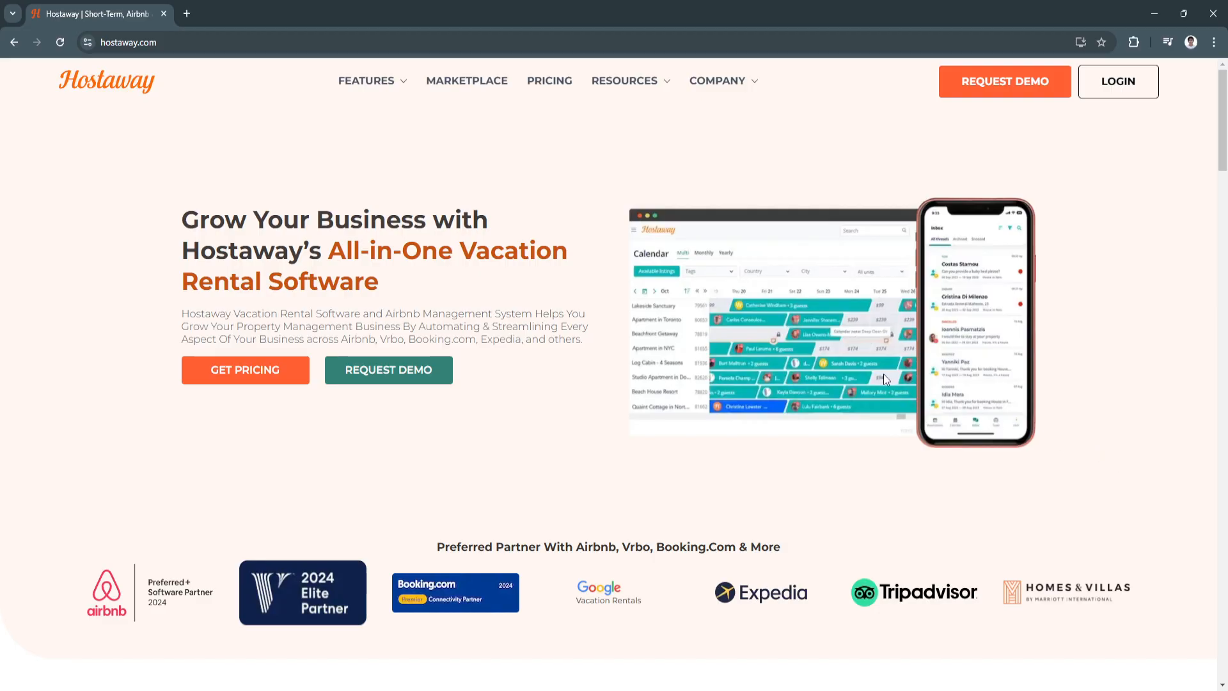
pyautogui.moveTo(81, 214)
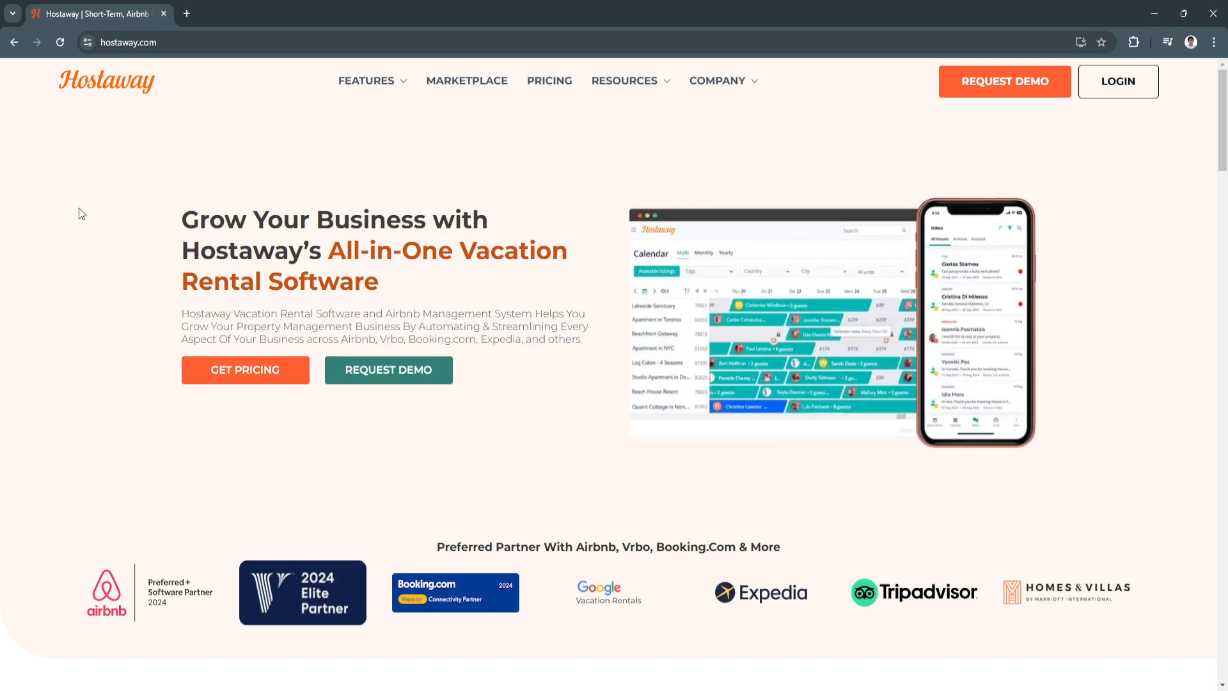
pyautogui.moveTo(80, 202)
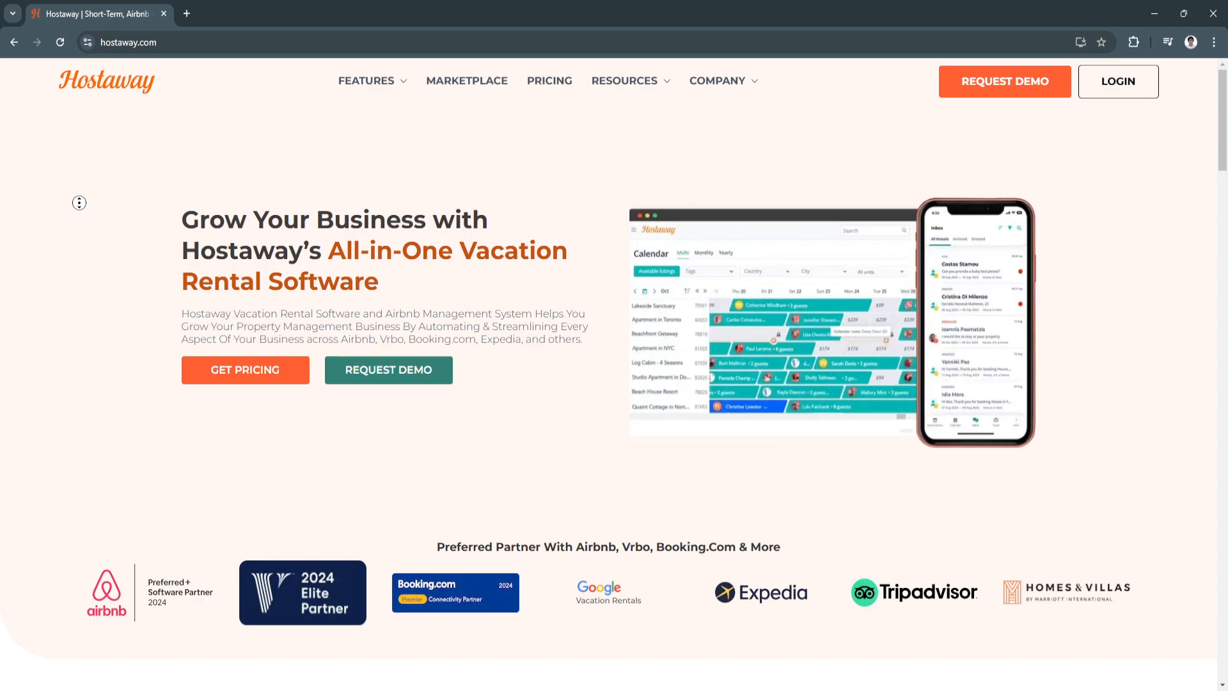
# Scroll past the partner logos to the 'Scales With Your Business' section and its three benefit columns
pyautogui.scroll(-3)
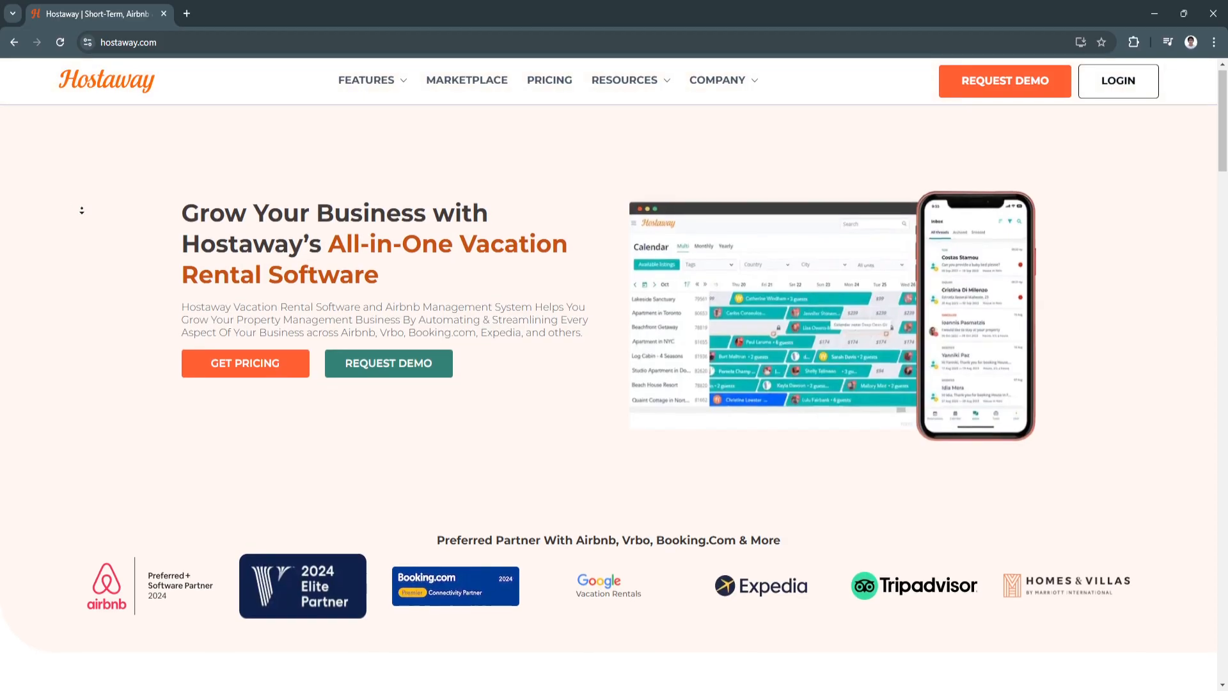
pyautogui.scroll(-3)
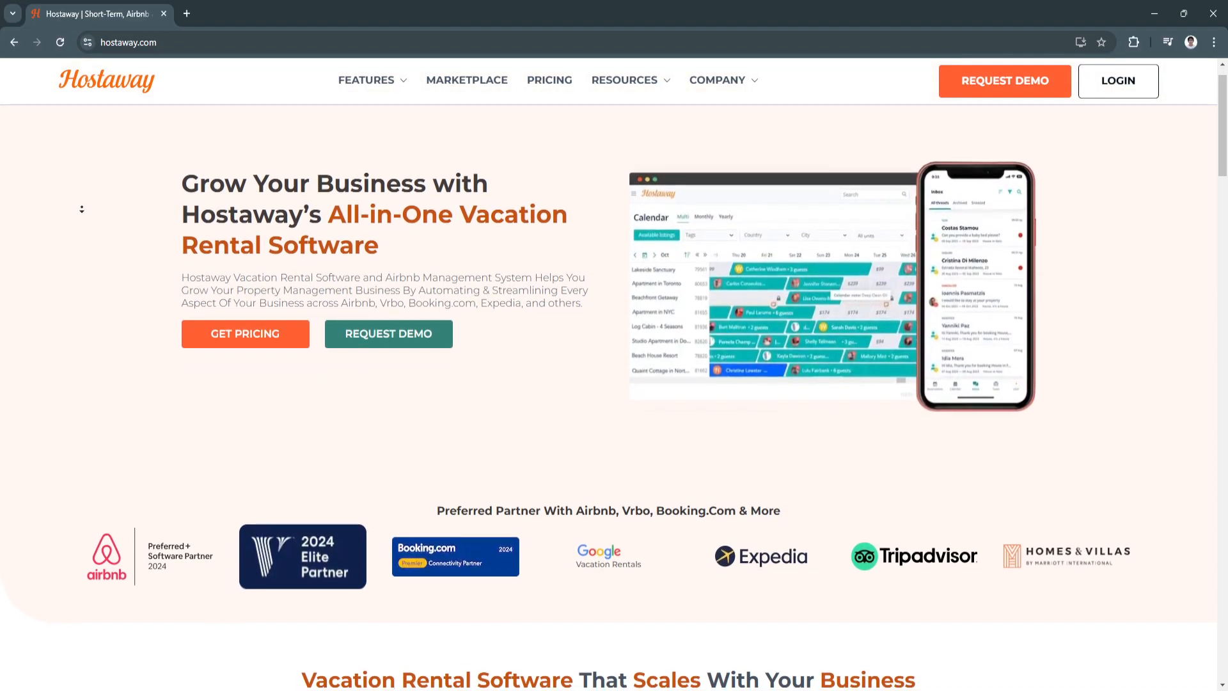
pyautogui.scroll(-3)
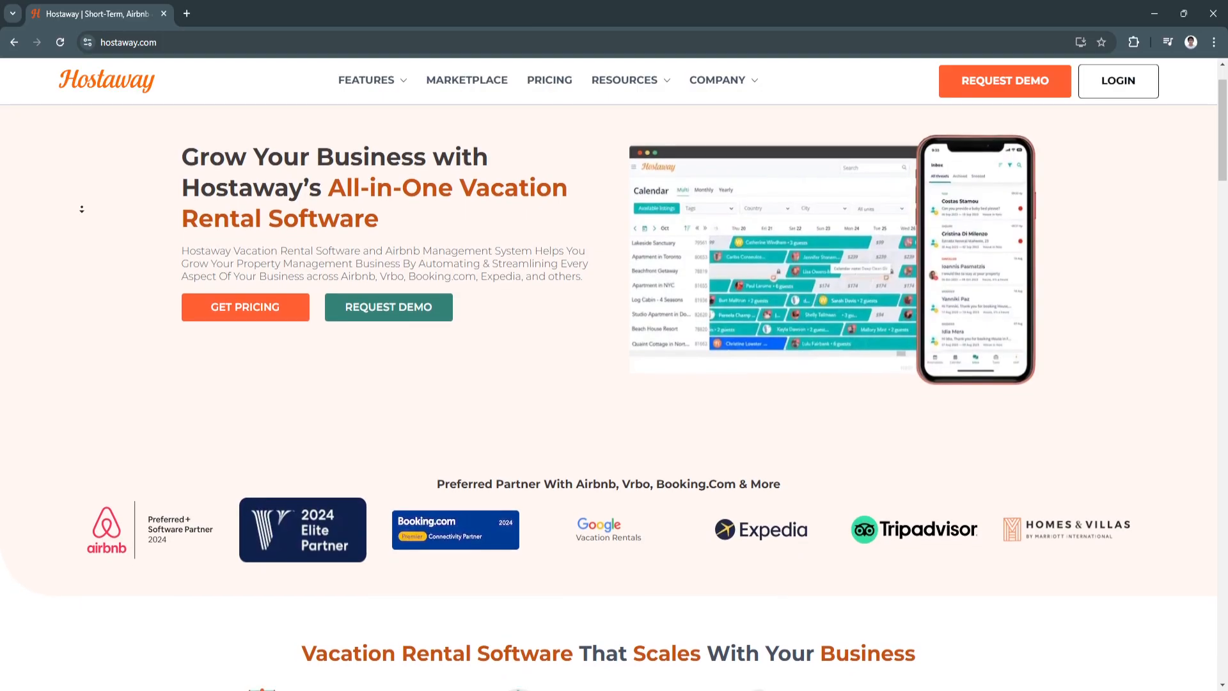
pyautogui.scroll(-3)
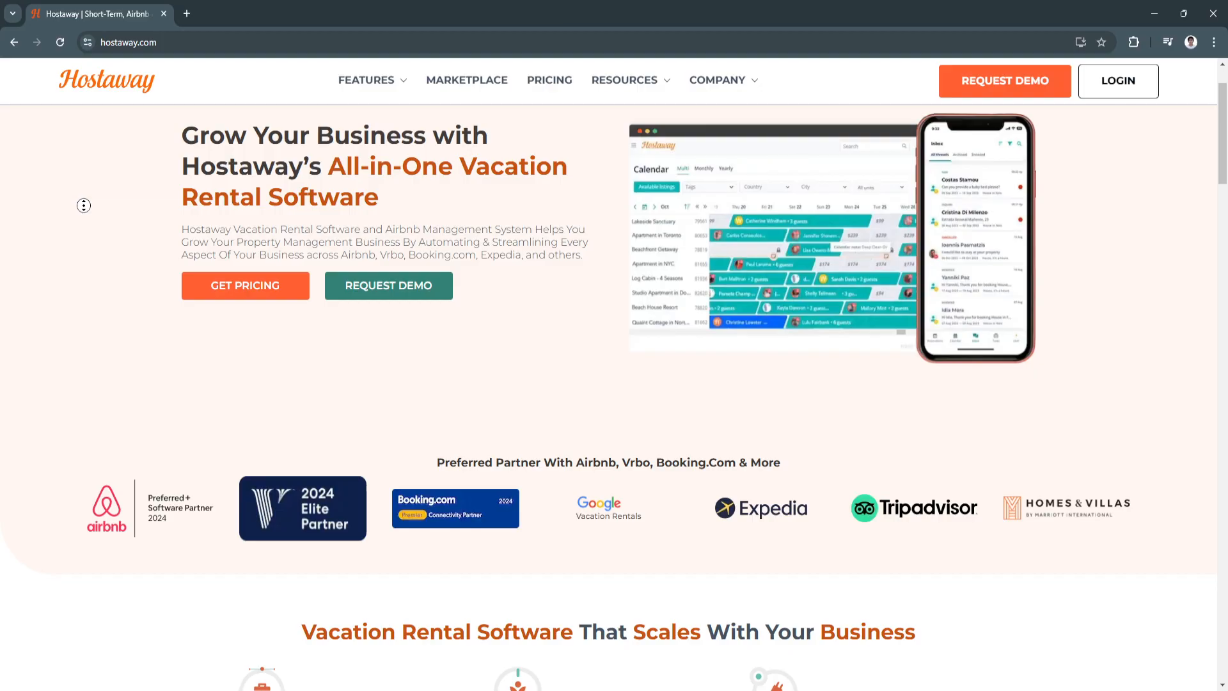
pyautogui.scroll(-3)
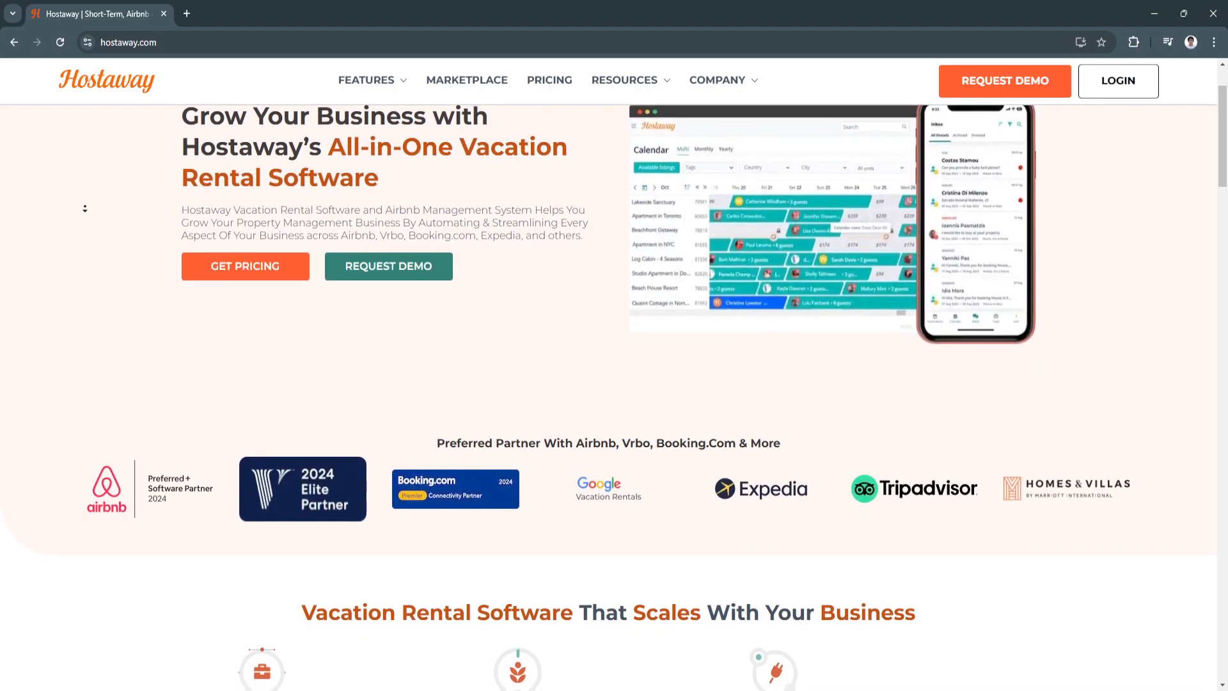
pyautogui.scroll(-3)
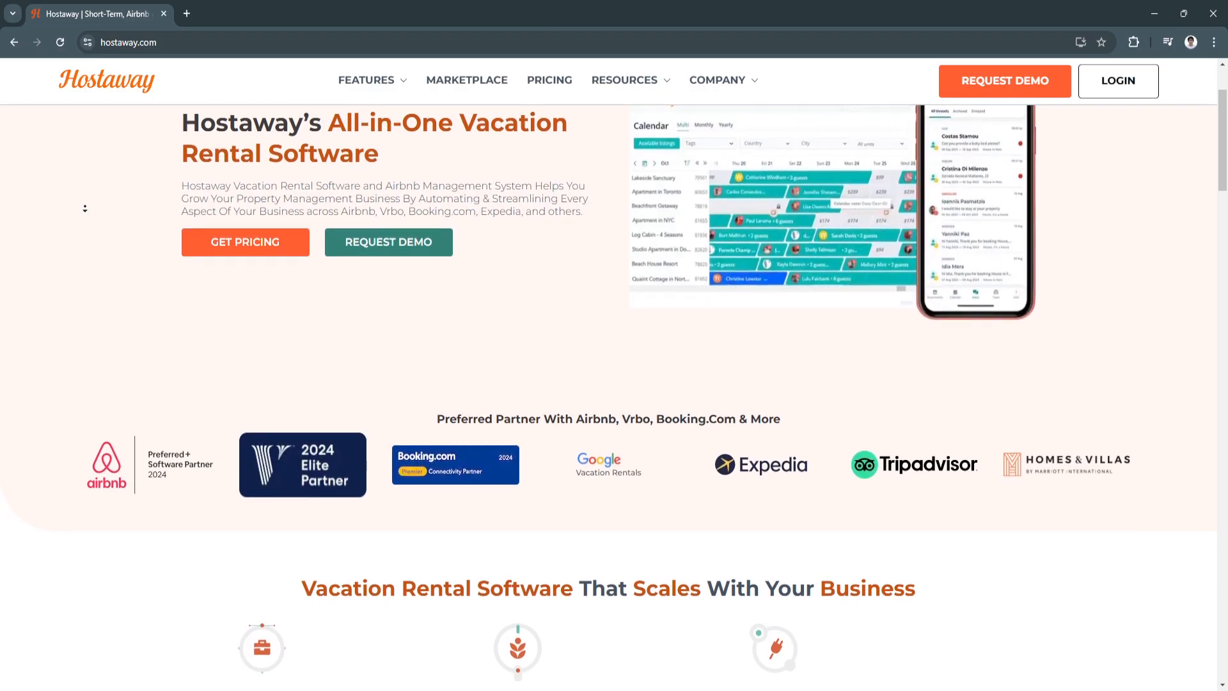
pyautogui.scroll(-3)
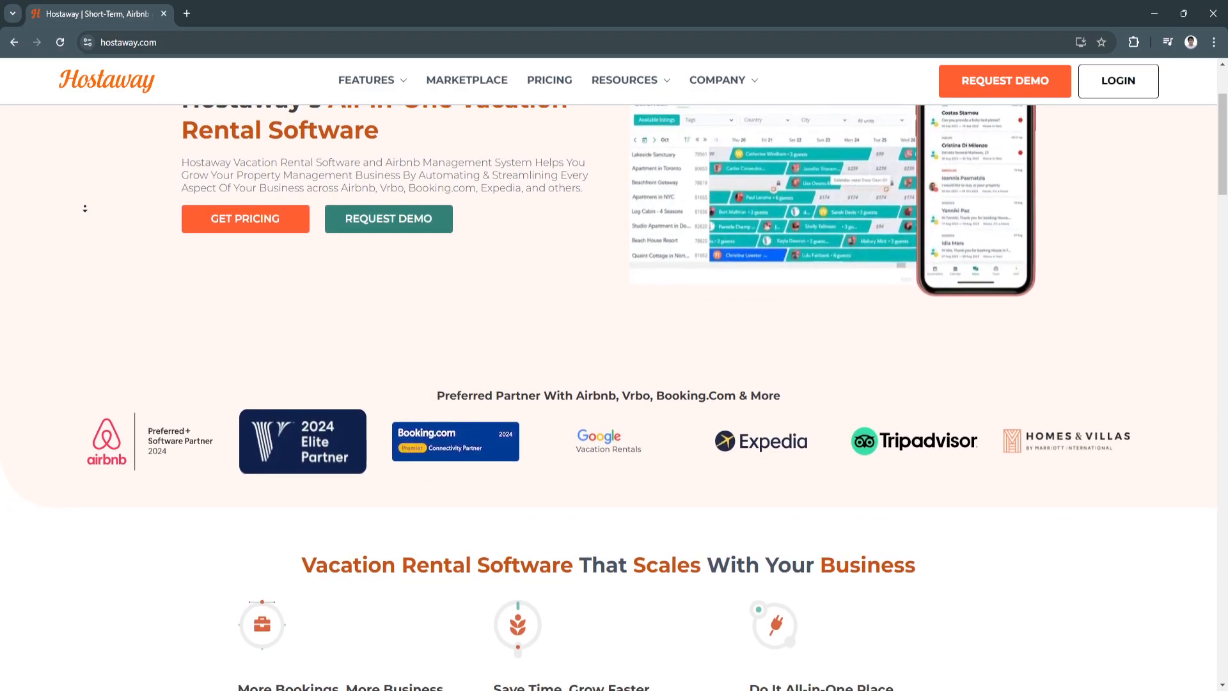
pyautogui.scroll(-3)
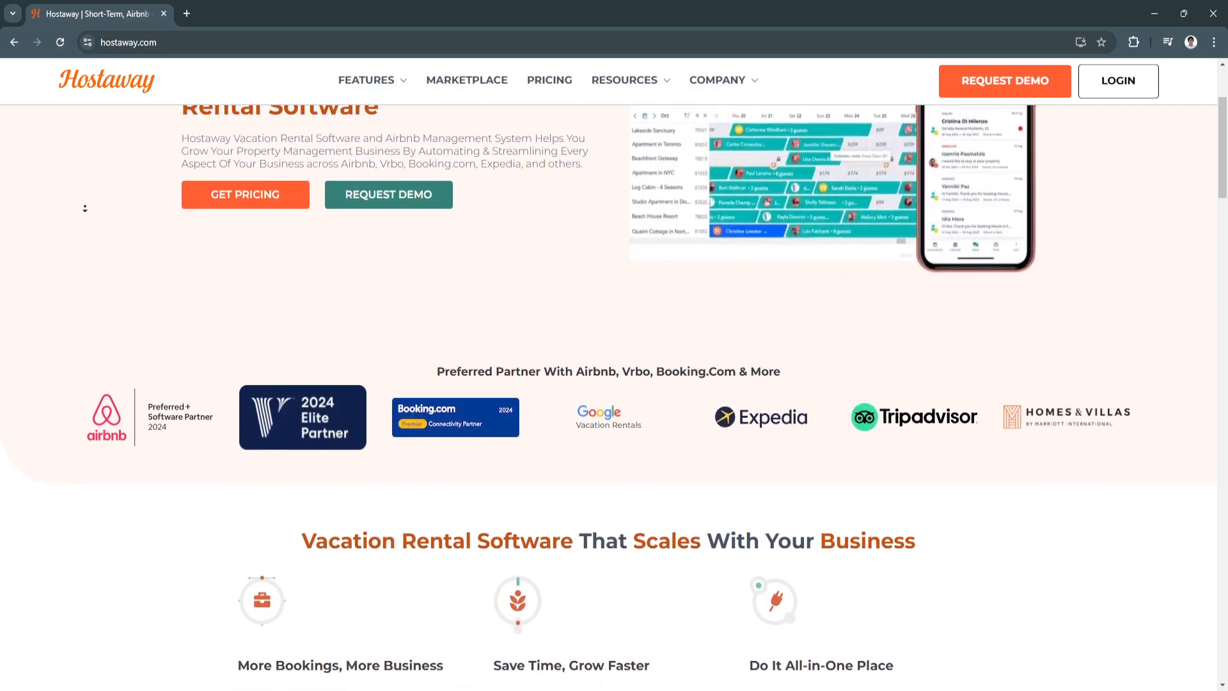
pyautogui.scroll(-3)
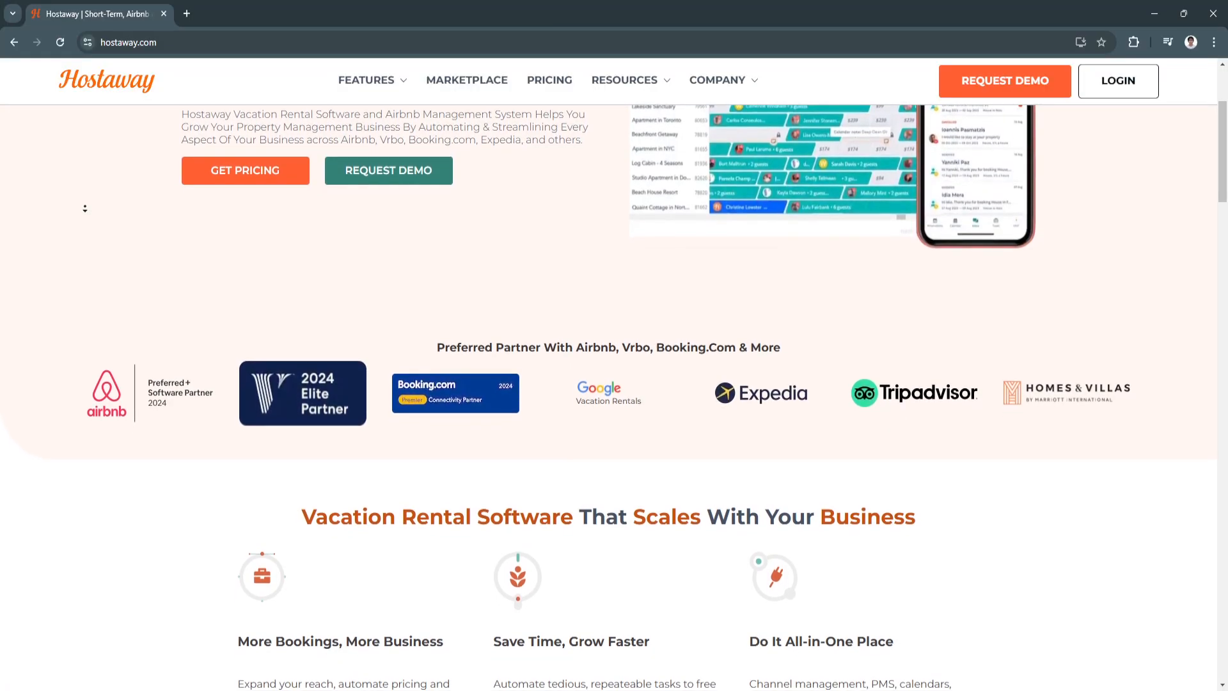
pyautogui.scroll(-3)
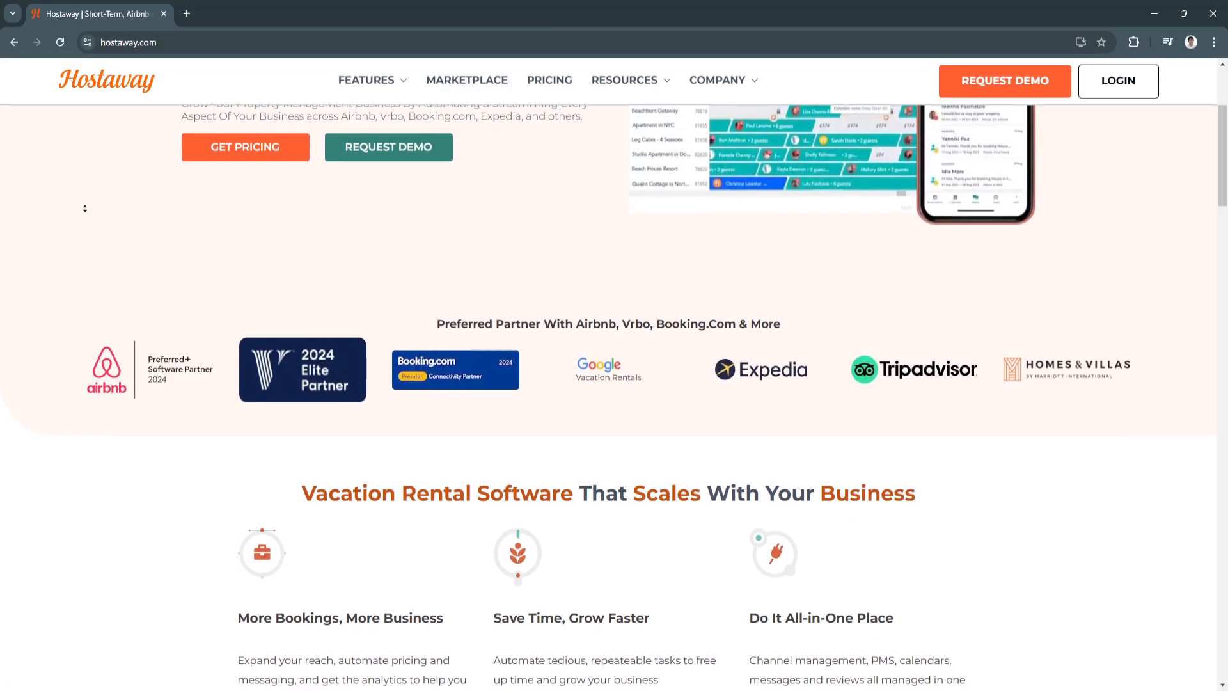
pyautogui.scroll(-3)
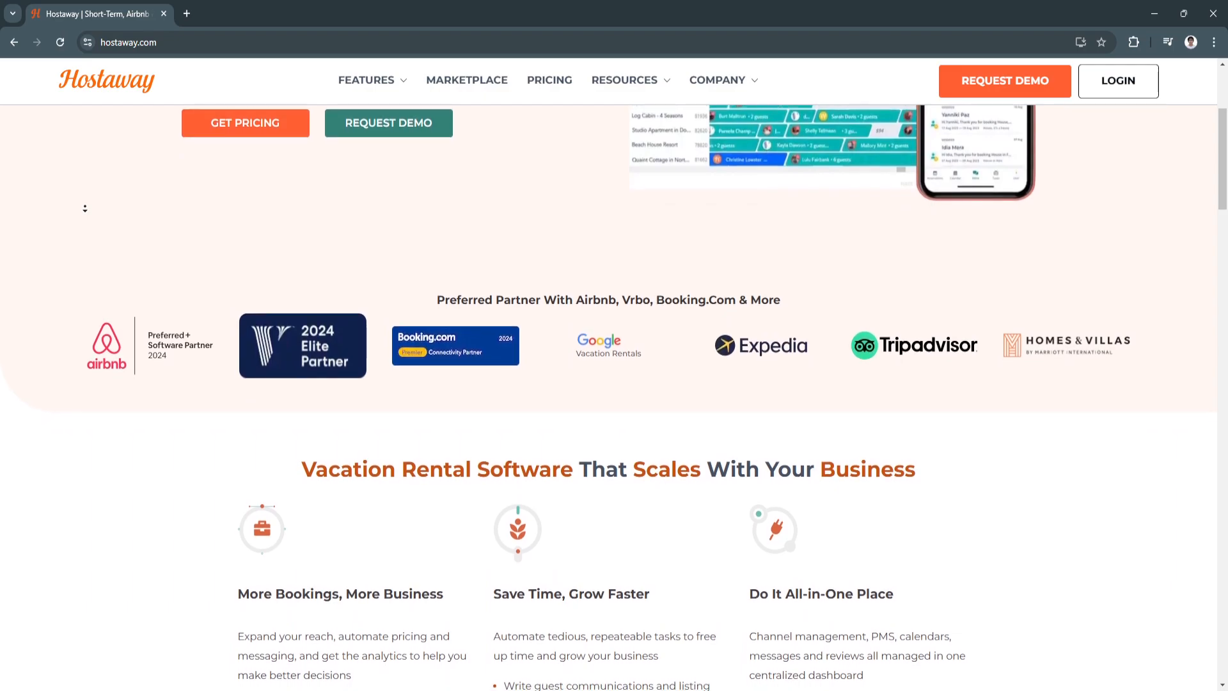
pyautogui.scroll(-3)
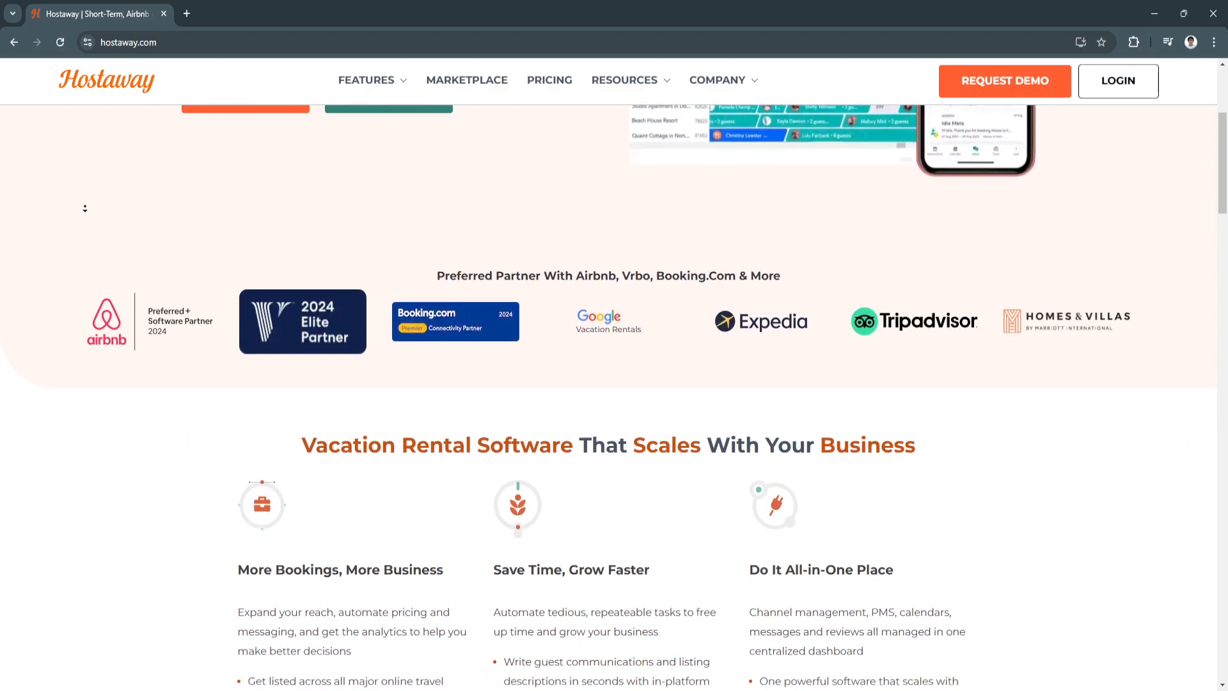
pyautogui.scroll(-3)
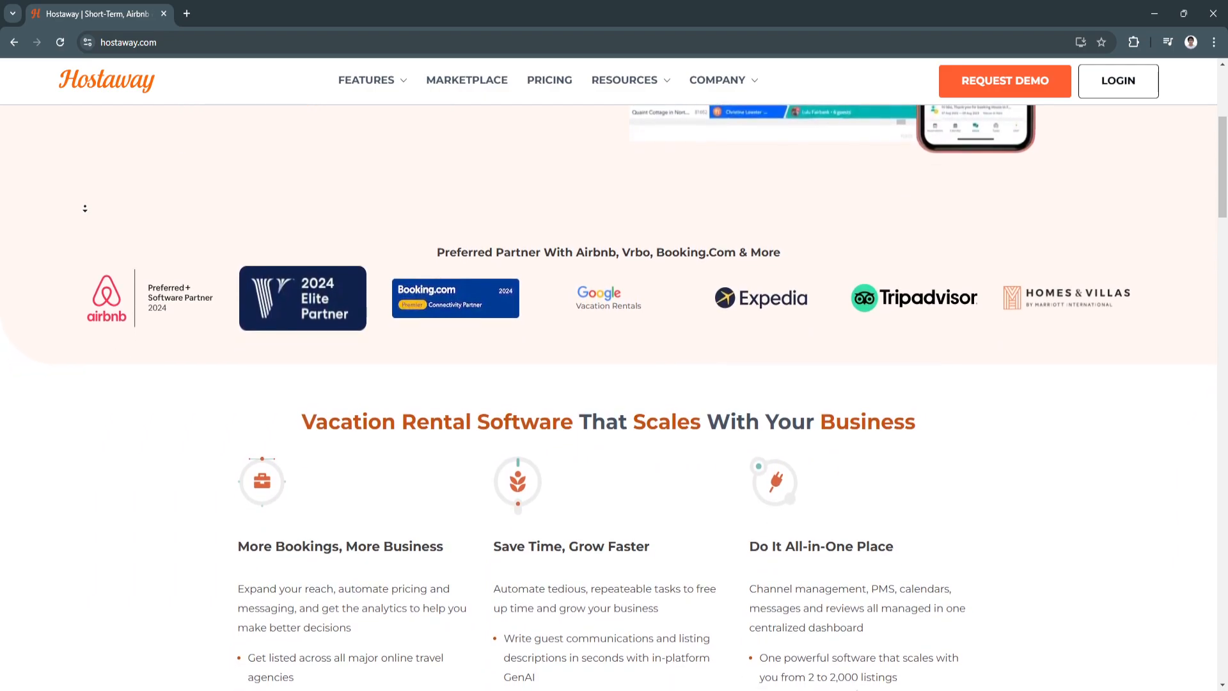
pyautogui.scroll(-3)
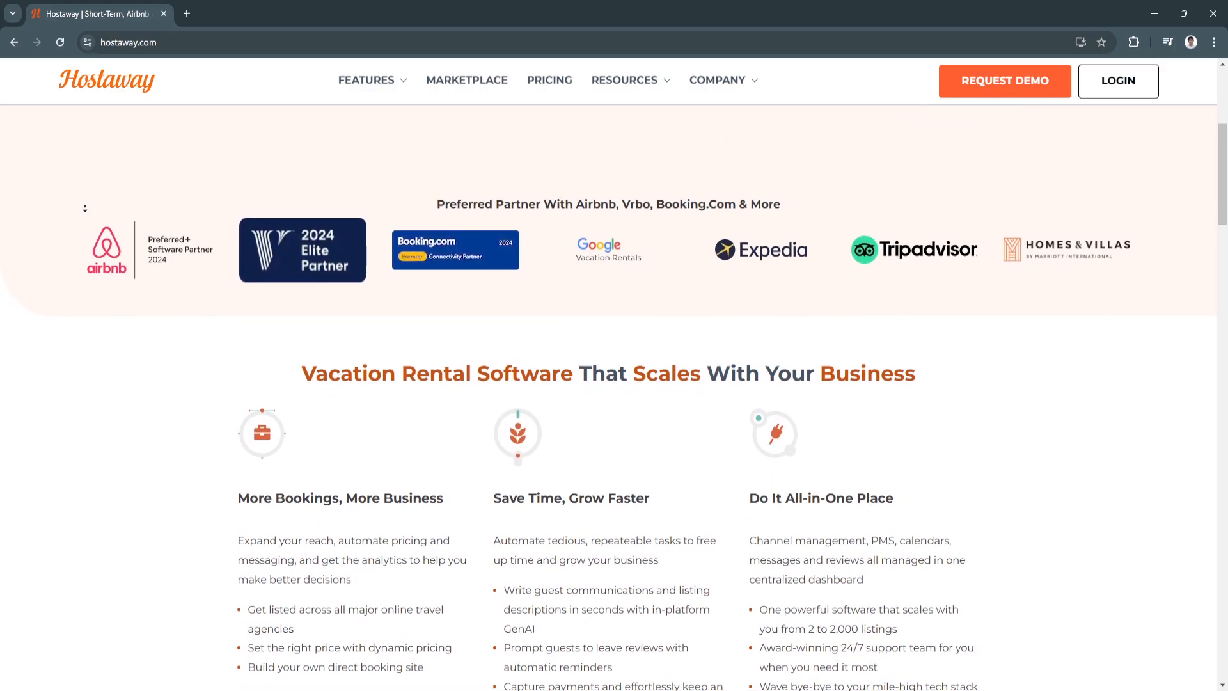
pyautogui.scroll(-3)
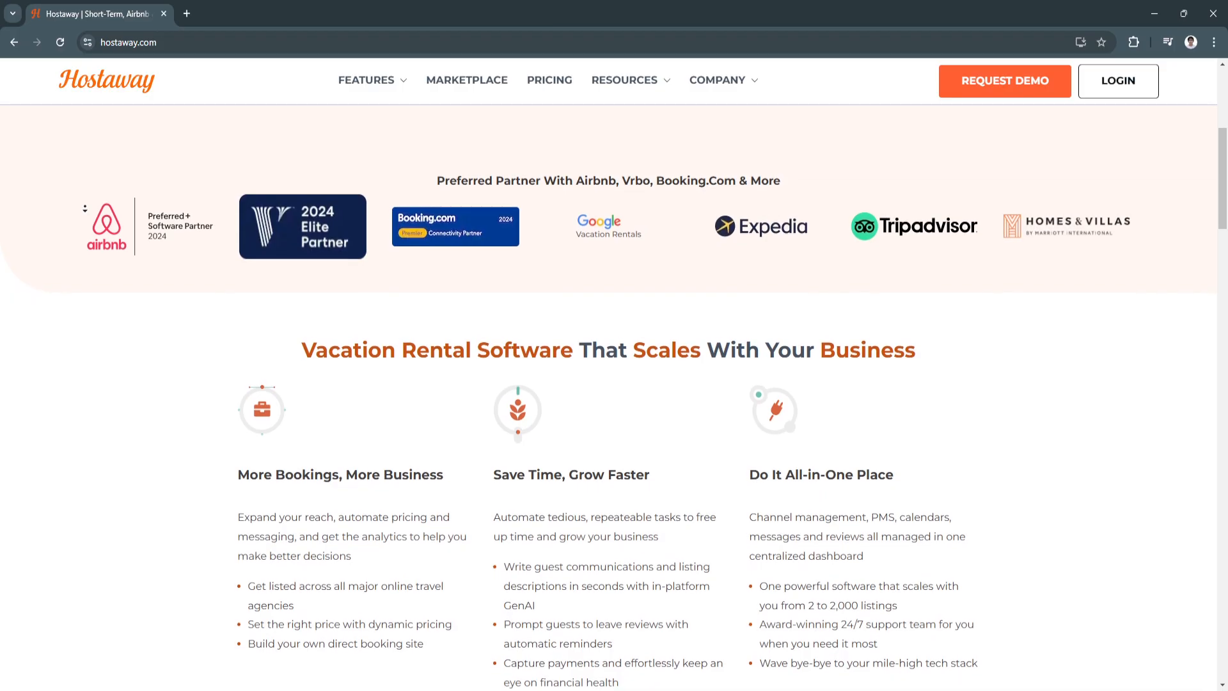
pyautogui.scroll(-3)
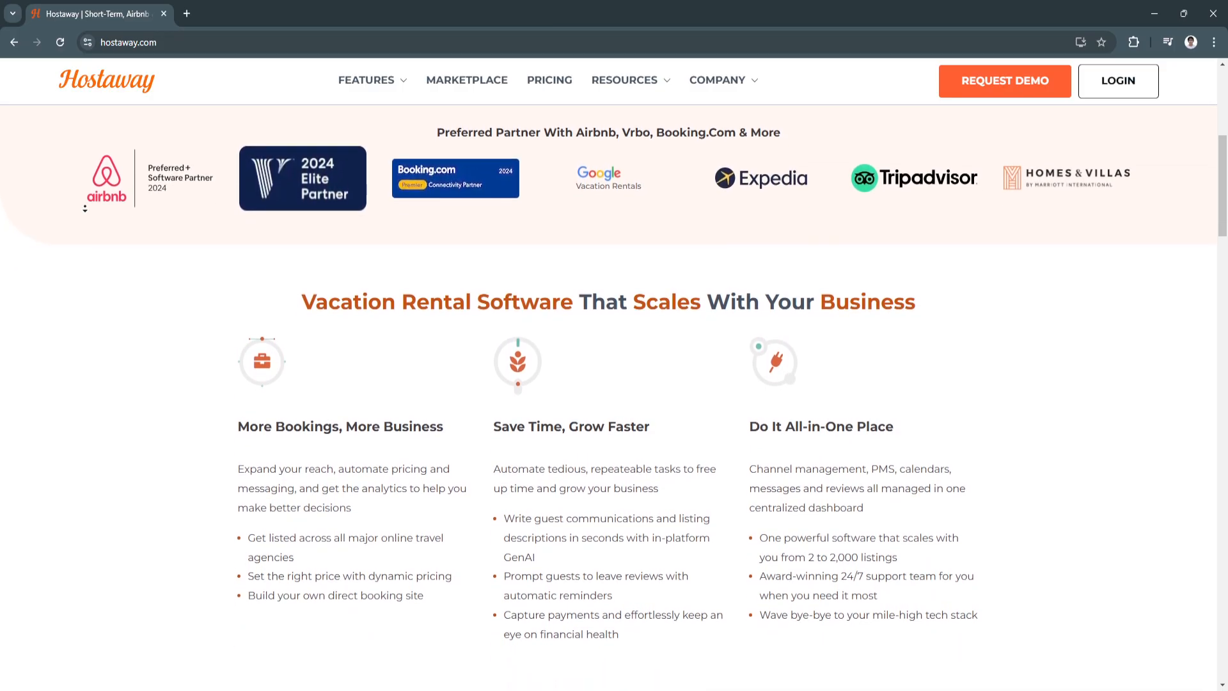
pyautogui.scroll(-3)
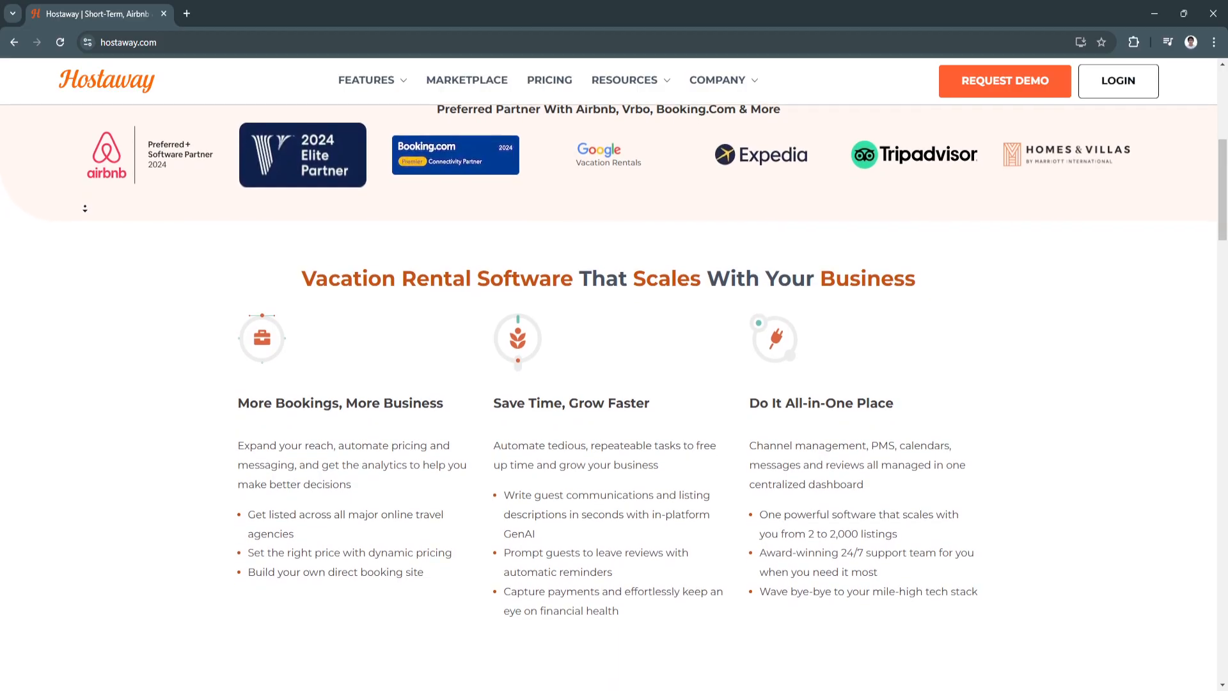
pyautogui.scroll(-3)
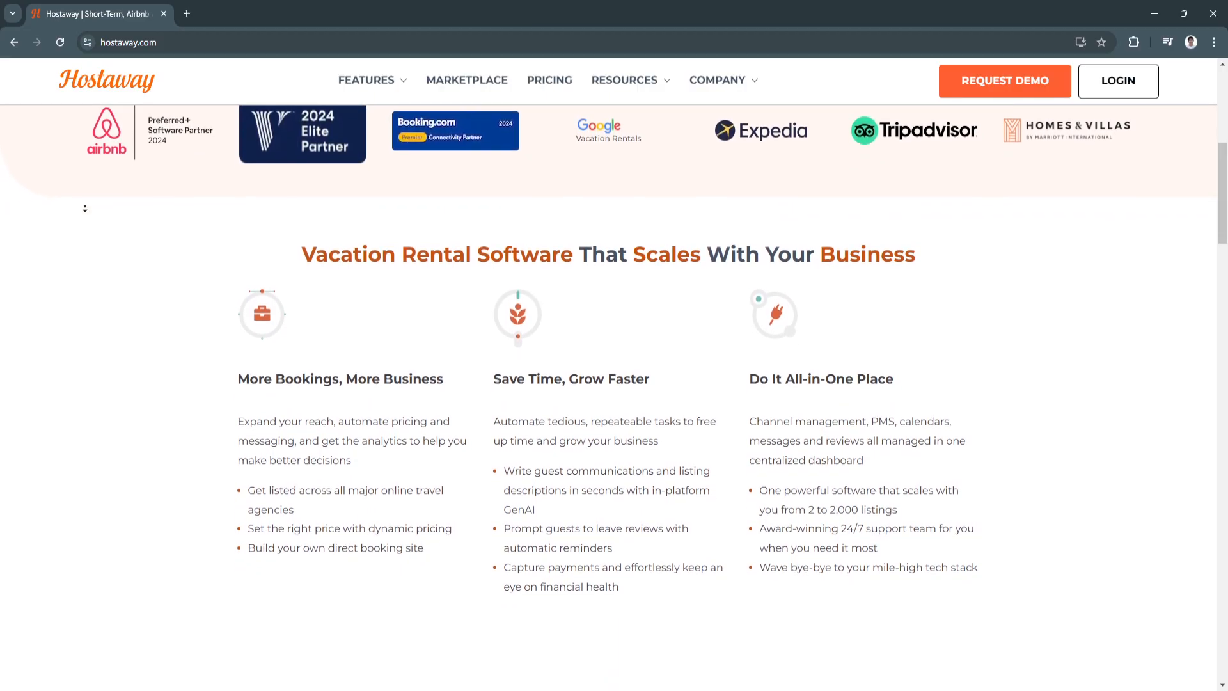
pyautogui.scroll(-3)
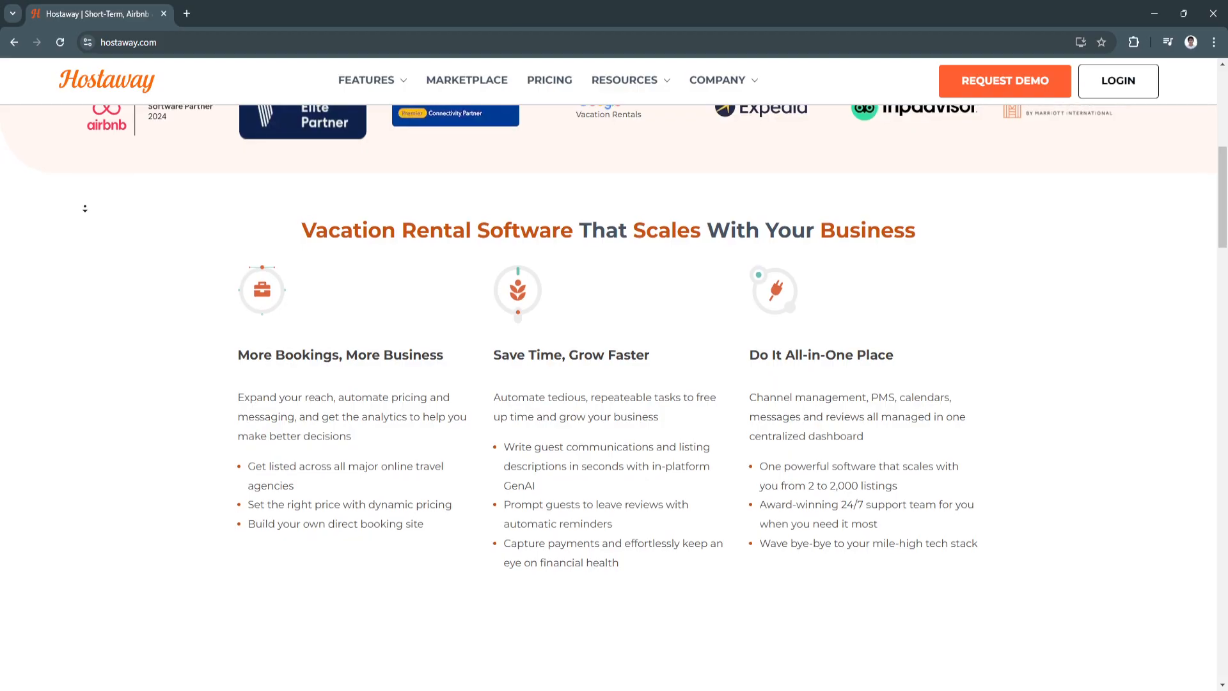
# Scroll down to the 'Trusted By Thousands' testimonials section
pyautogui.scroll(-3)
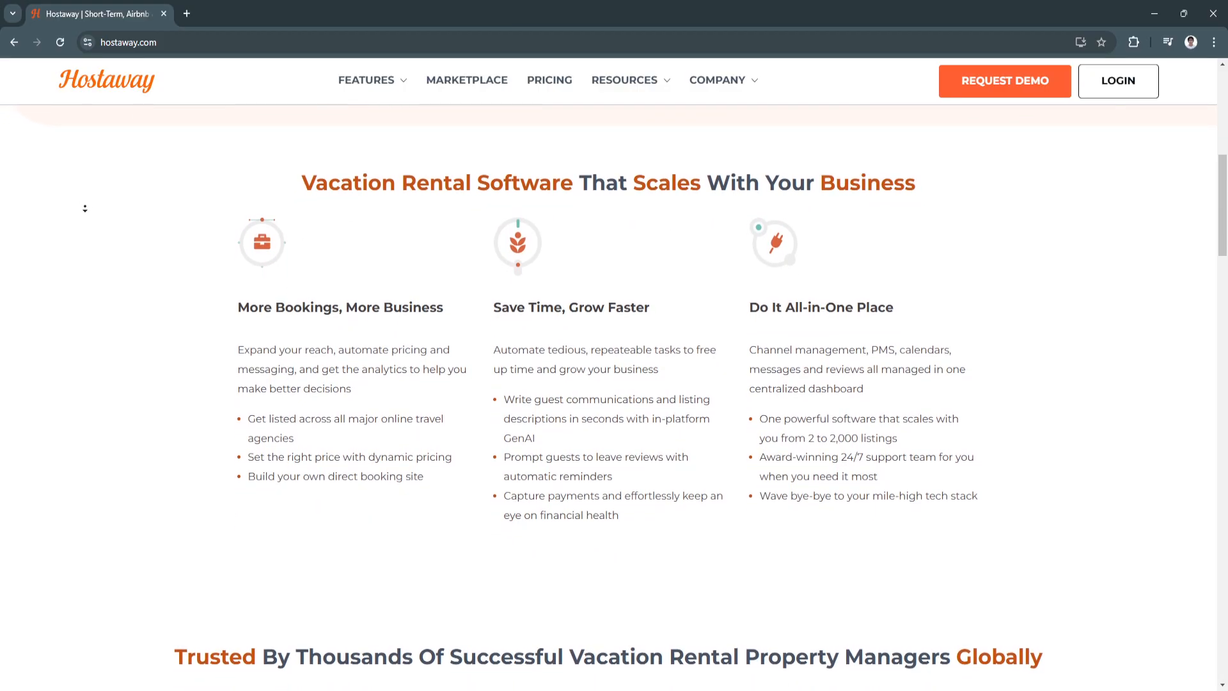
pyautogui.scroll(-3)
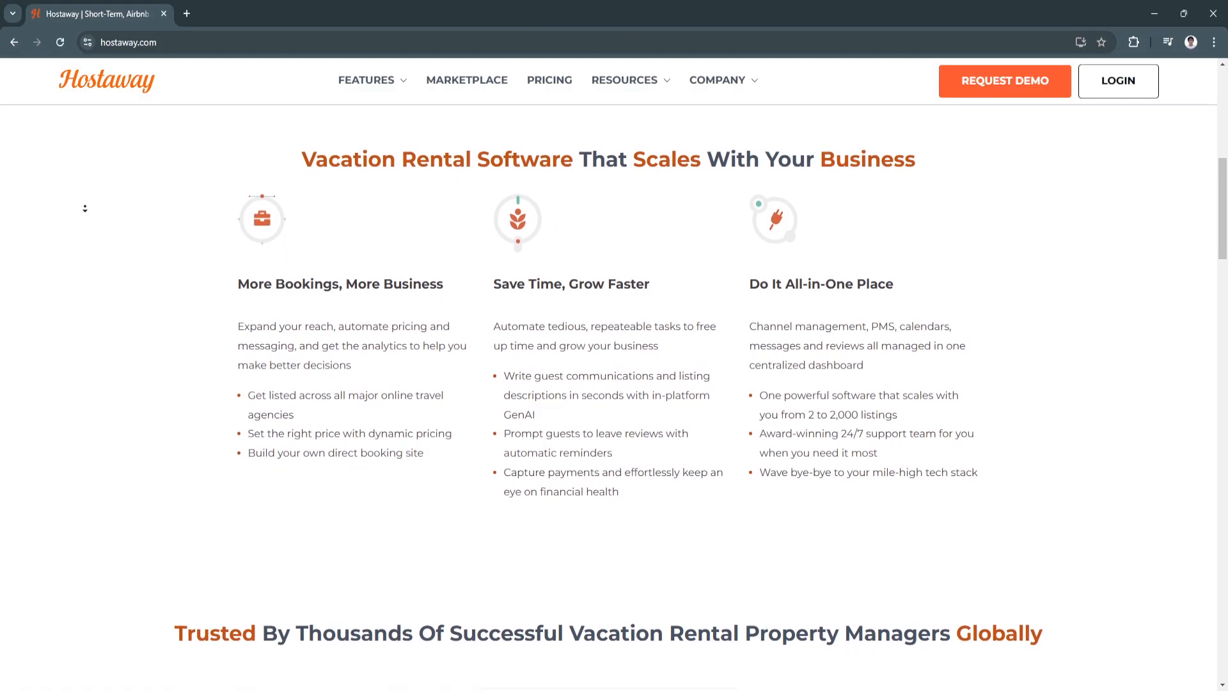
pyautogui.scroll(-3)
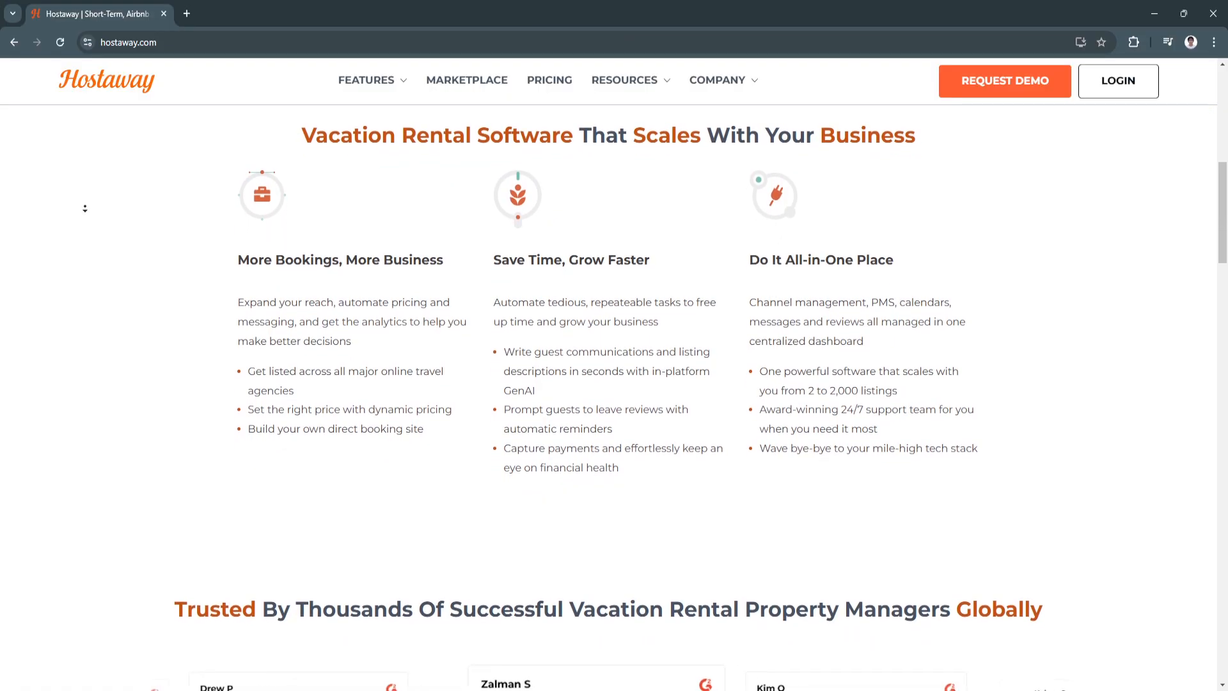
pyautogui.scroll(-3)
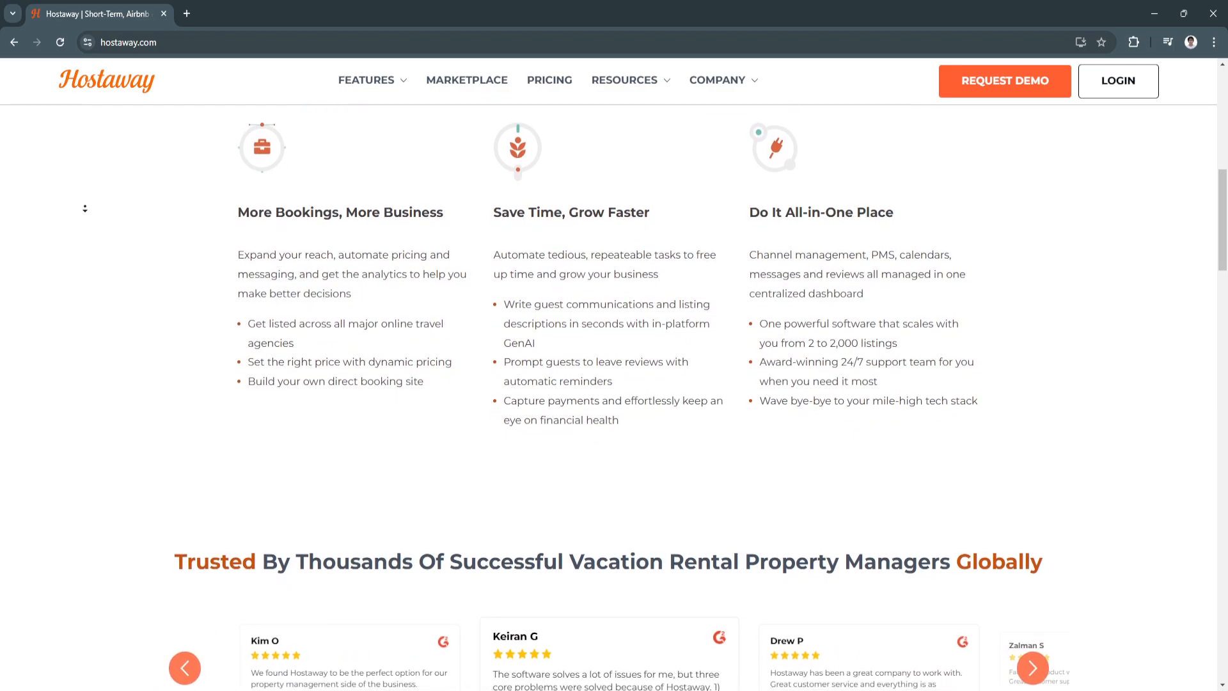
pyautogui.scroll(-3)
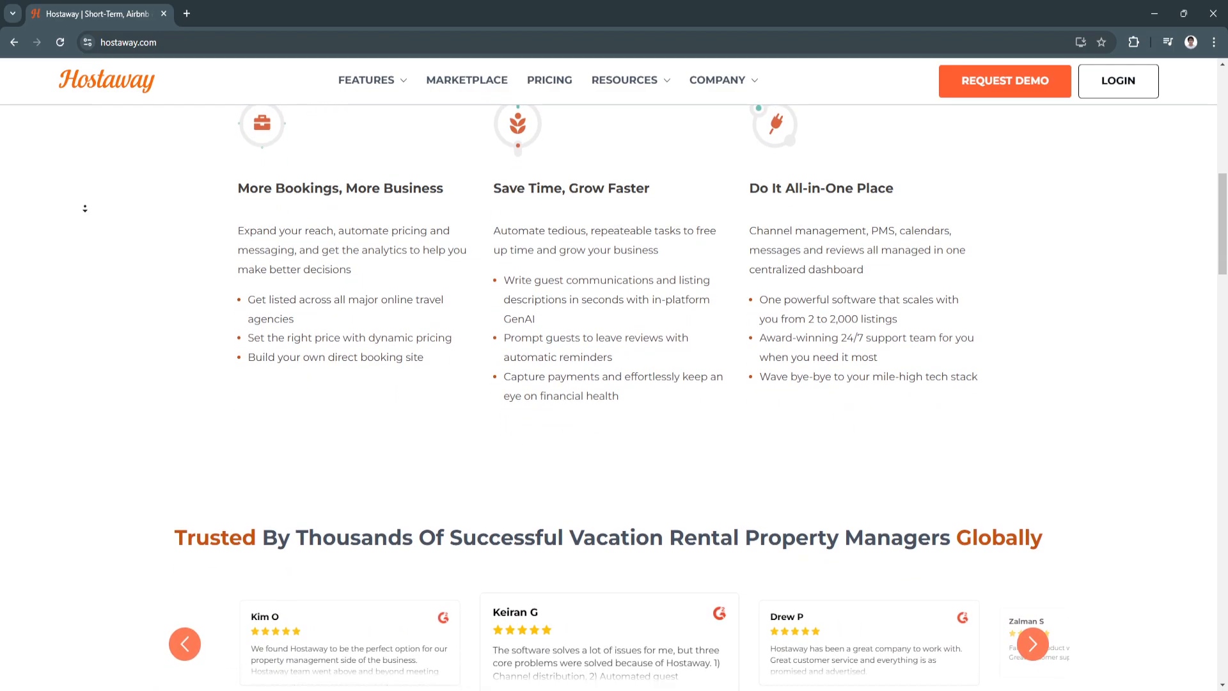
pyautogui.click(1033, 620)
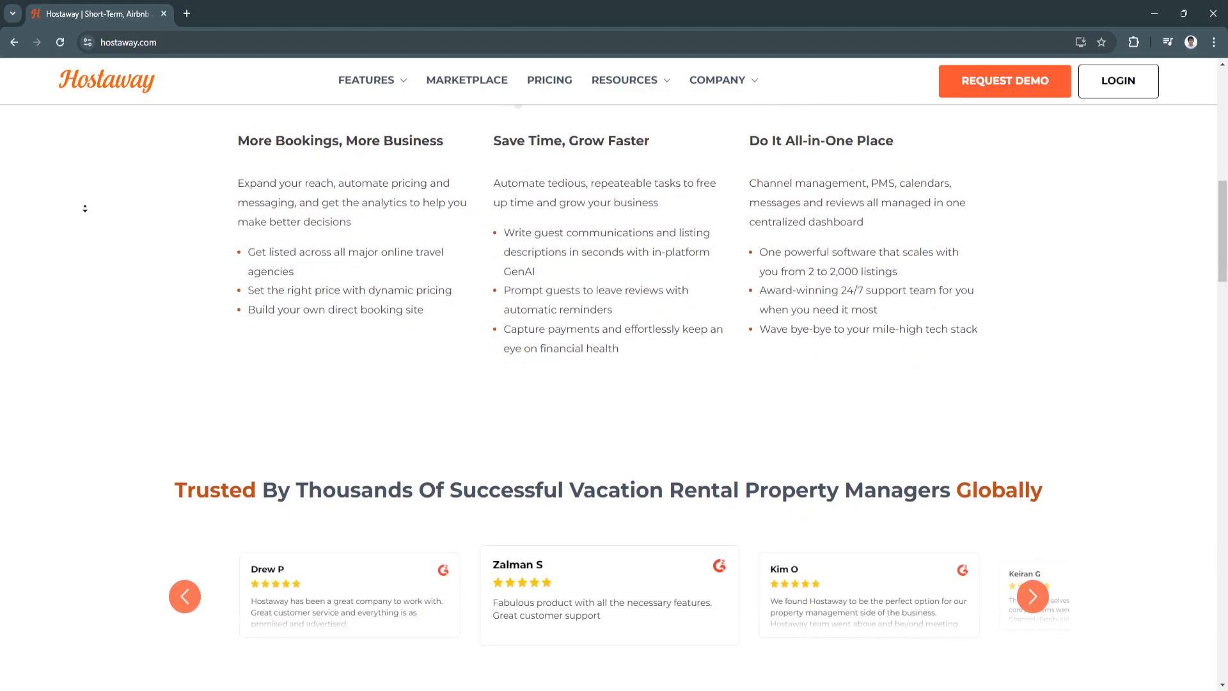
pyautogui.scroll(-3)
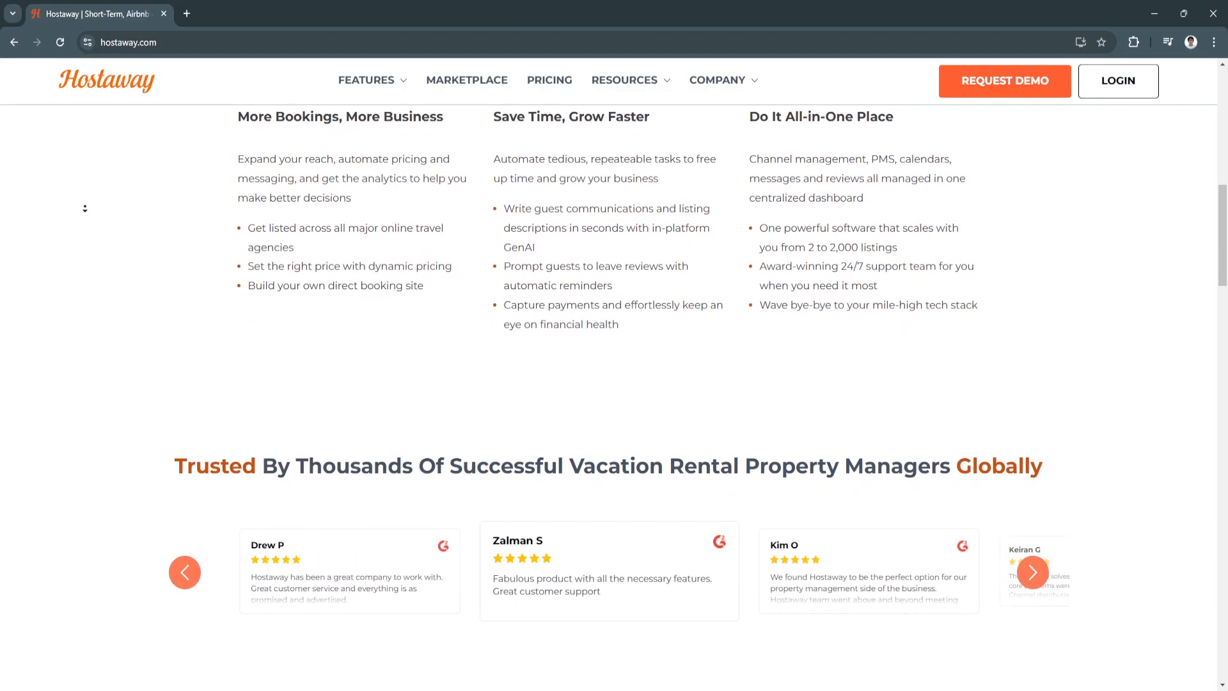
pyautogui.click(1032, 547)
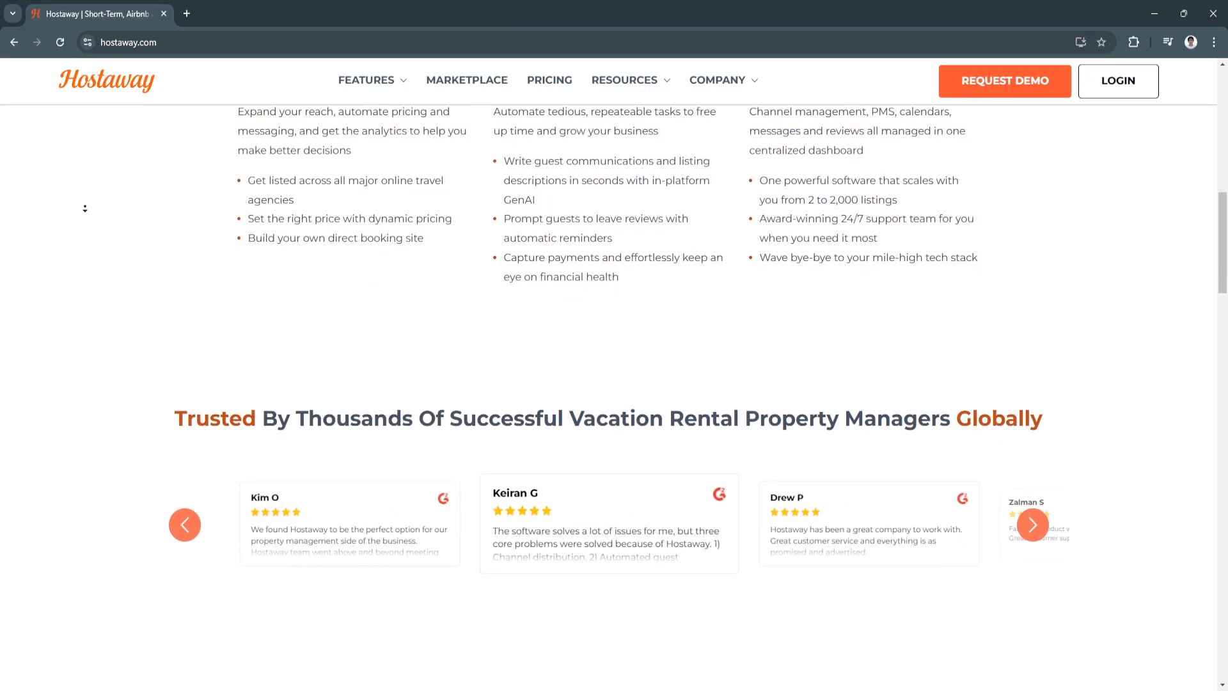
pyautogui.scroll(-3)
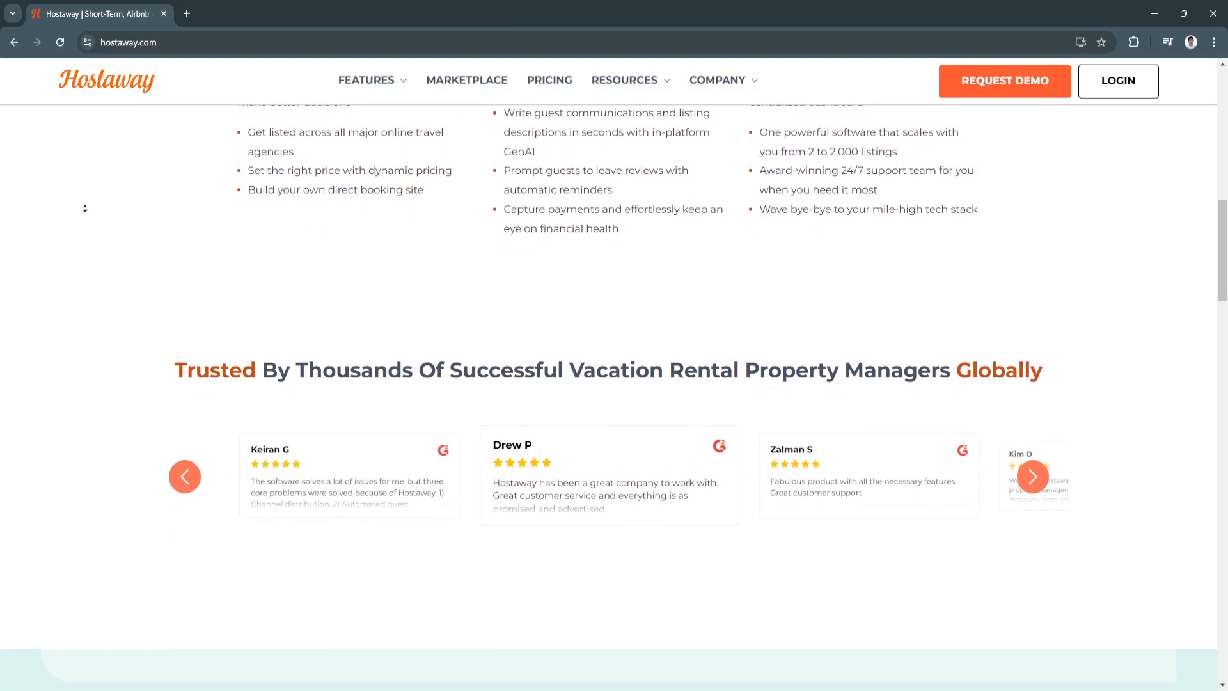
pyautogui.click(1034, 476)
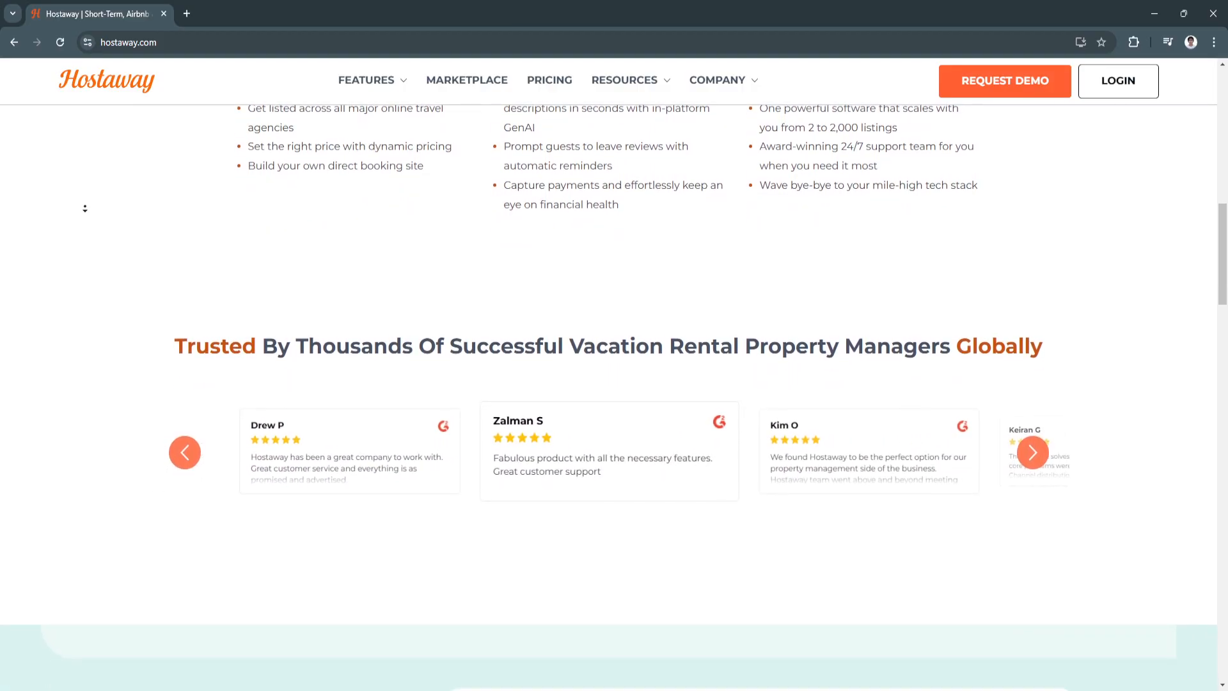
pyautogui.scroll(-3)
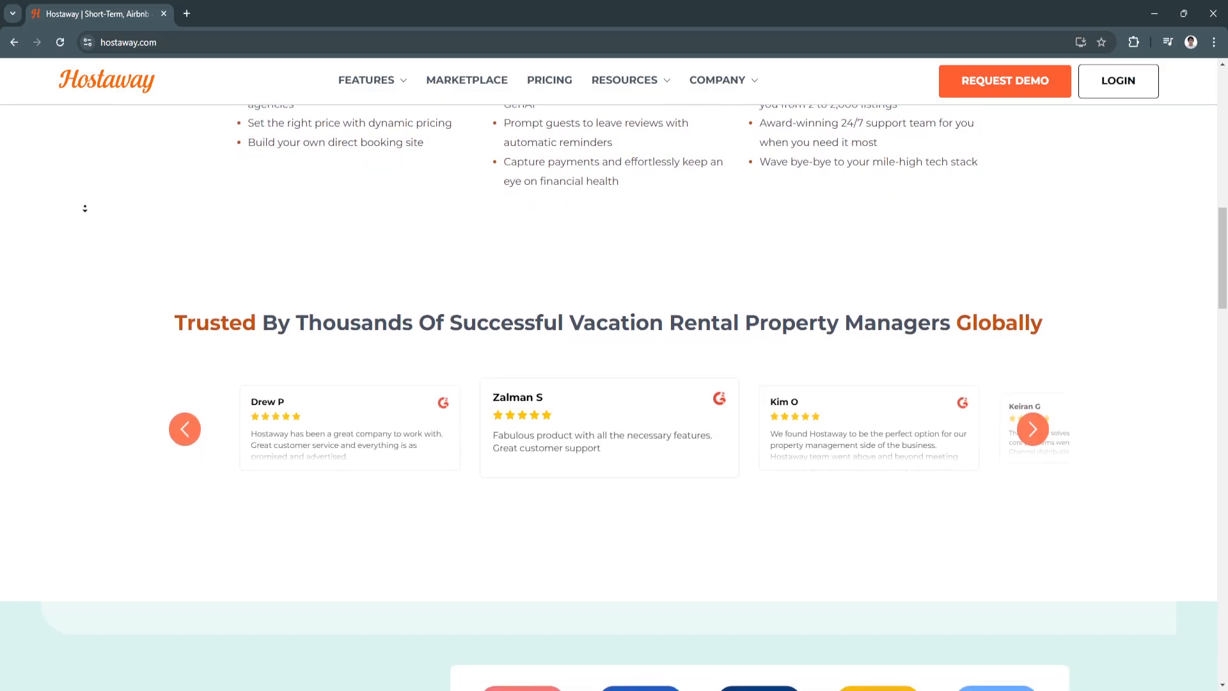
pyautogui.click(1034, 428)
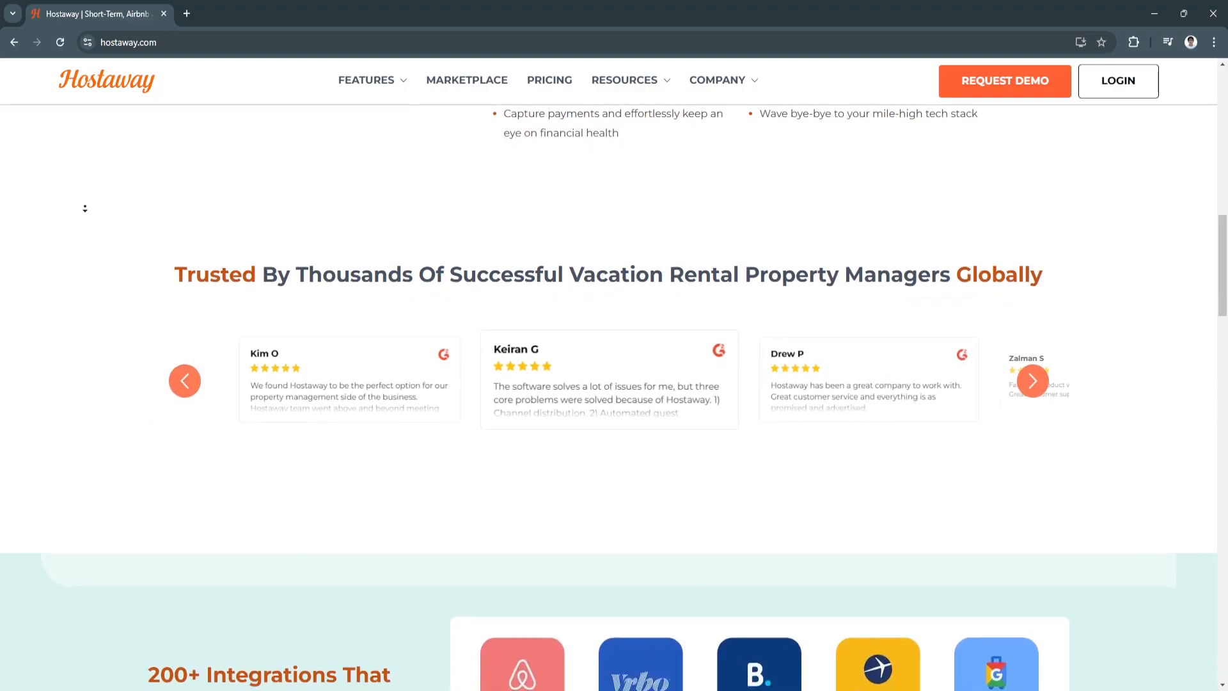
# Cycle the testimonials carousel forward through a few more customer reviews
pyautogui.scroll(-3)
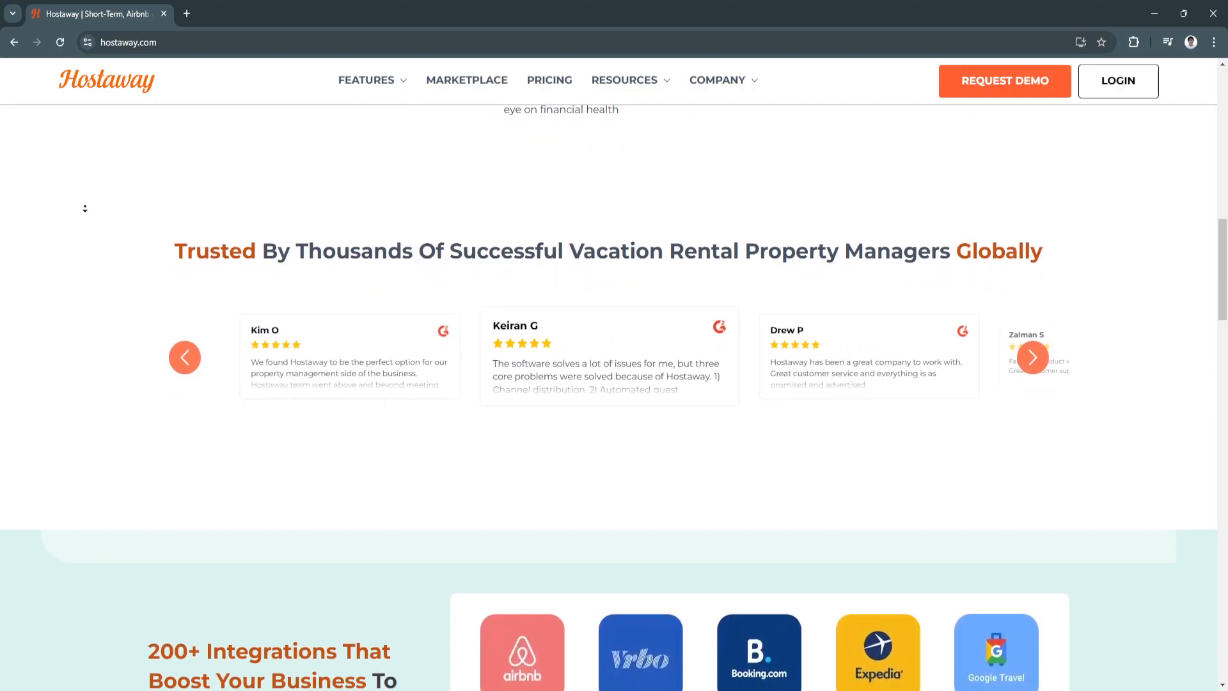
pyautogui.click(1032, 356)
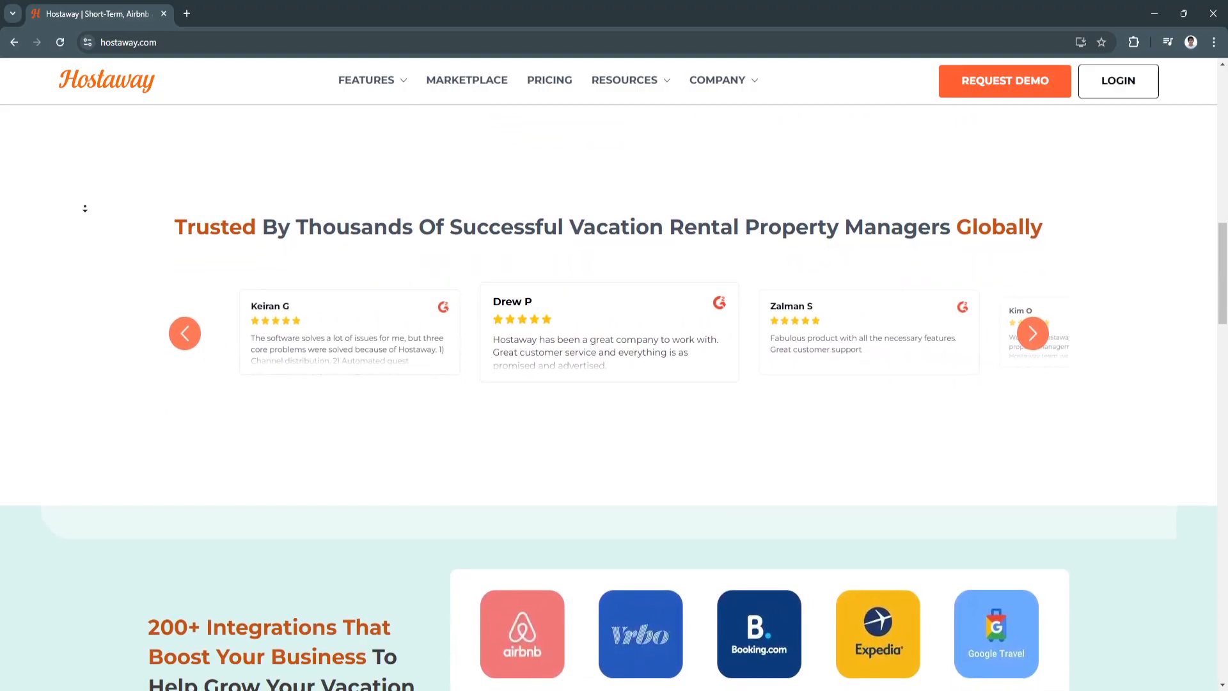
pyautogui.click(1033, 330)
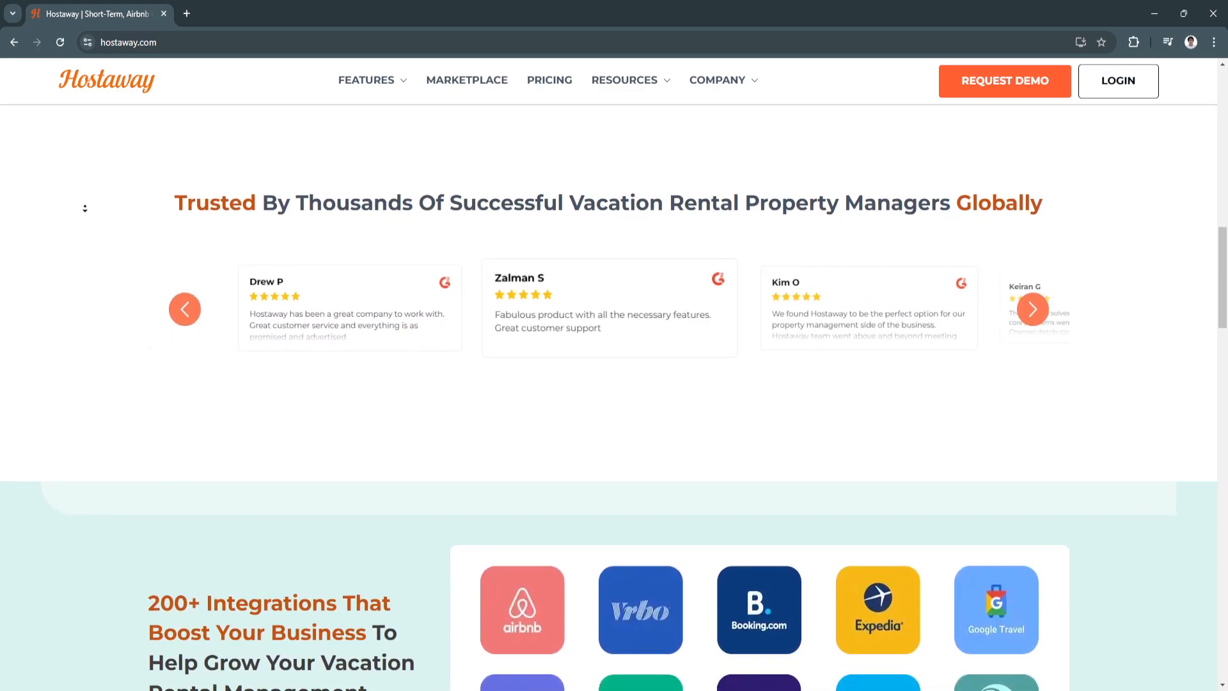
pyautogui.scroll(-3)
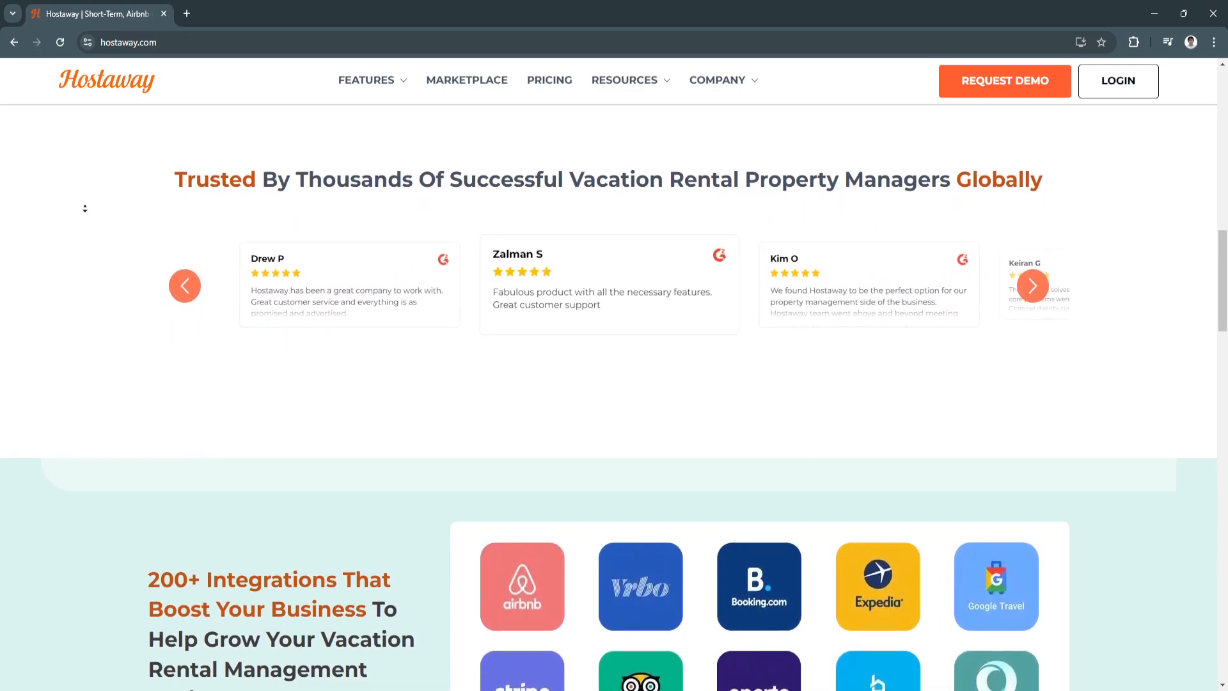
pyautogui.click(1033, 261)
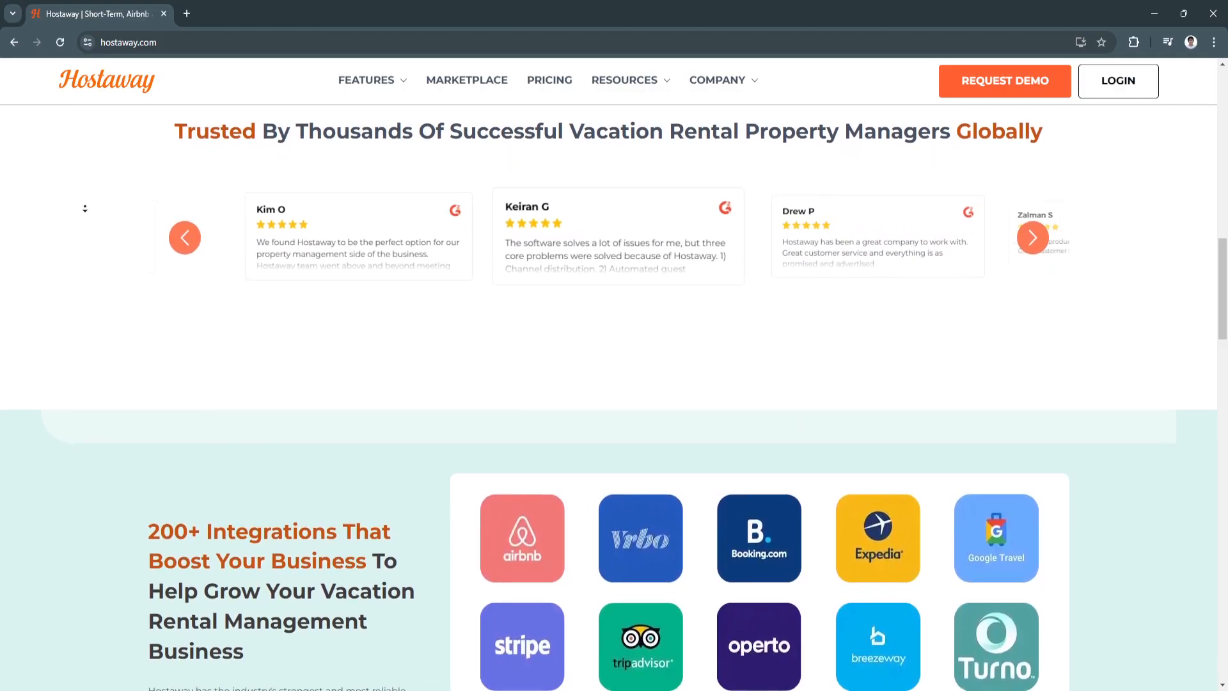
# Scroll down to the '200+ Integrations' logo grid with Airbnb, Vrbo and Booking.com
pyautogui.scroll(-3)
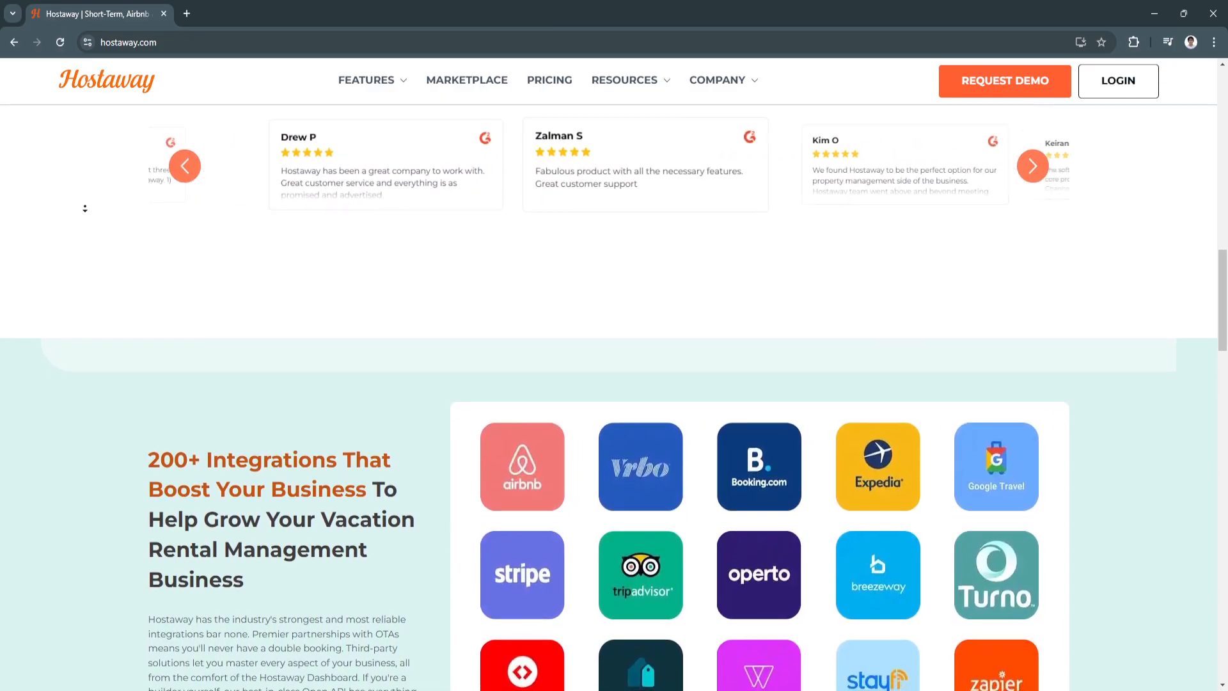
pyautogui.scroll(-3)
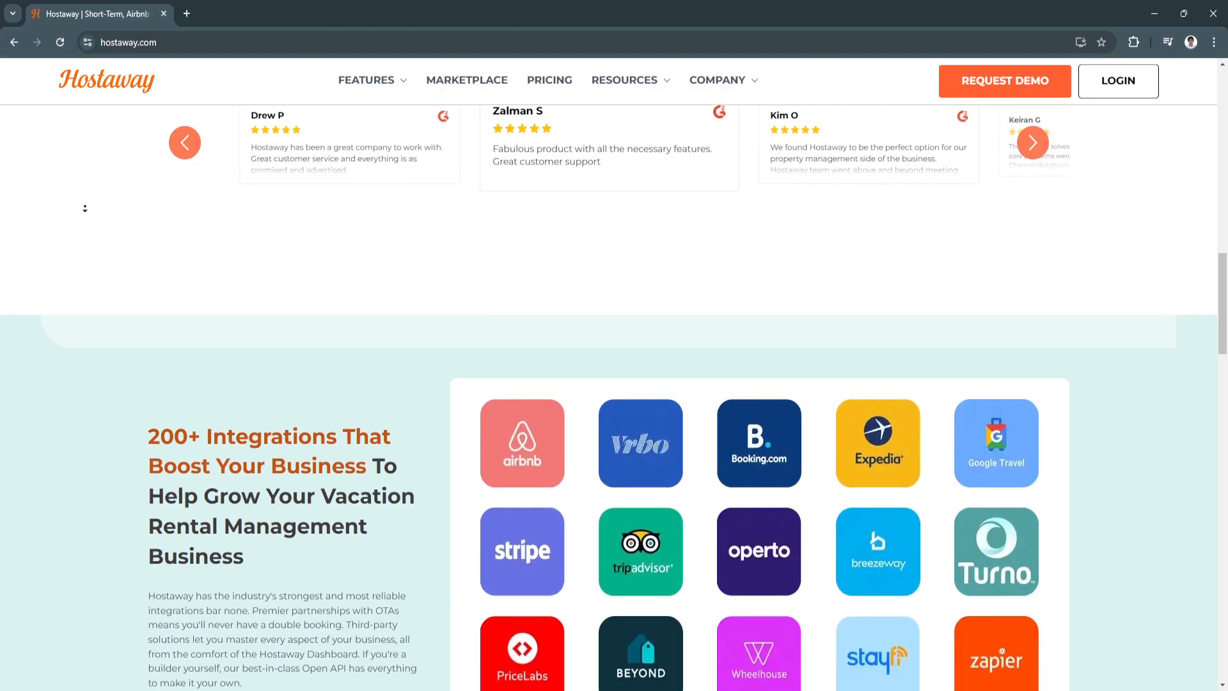
pyautogui.scroll(-3)
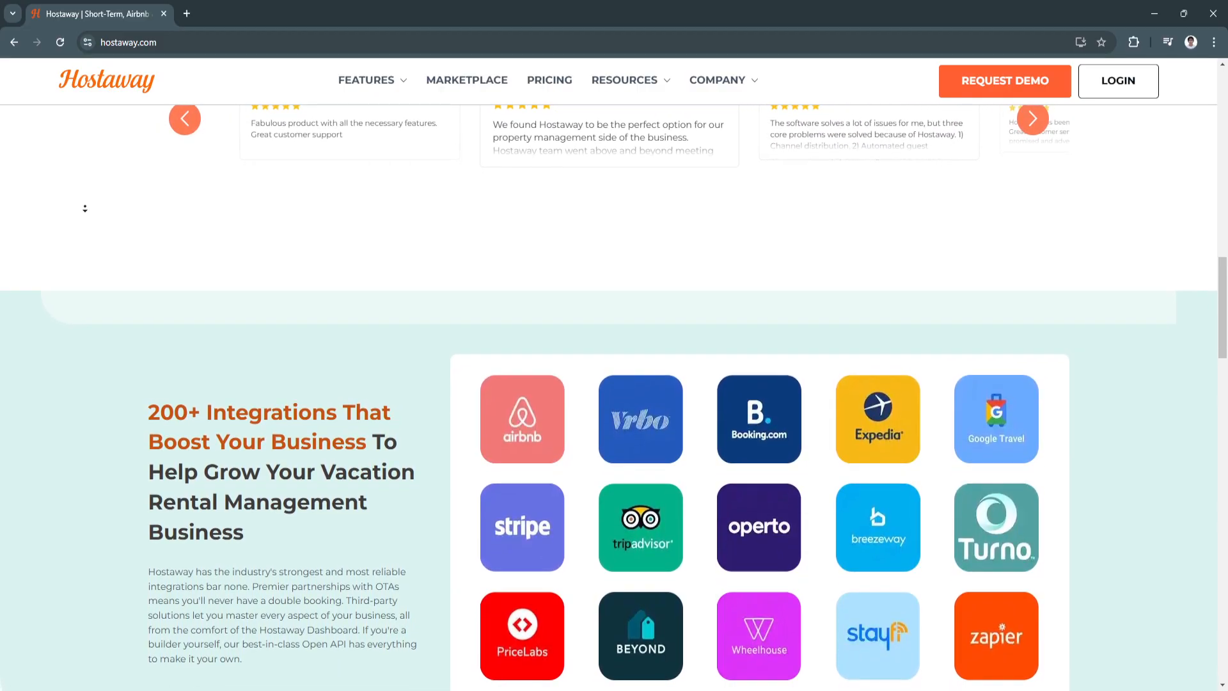
pyautogui.scroll(-3)
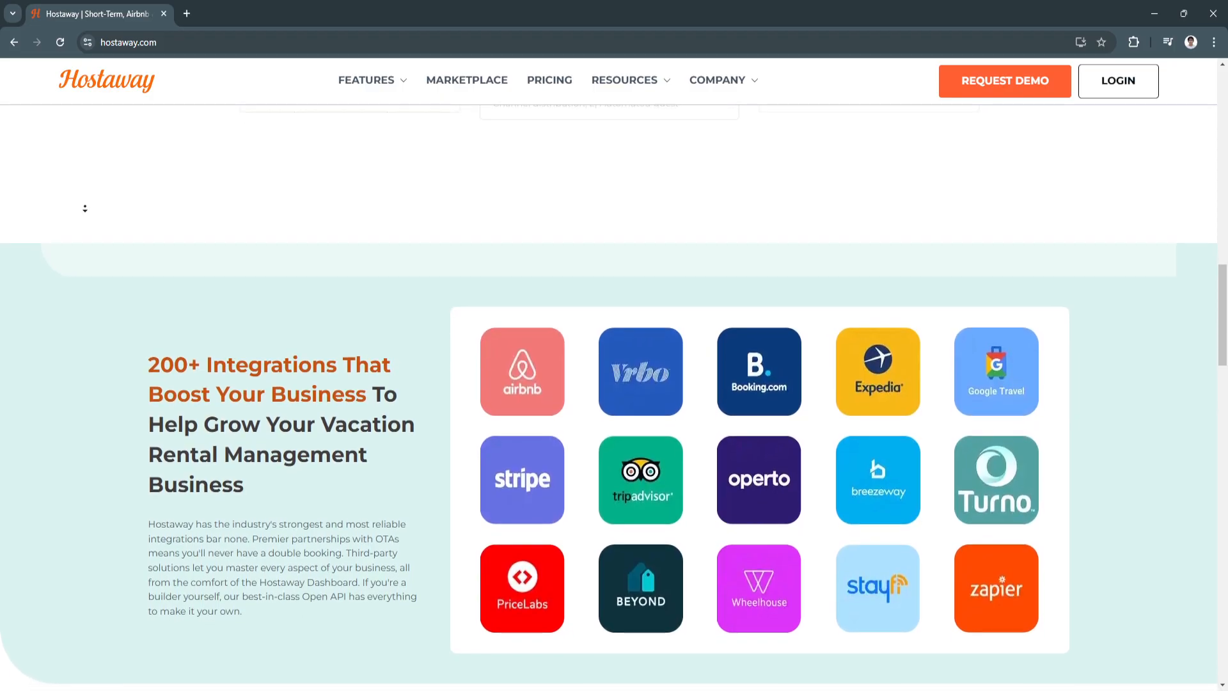
pyautogui.scroll(-3)
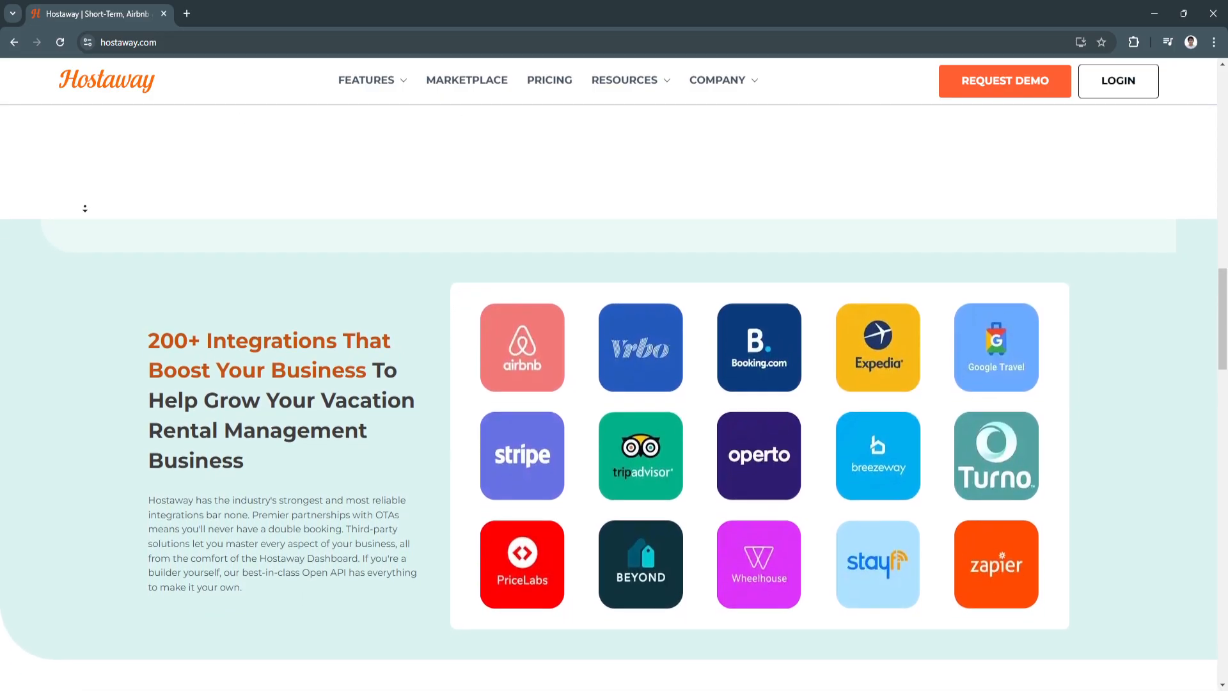
pyautogui.scroll(-3)
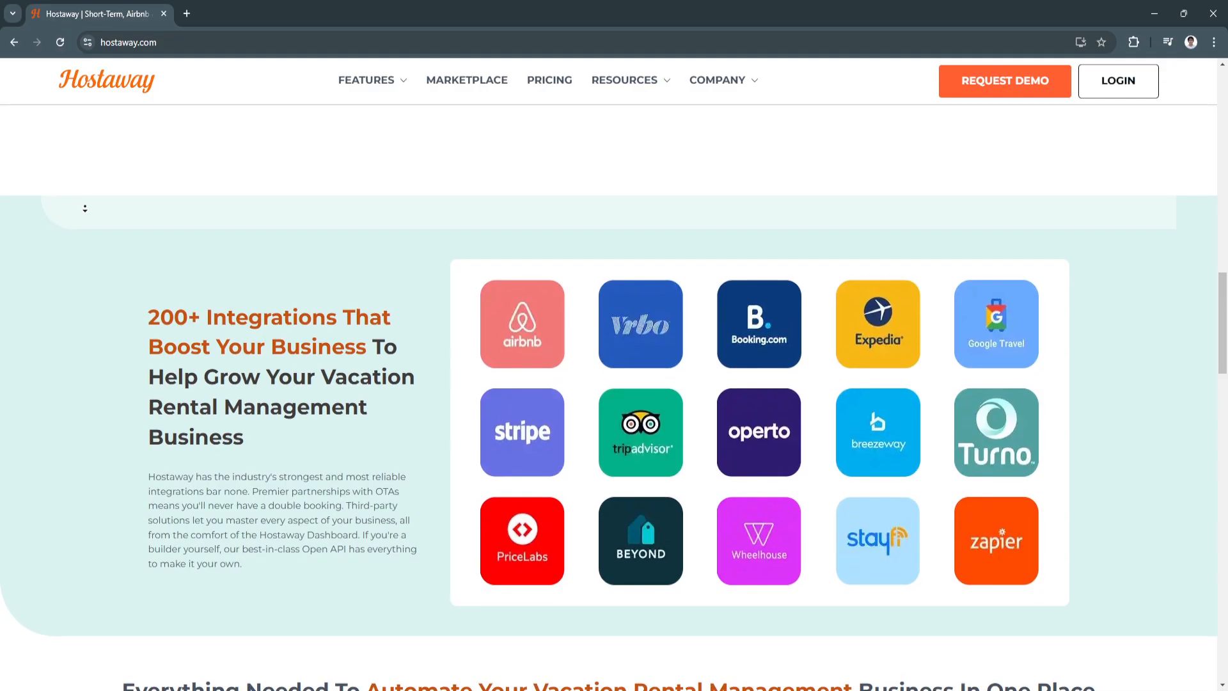
pyautogui.scroll(-3)
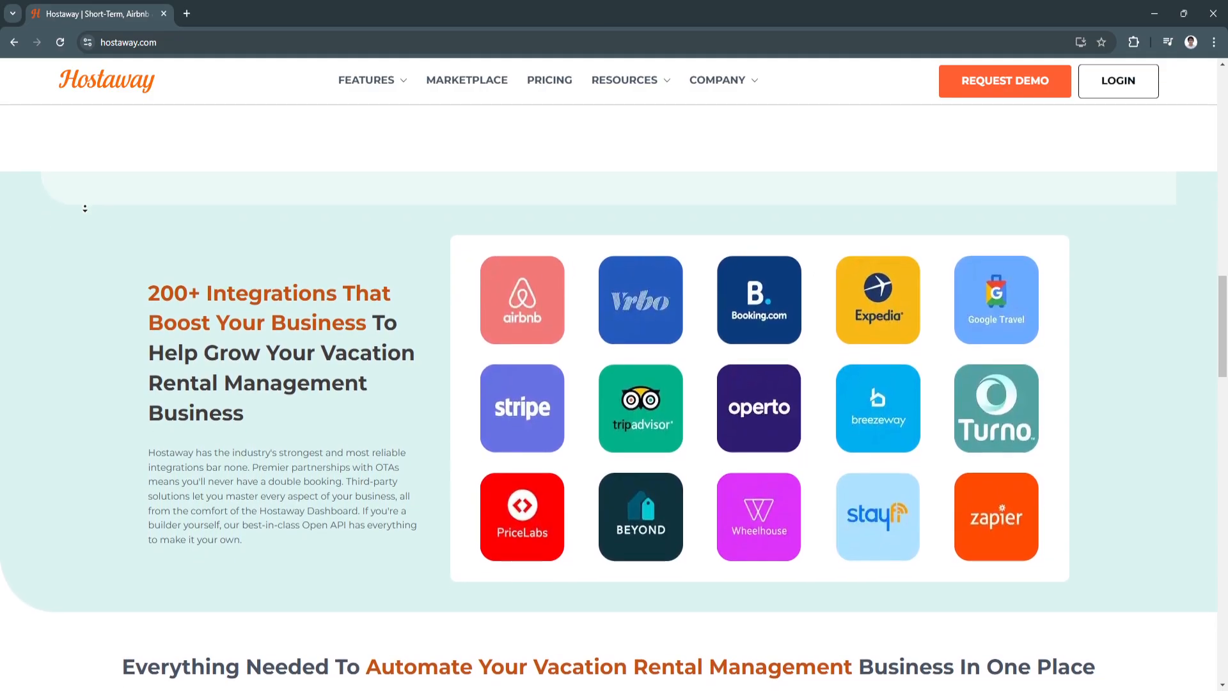
pyautogui.scroll(-3)
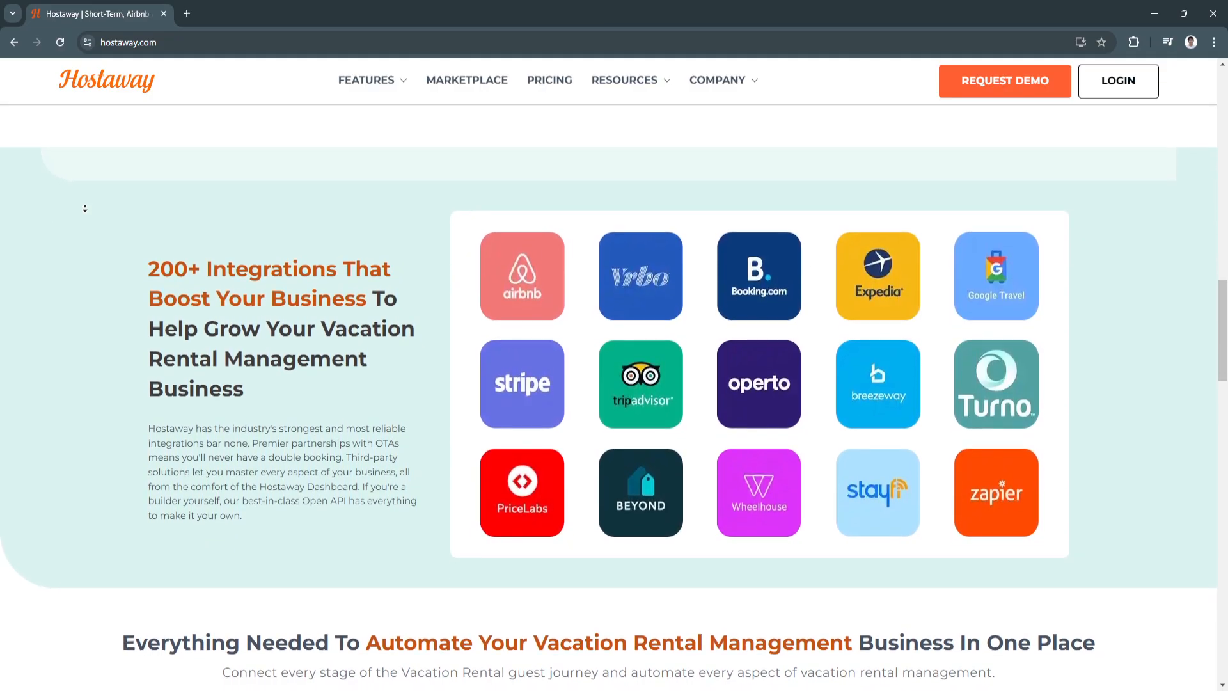
# Scroll past the integrations to the eight-category 'Everything Needed To Automate' features grid
pyautogui.scroll(-3)
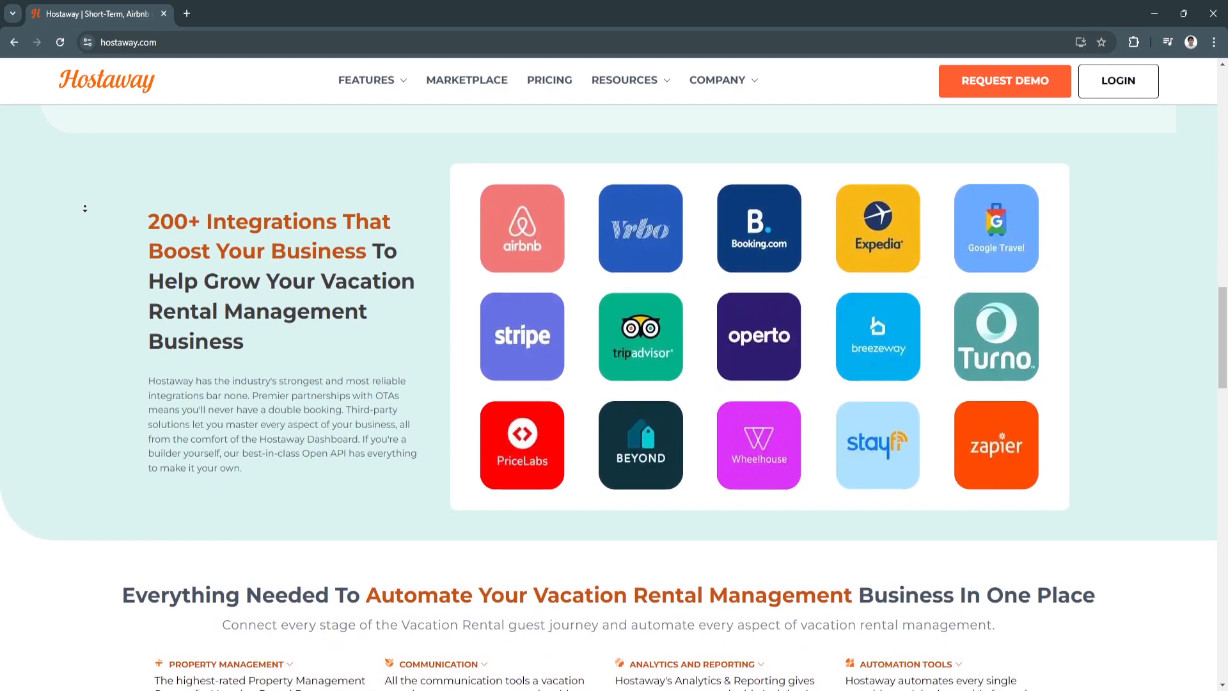
pyautogui.scroll(-3)
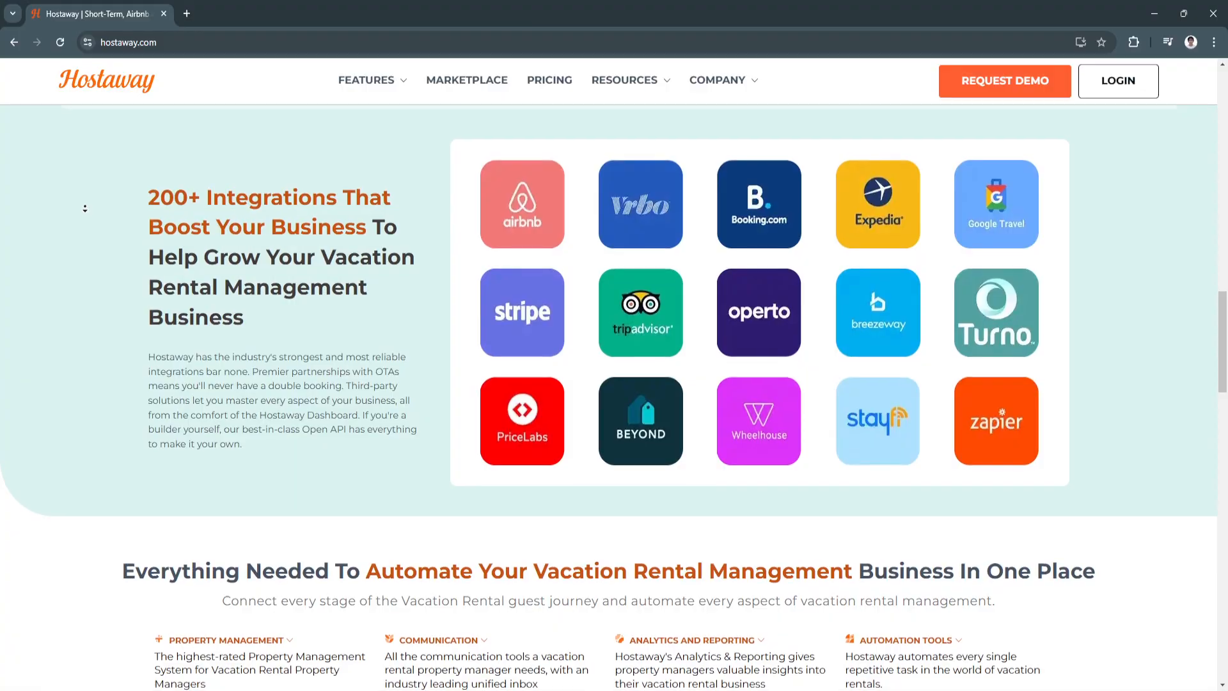
pyautogui.scroll(-3)
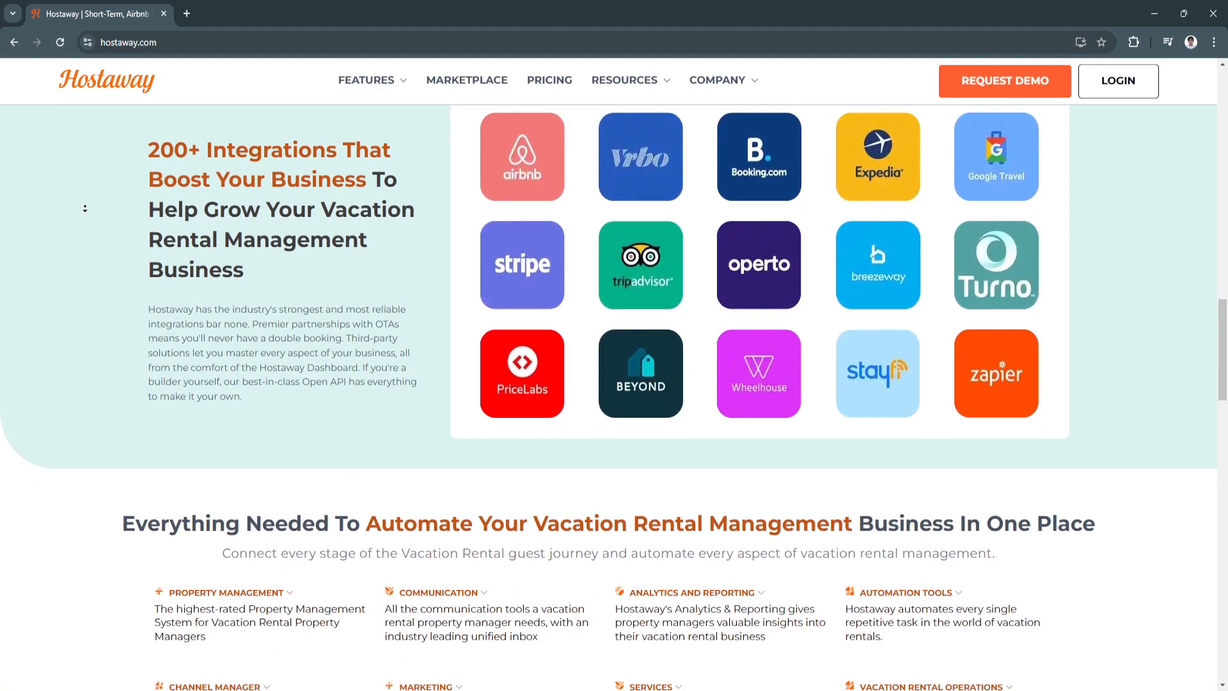
pyautogui.scroll(-3)
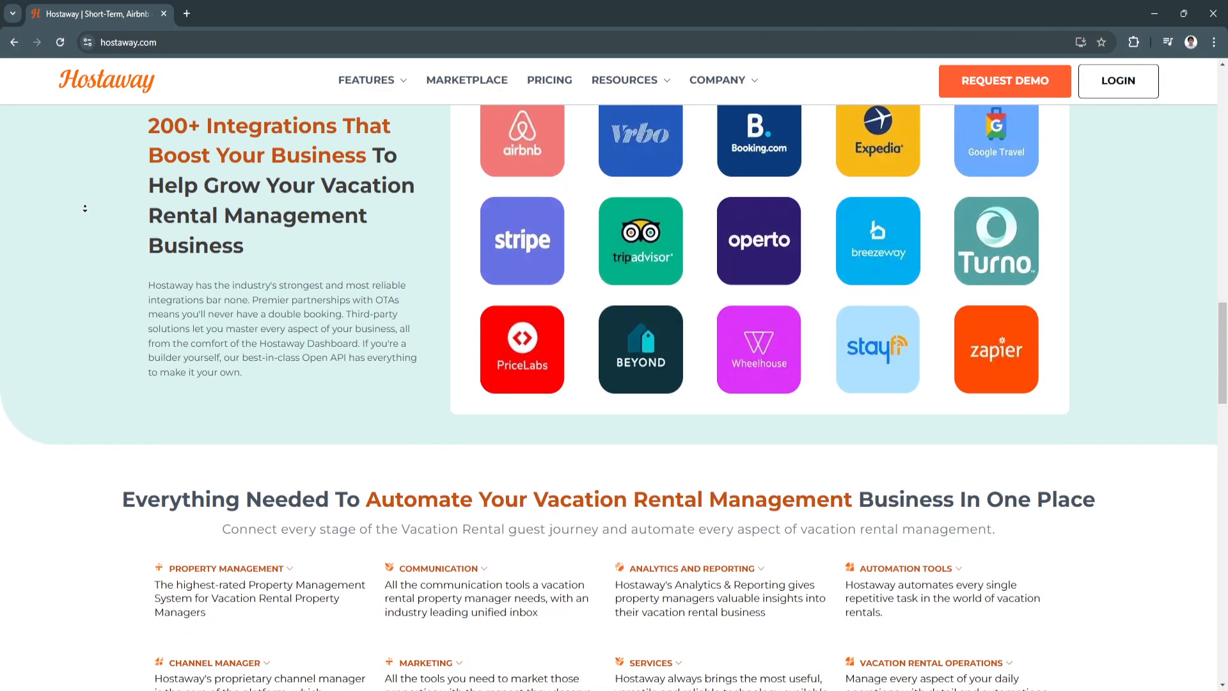
pyautogui.scroll(-3)
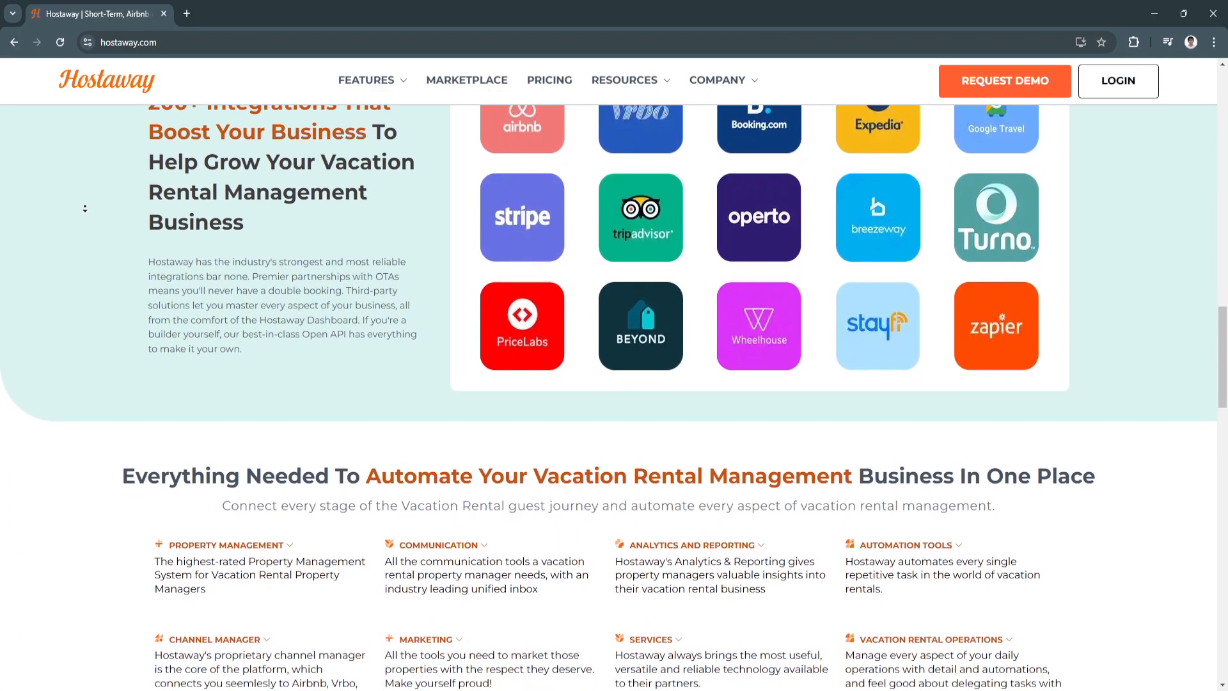
pyautogui.scroll(-3)
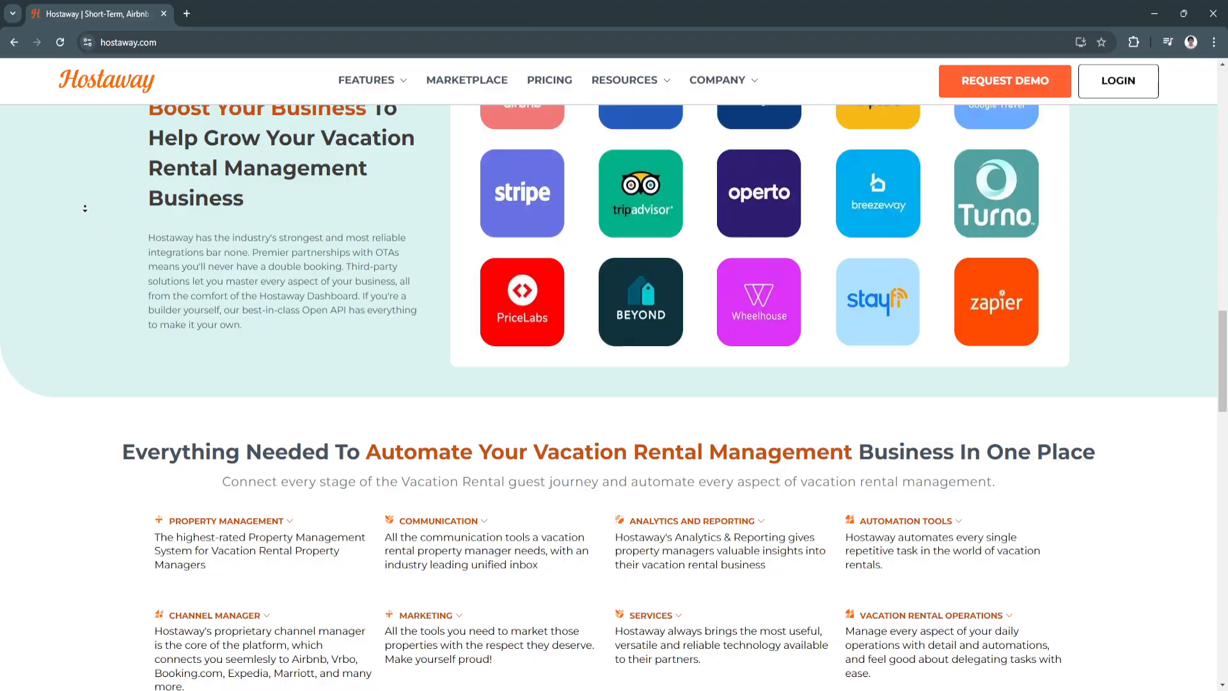
pyautogui.scroll(-3)
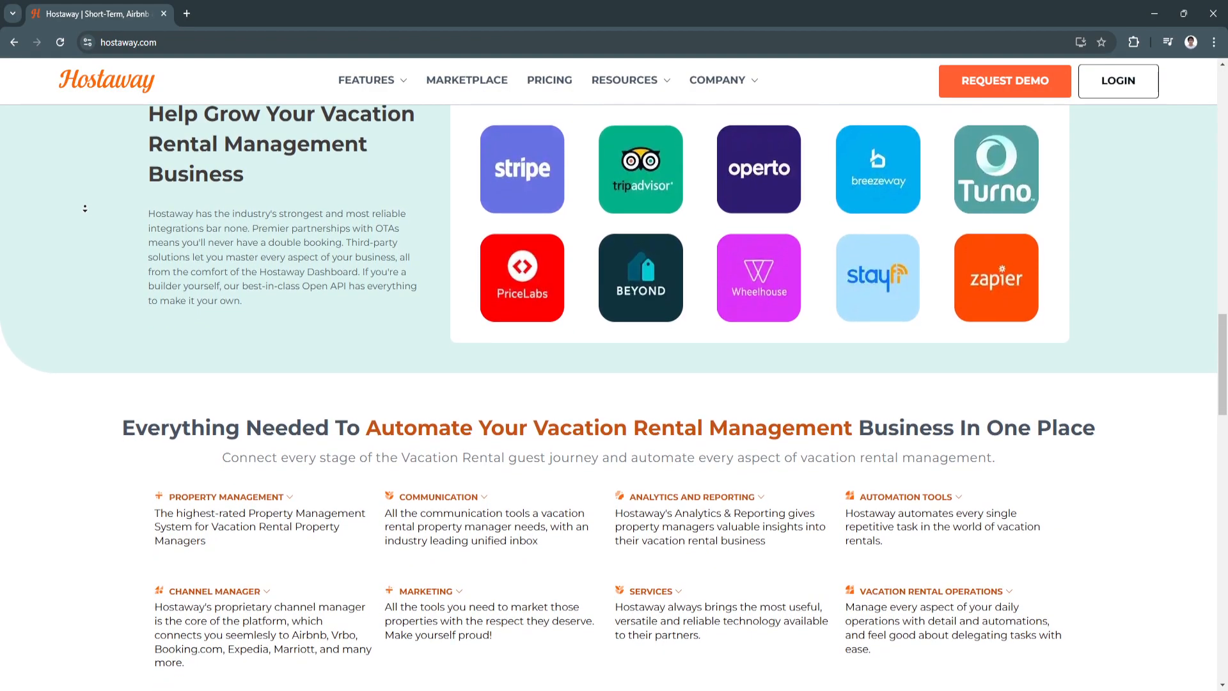
pyautogui.scroll(-3)
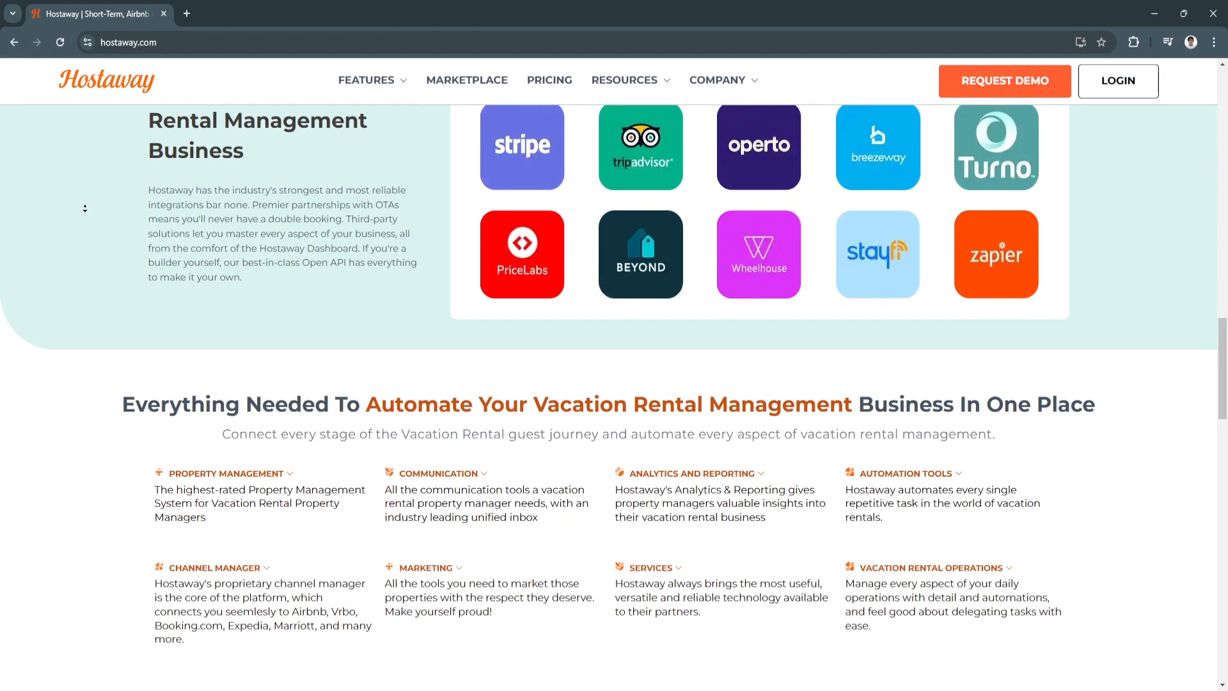
pyautogui.scroll(-3)
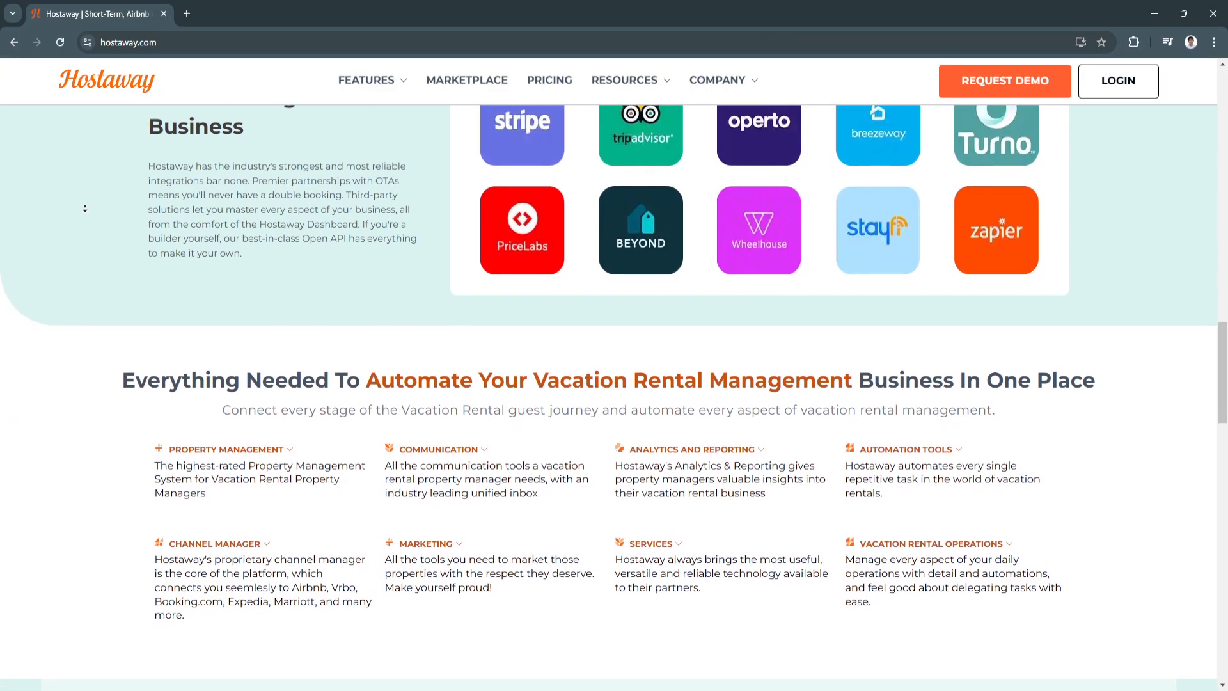
pyautogui.scroll(-3)
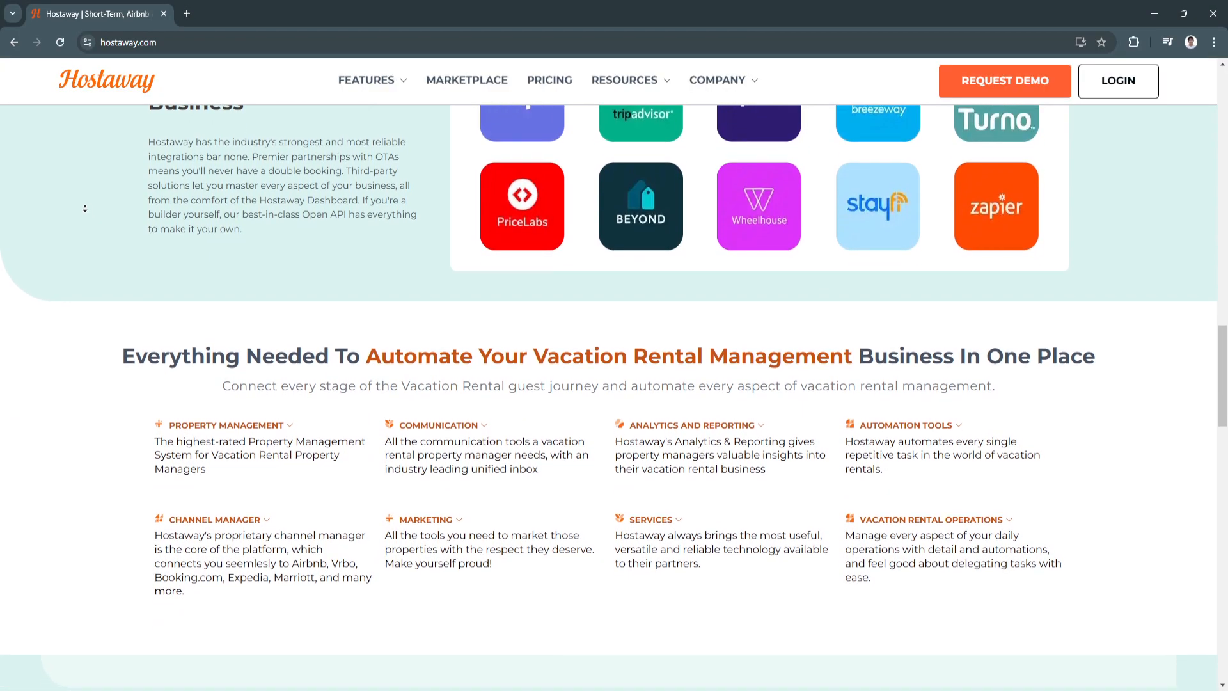
pyautogui.scroll(-3)
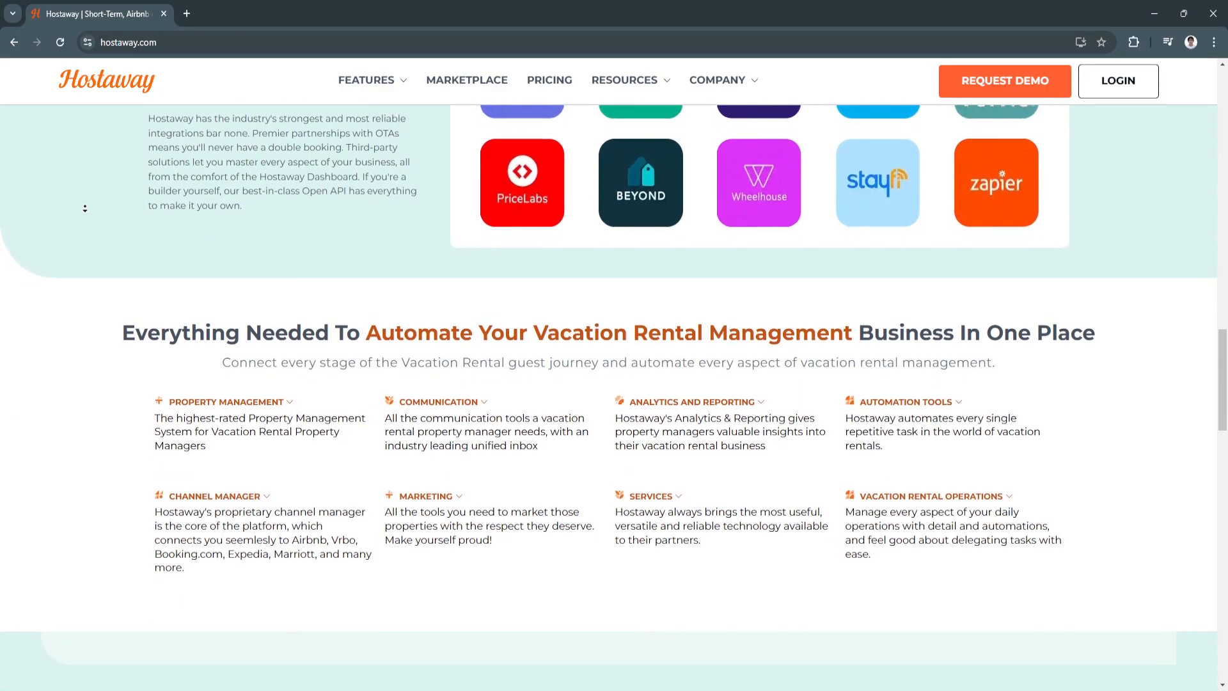
pyautogui.scroll(-3)
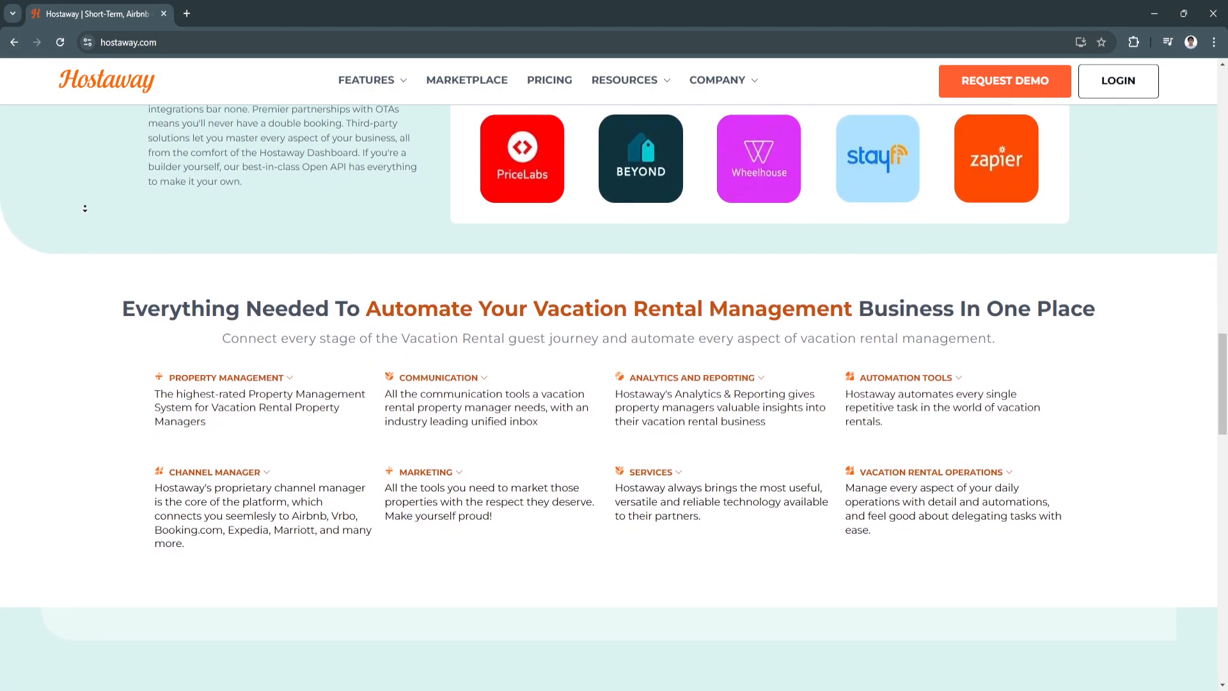
pyautogui.scroll(-3)
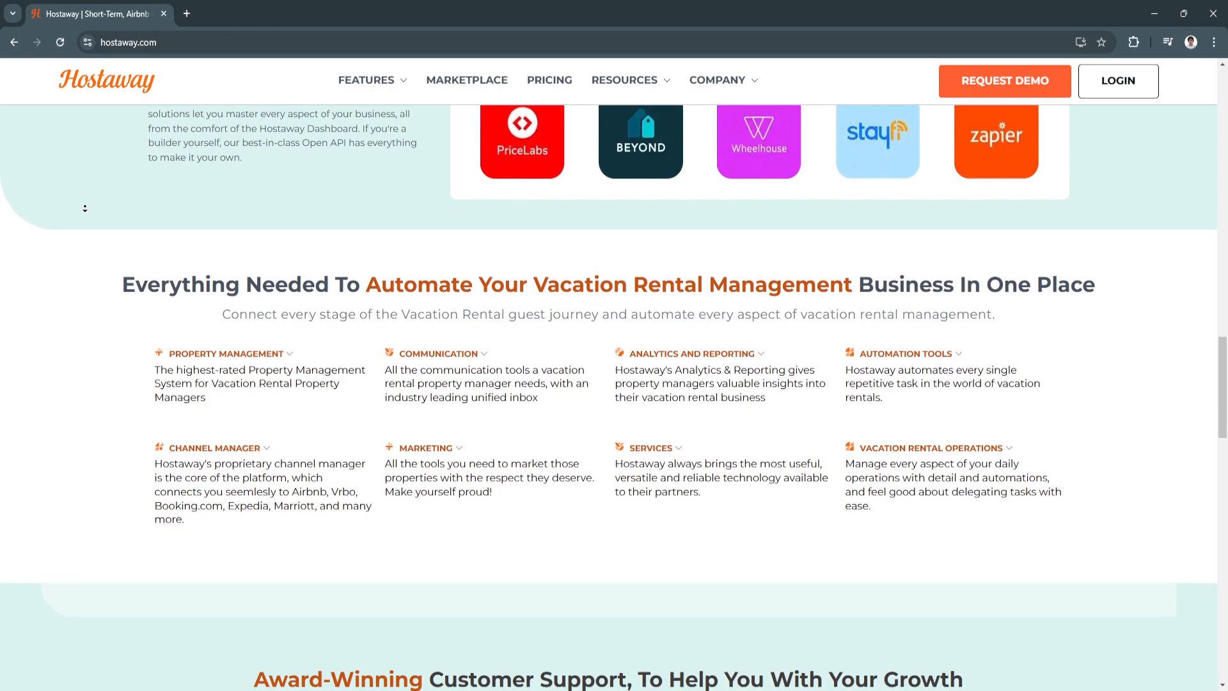
pyautogui.scroll(-3)
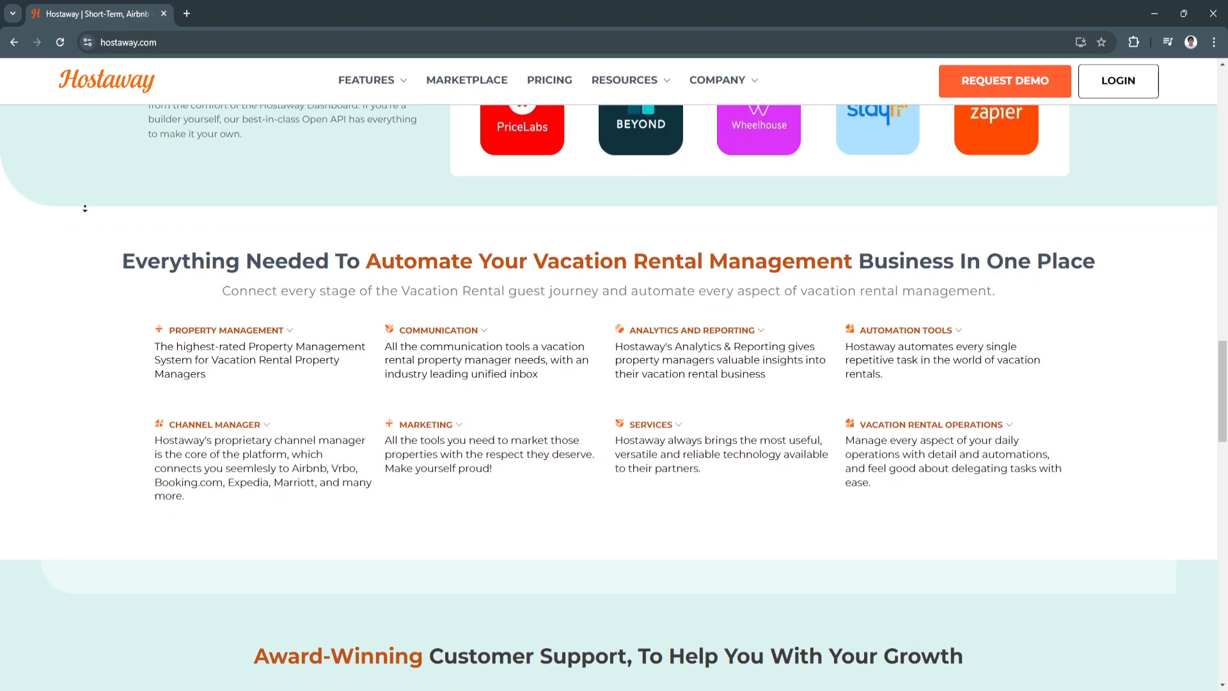
# Scroll down until the four 'Award-Winning Customer Support' cards are fully in view
pyautogui.scroll(-3)
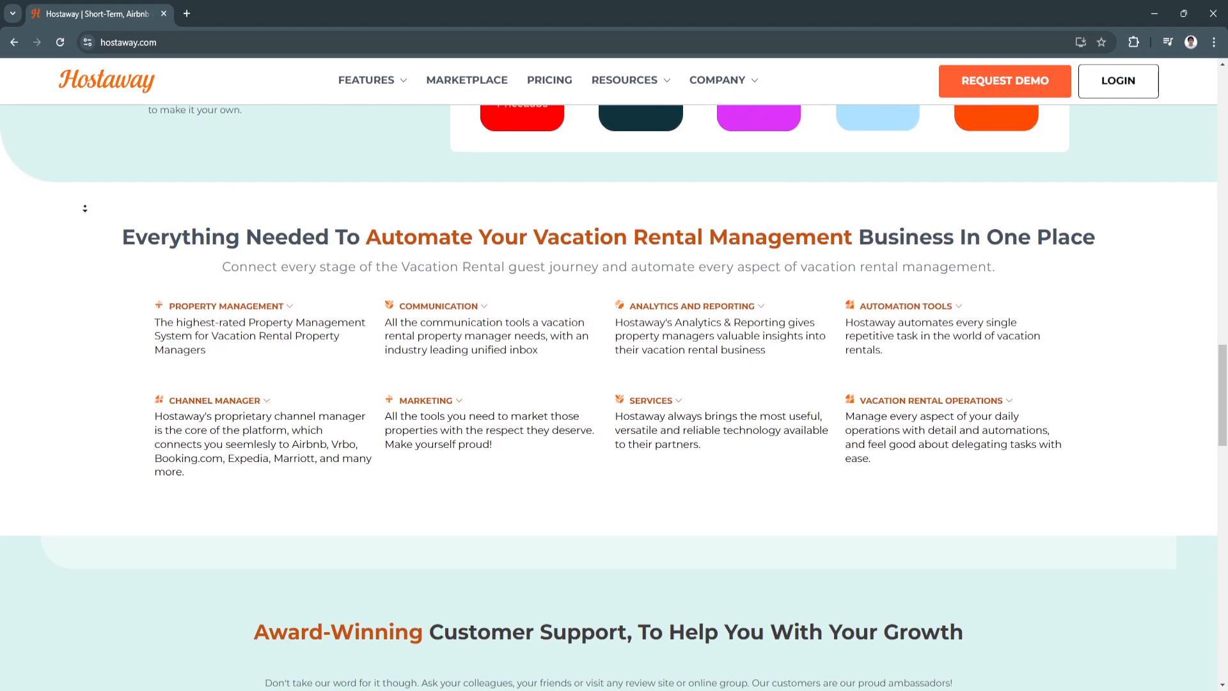
pyautogui.scroll(-3)
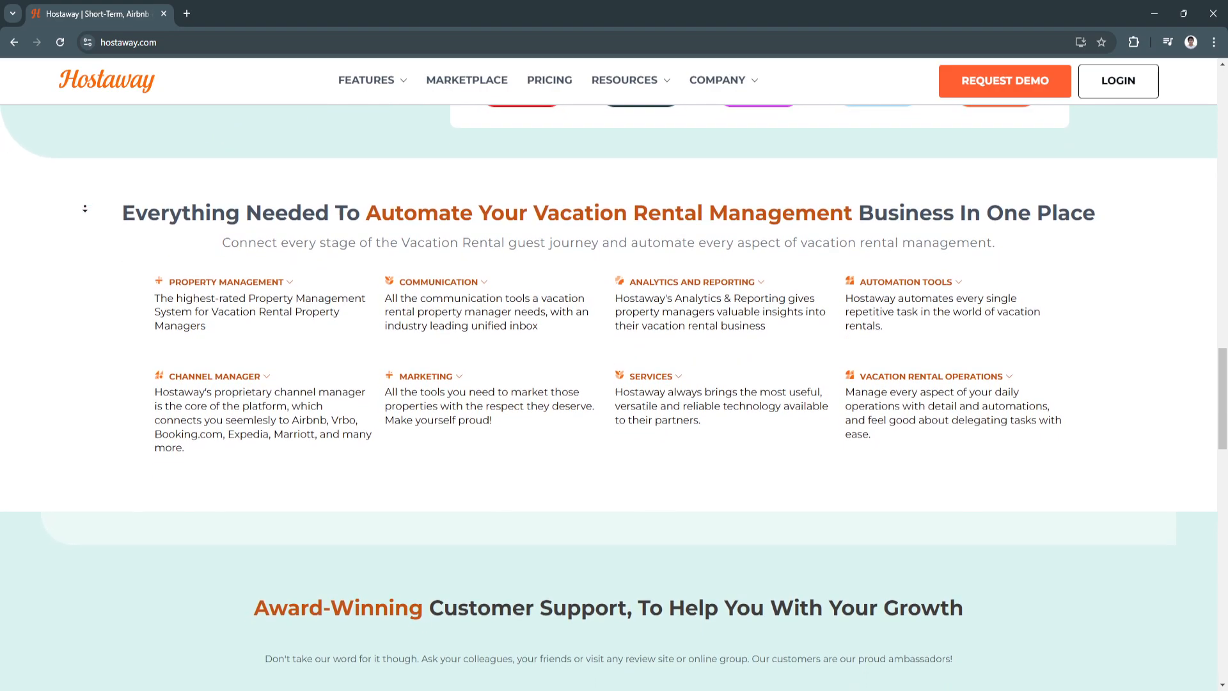
pyautogui.scroll(-3)
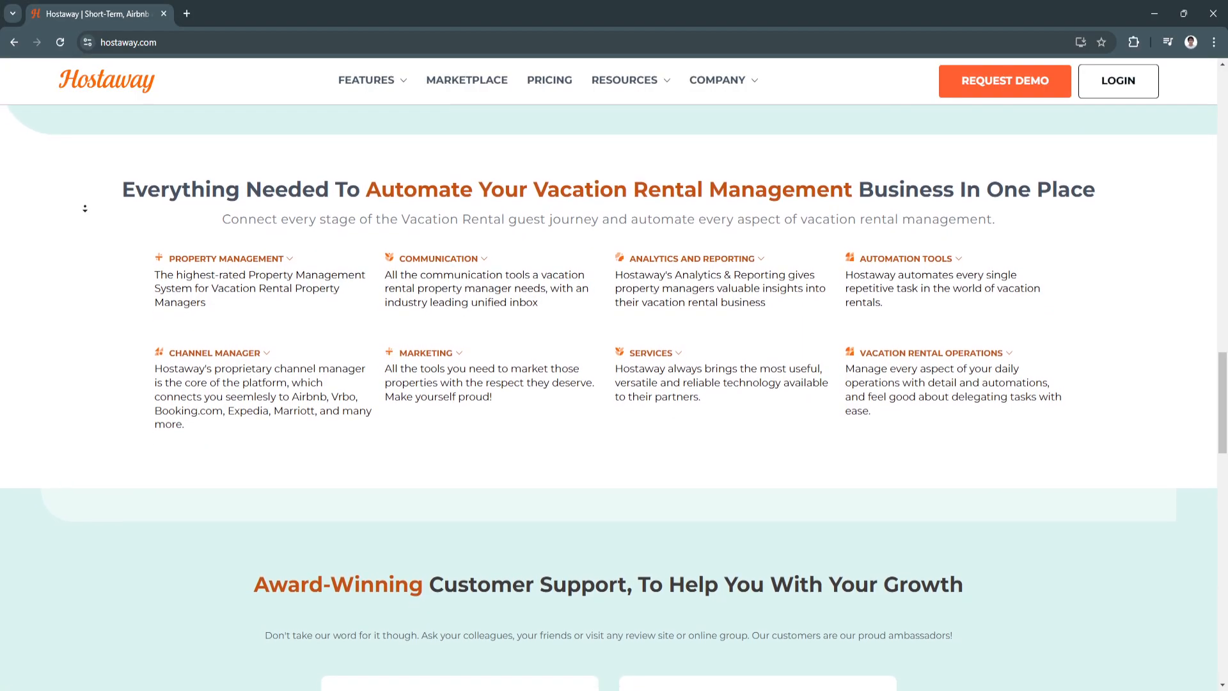
pyautogui.scroll(-3)
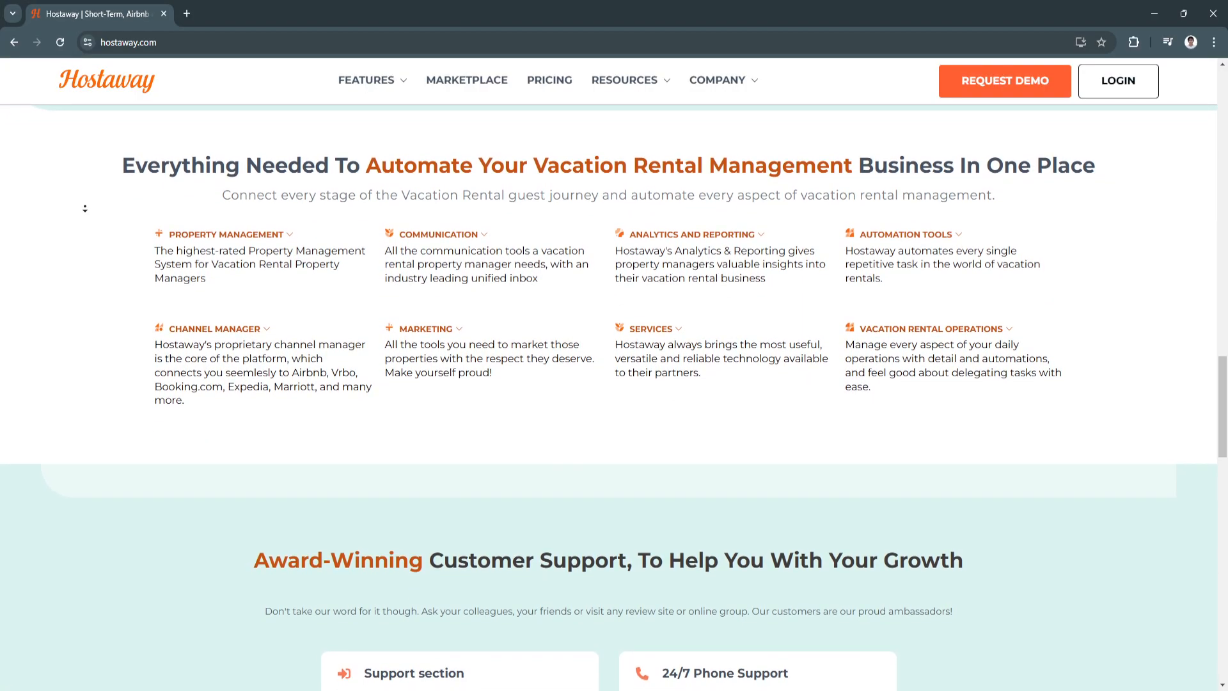
pyautogui.scroll(-3)
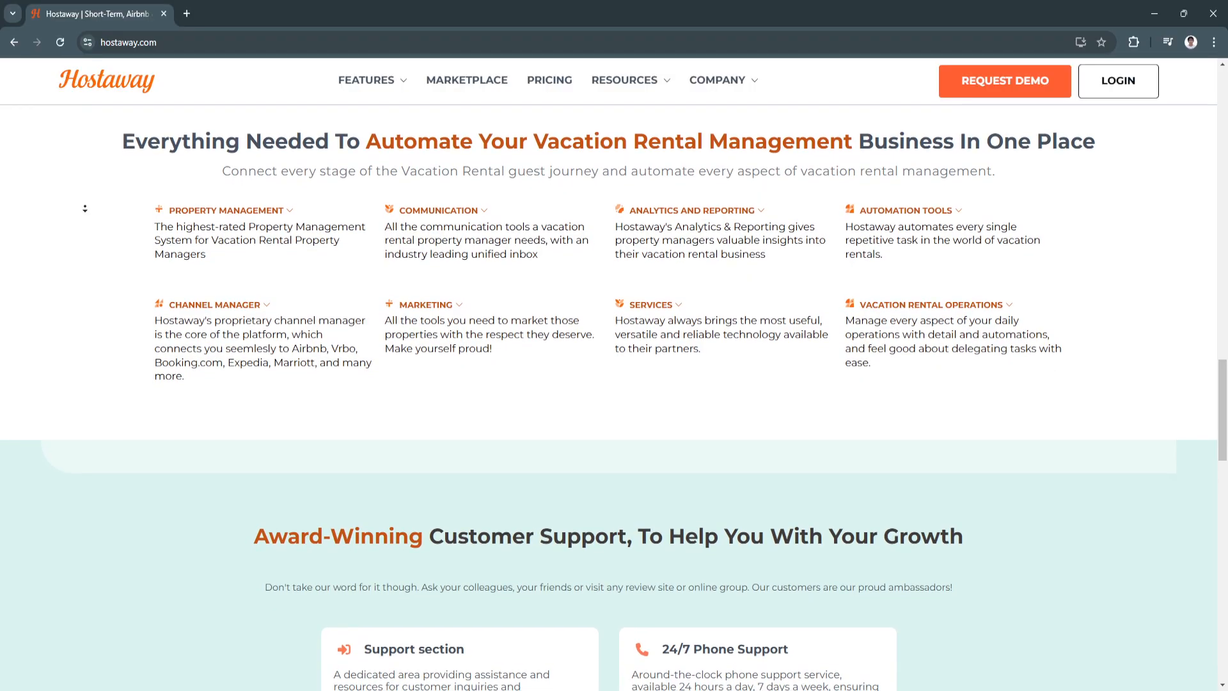
pyautogui.scroll(-3)
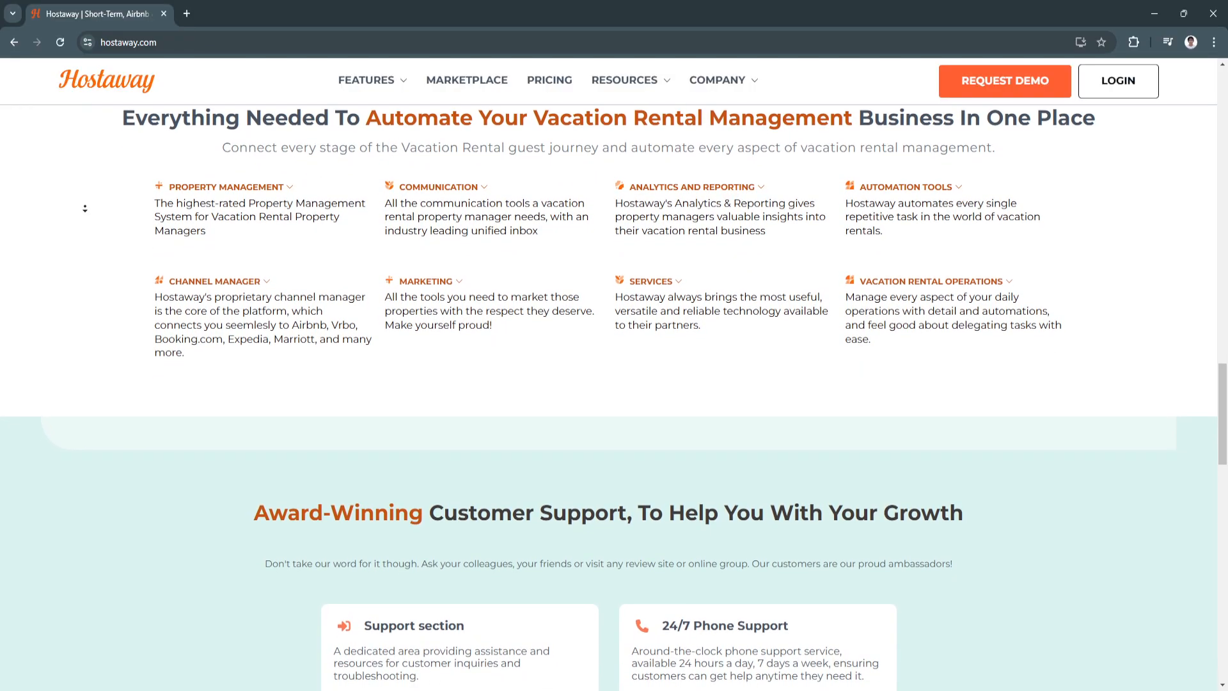
pyautogui.scroll(-3)
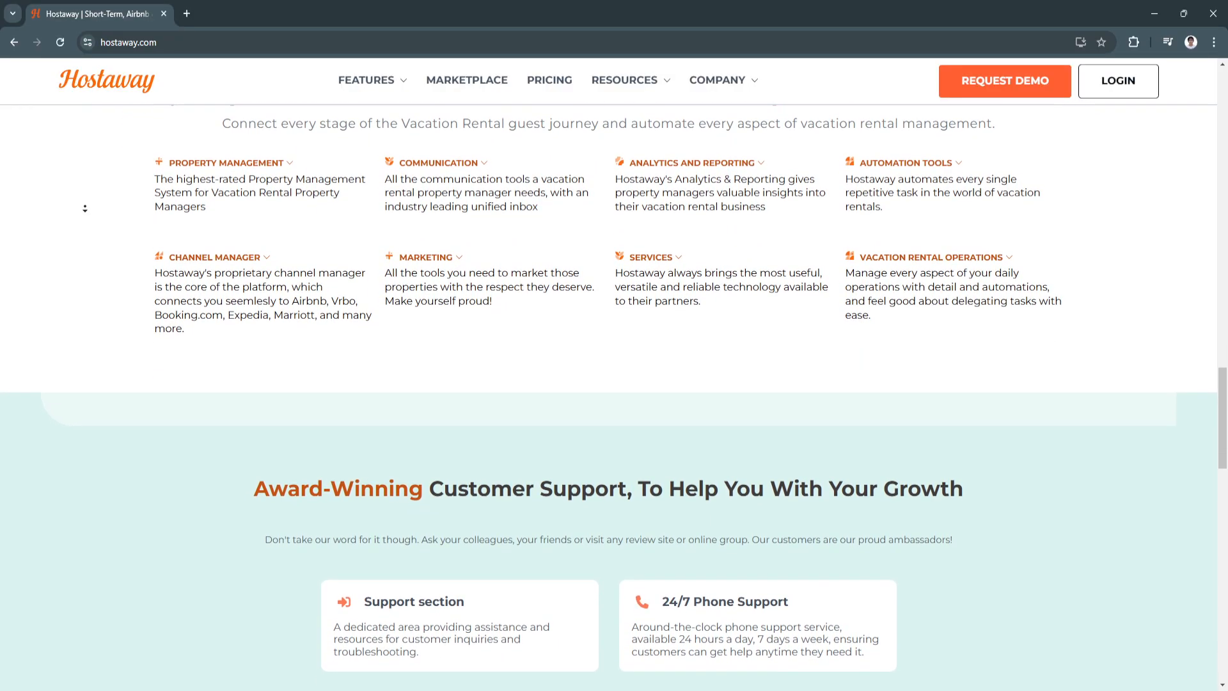
pyautogui.scroll(-3)
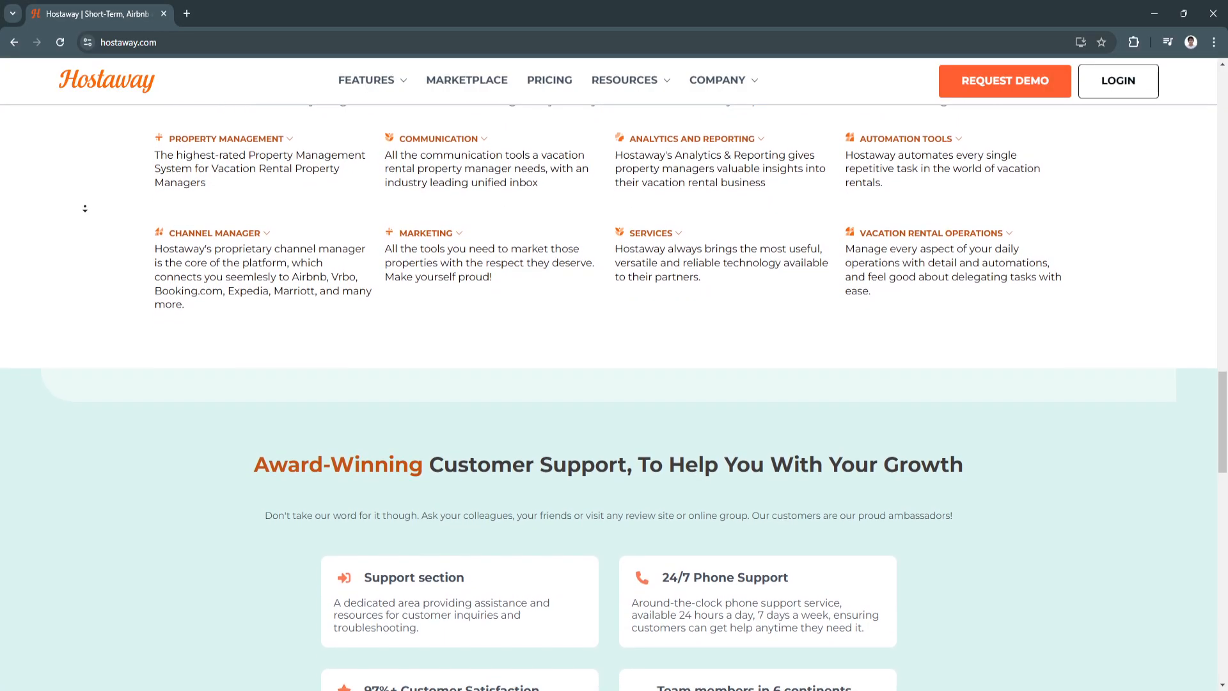
pyautogui.scroll(-3)
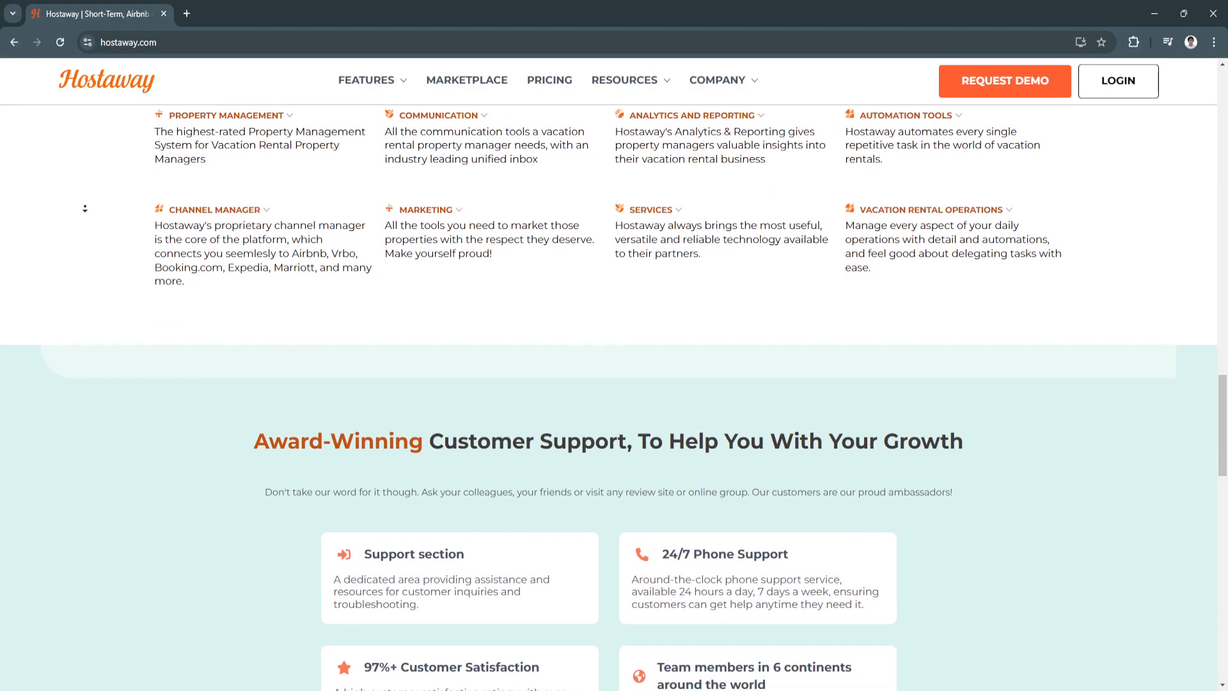
pyautogui.scroll(-3)
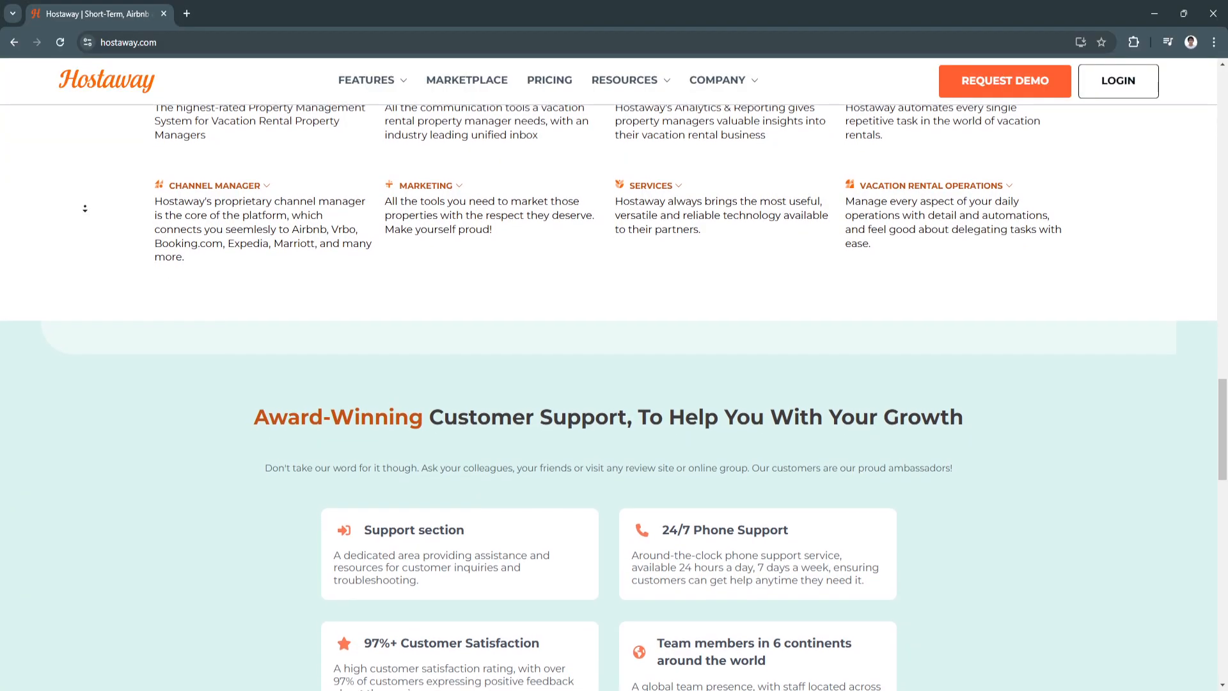
pyautogui.scroll(-3)
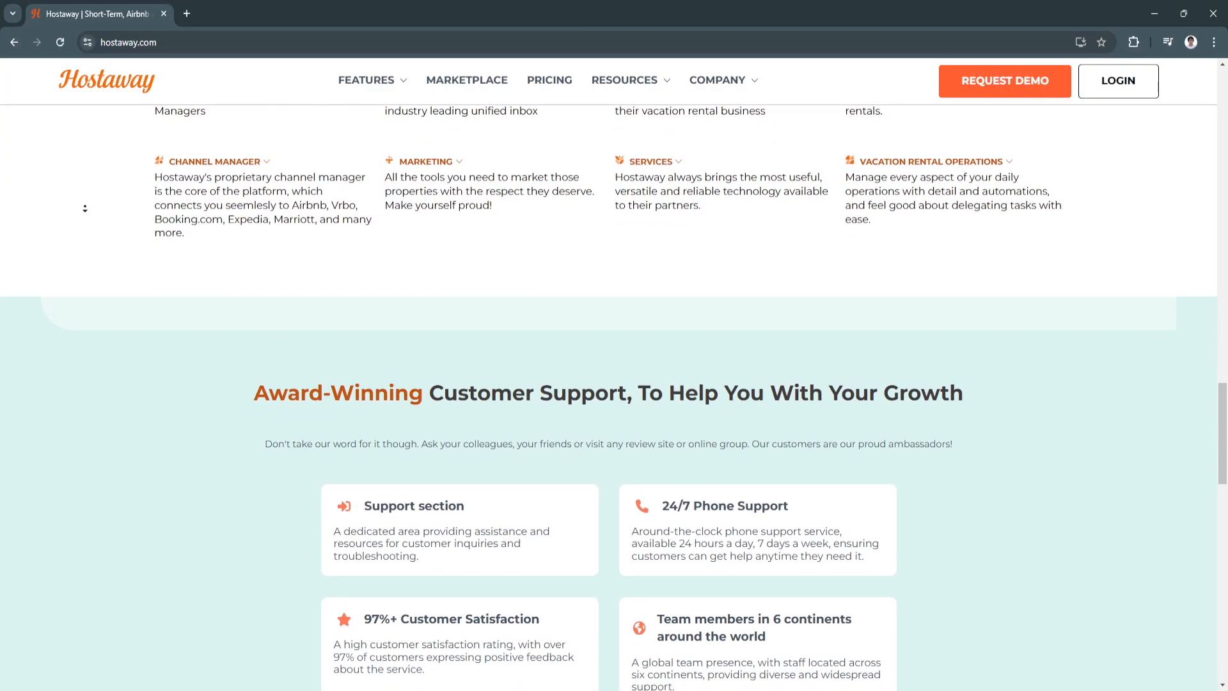
pyautogui.scroll(-3)
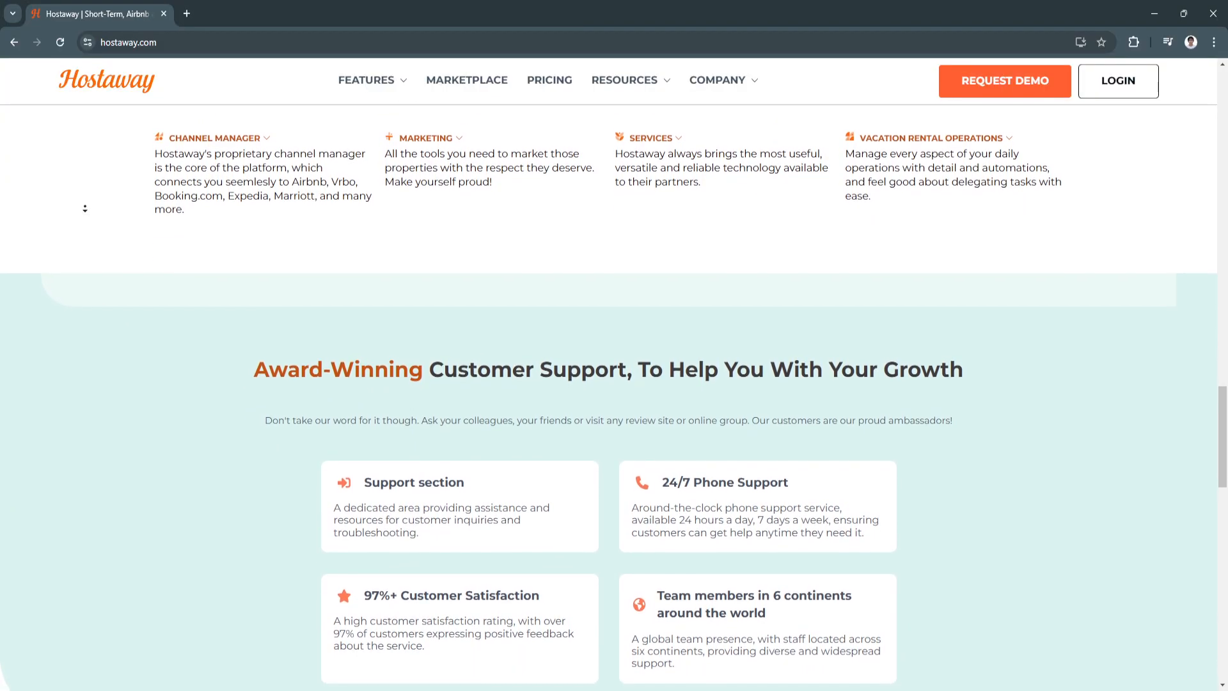
pyautogui.scroll(-3)
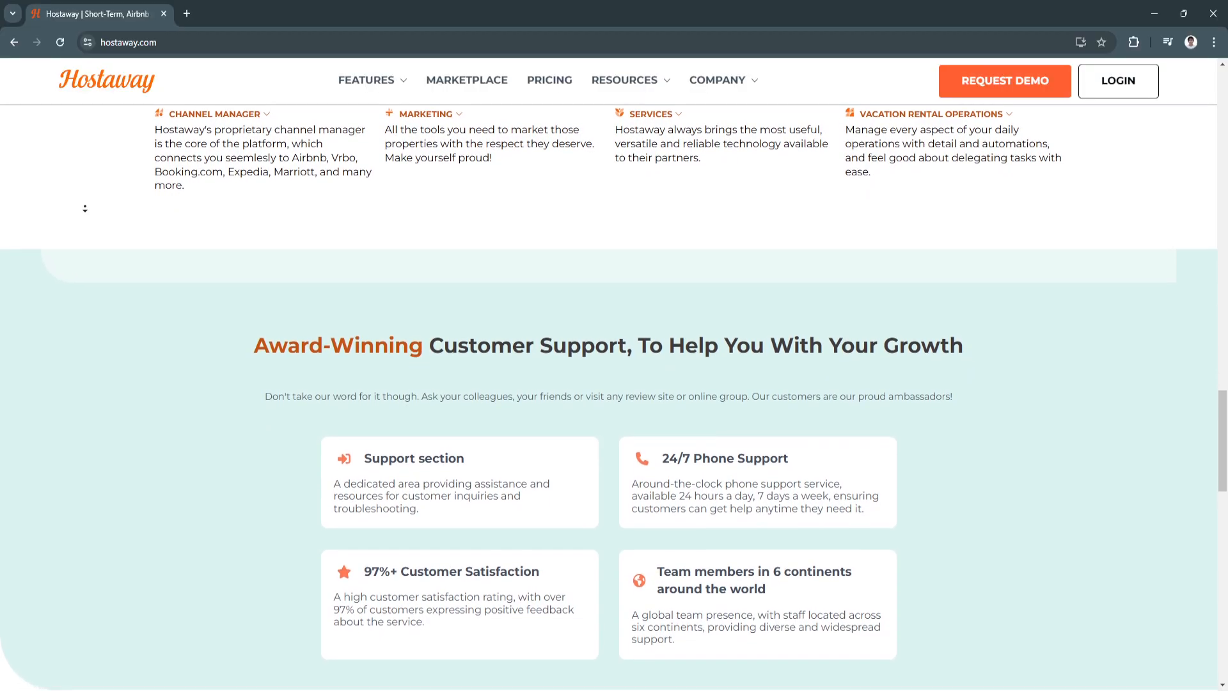
pyautogui.scroll(-3)
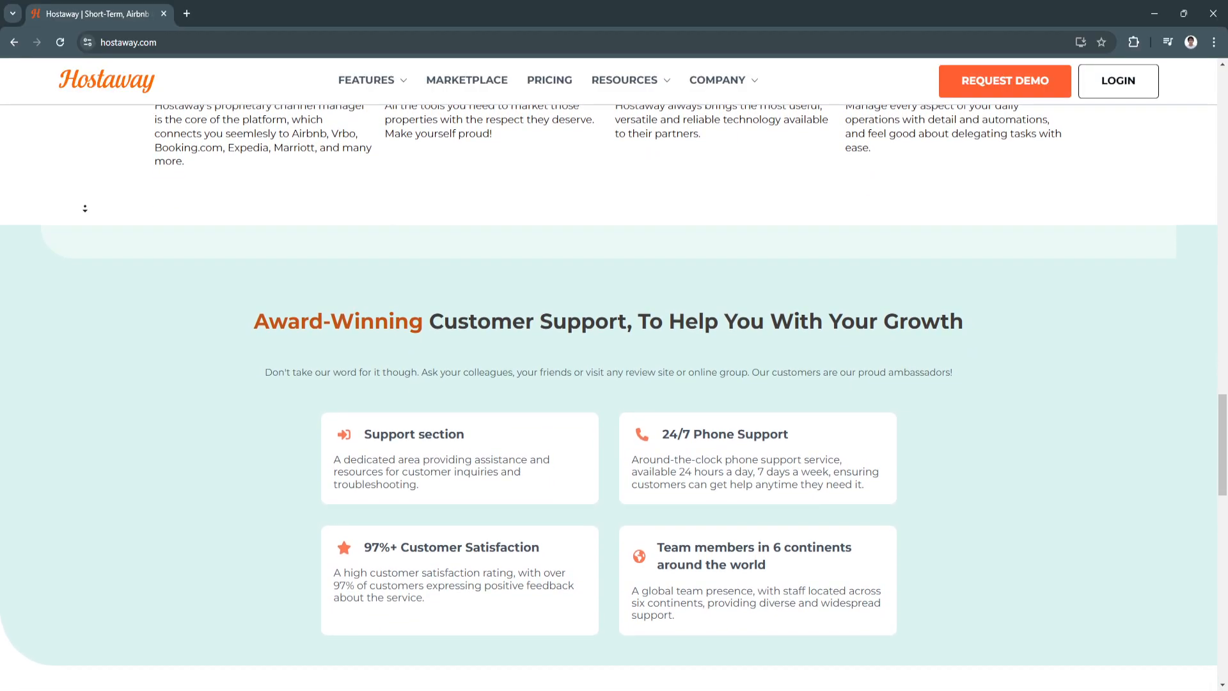
pyautogui.scroll(-3)
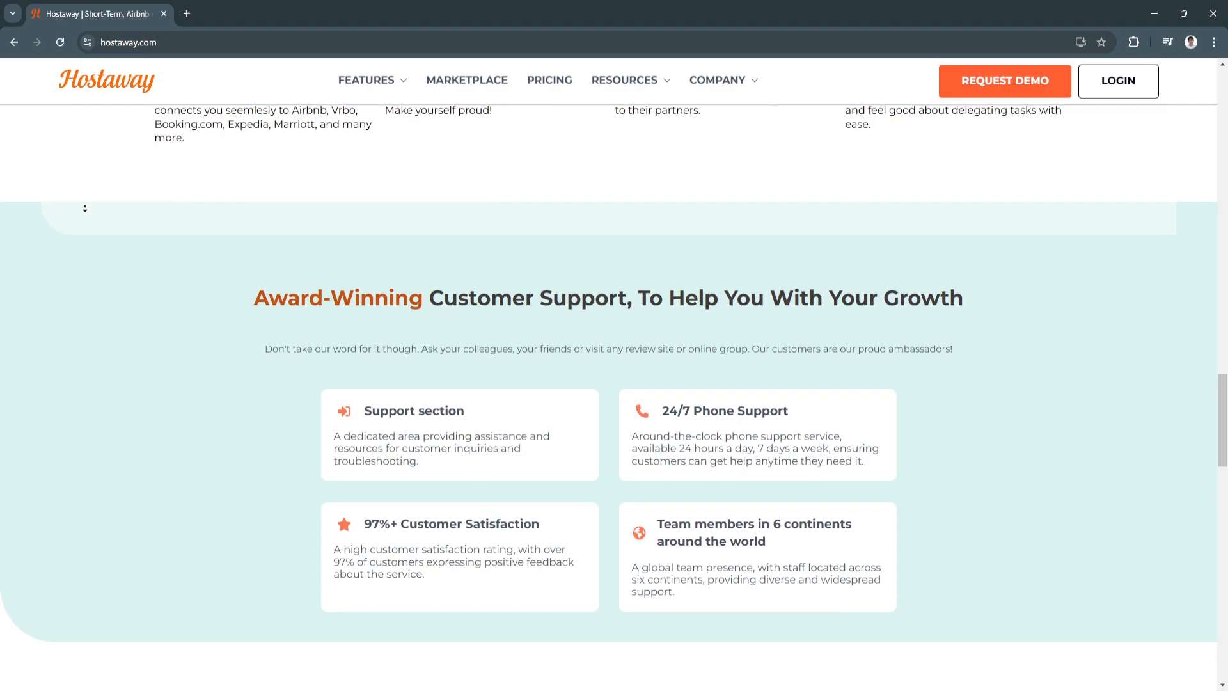
pyautogui.scroll(-3)
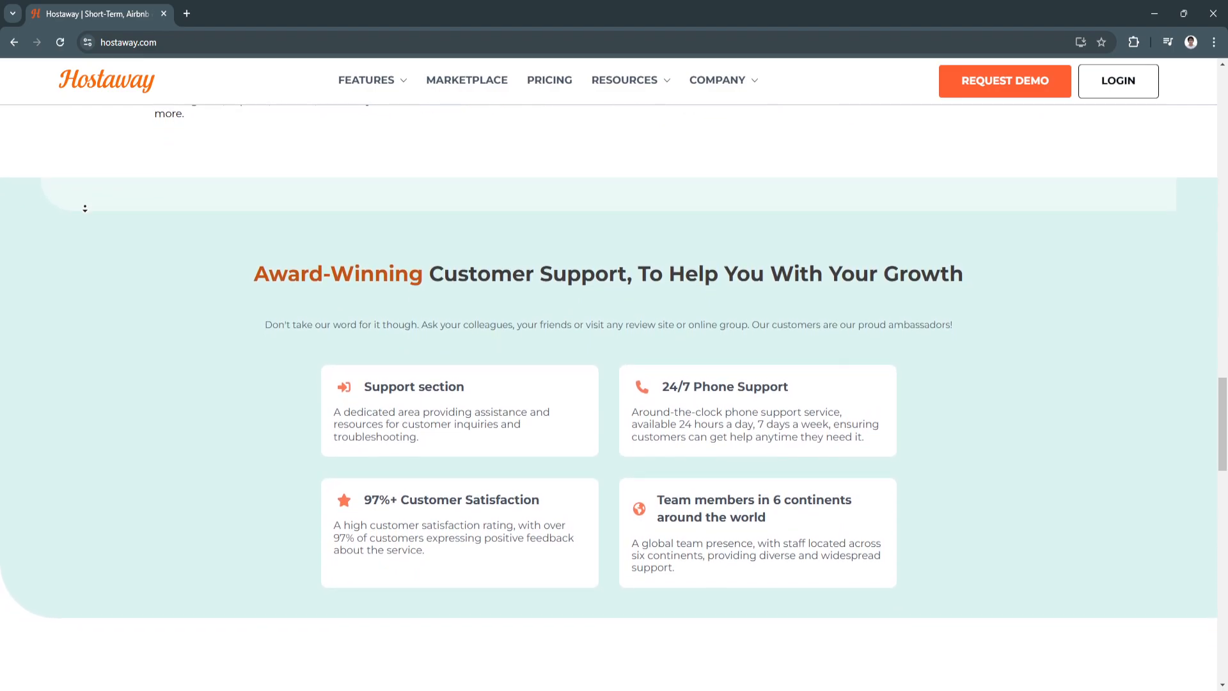
pyautogui.scroll(-3)
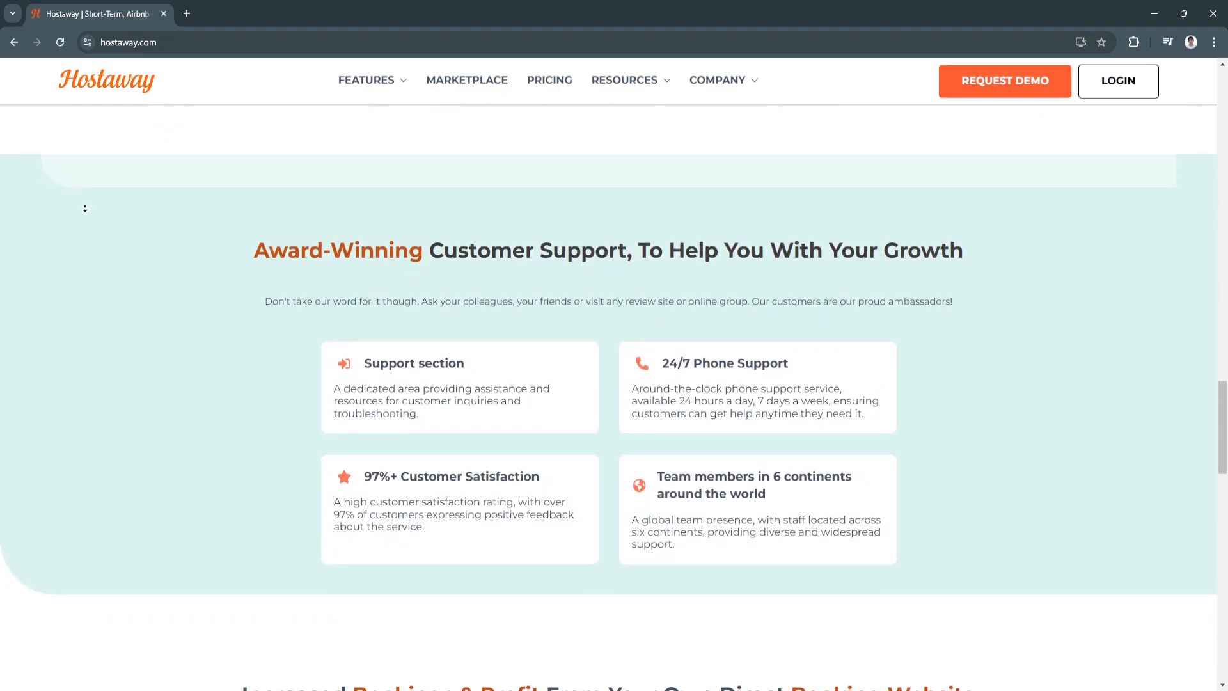
# Scroll to the 'Increased Bookings & Profit' direct booking website carousel of example sites
pyautogui.scroll(-3)
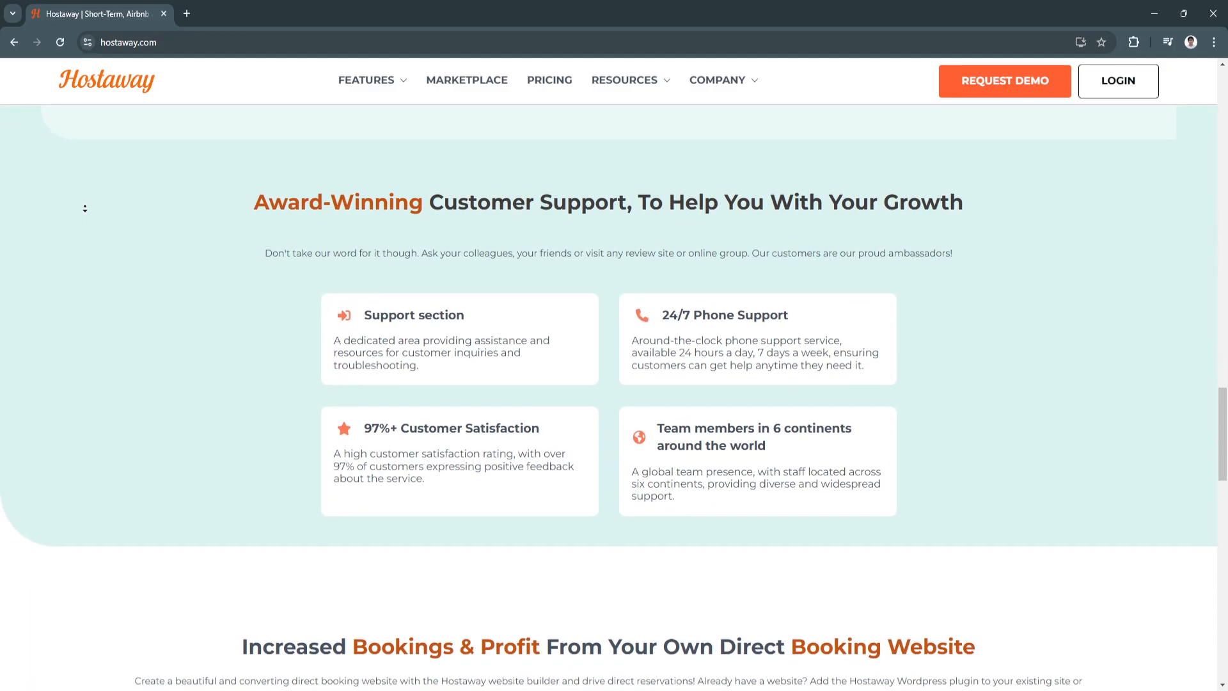
pyautogui.scroll(-3)
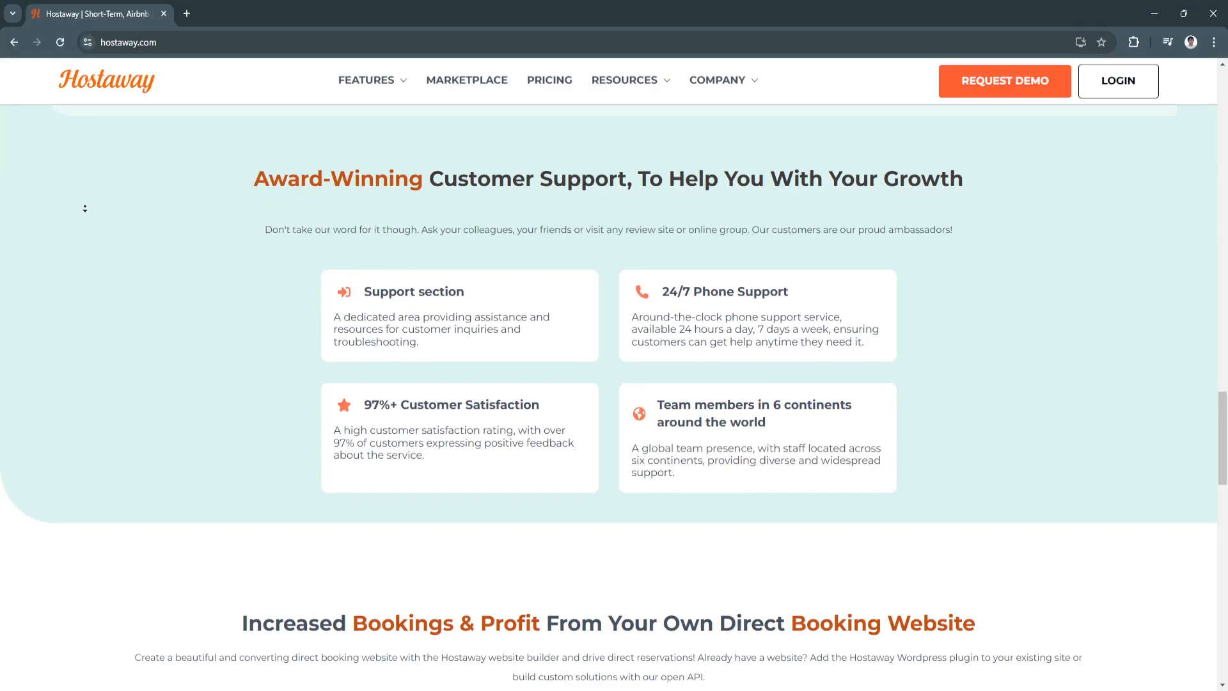
pyautogui.scroll(-3)
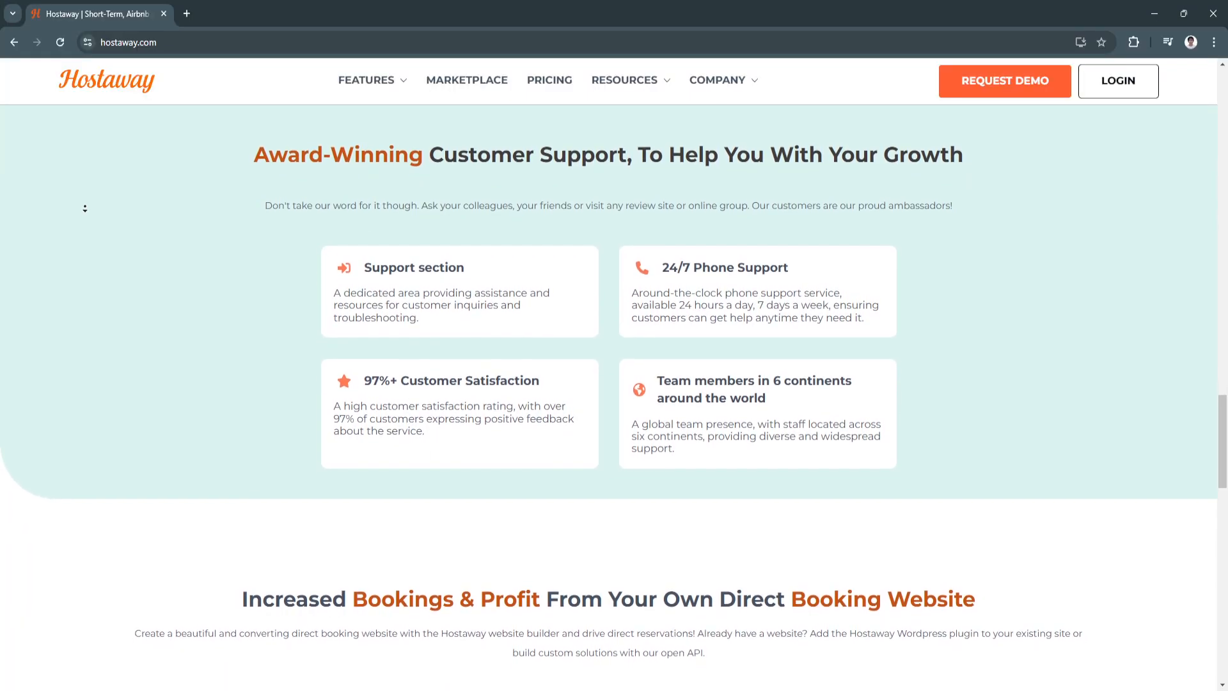
pyautogui.scroll(-3)
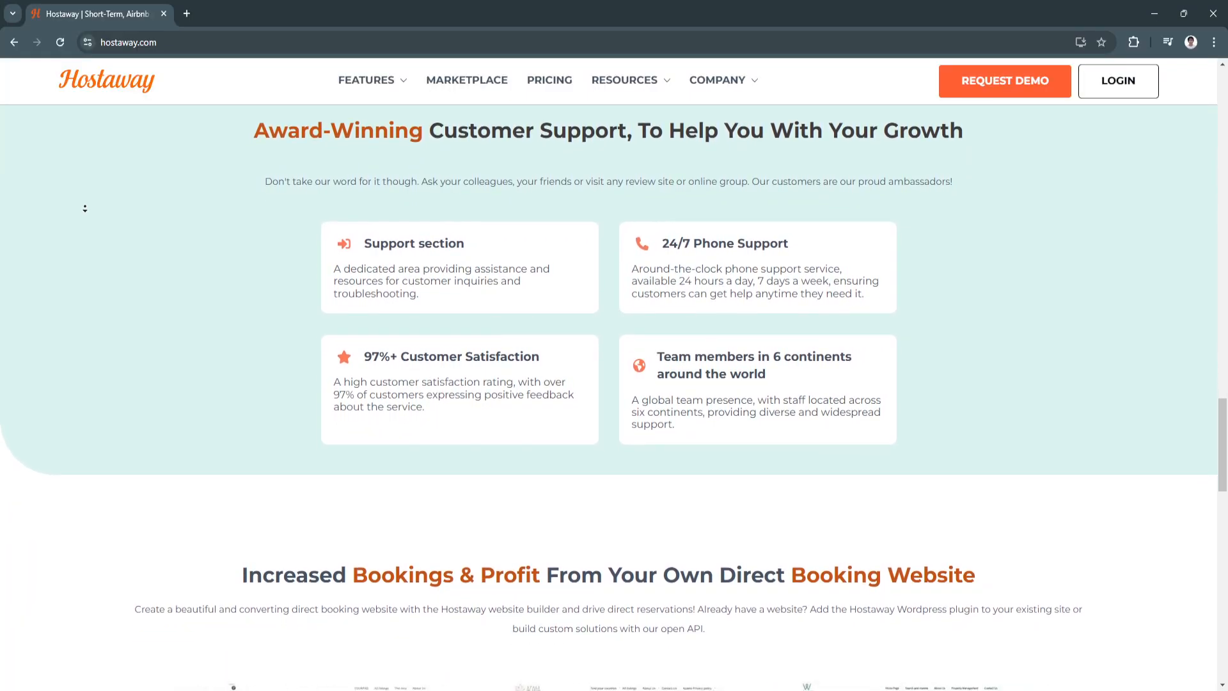
pyautogui.scroll(-3)
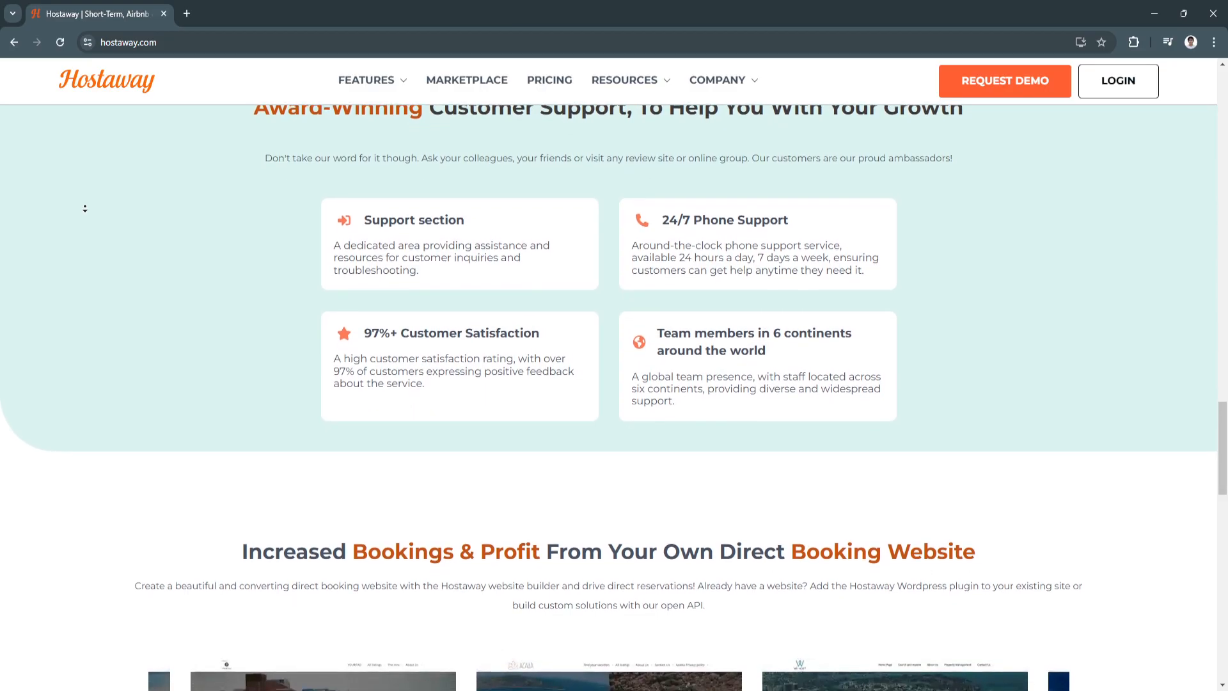
pyautogui.scroll(-3)
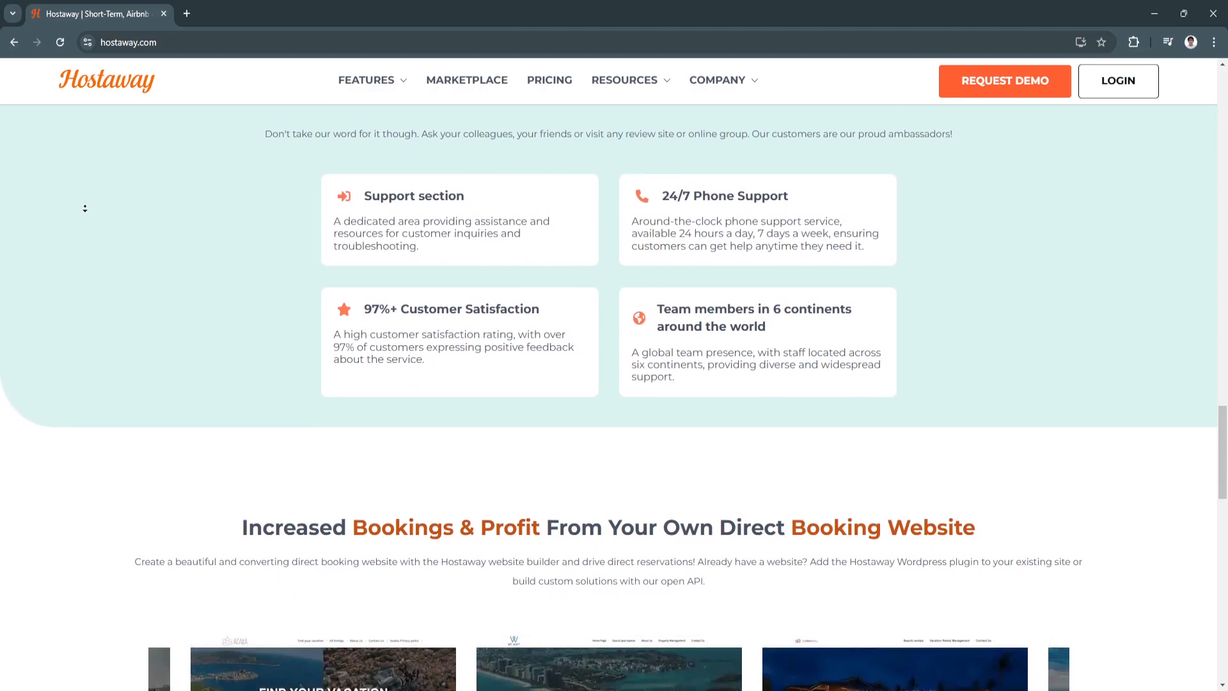
pyautogui.scroll(-3)
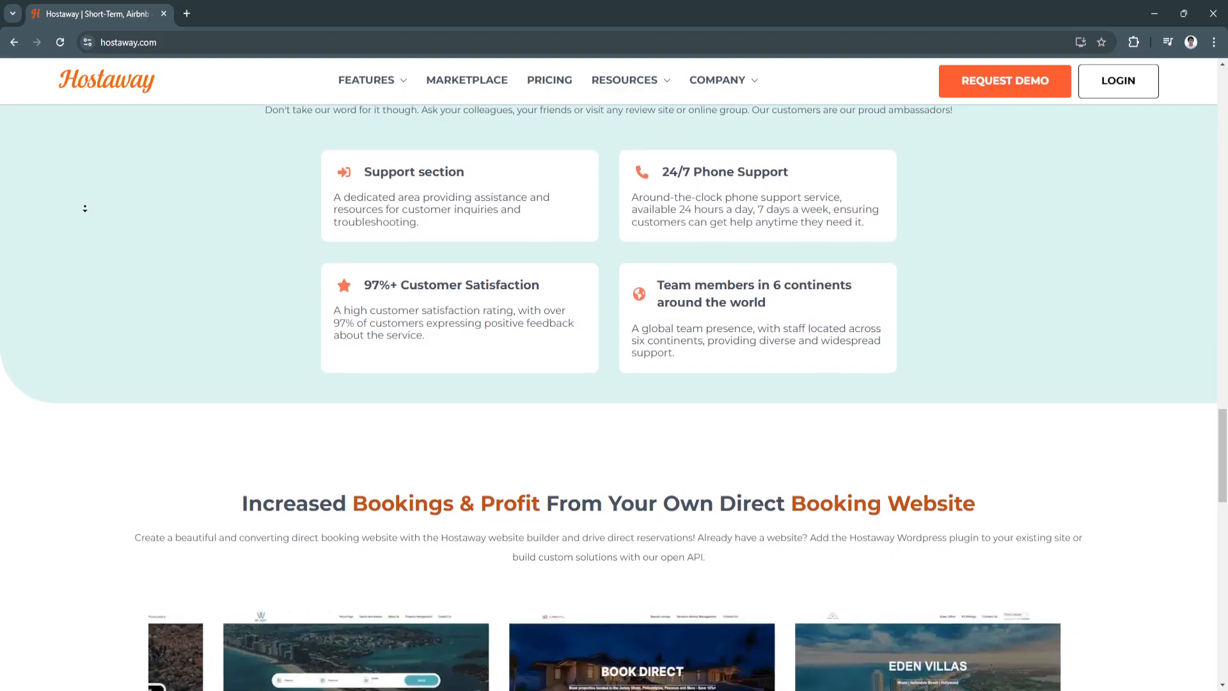
pyautogui.scroll(-3)
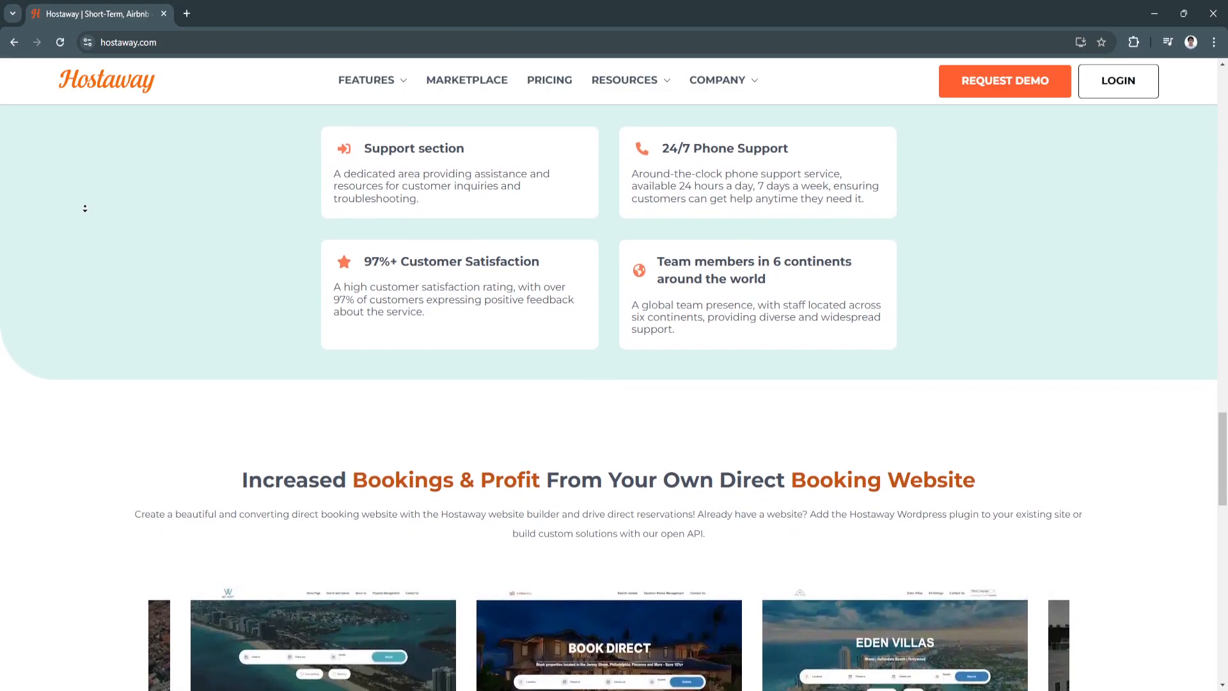
pyautogui.scroll(-3)
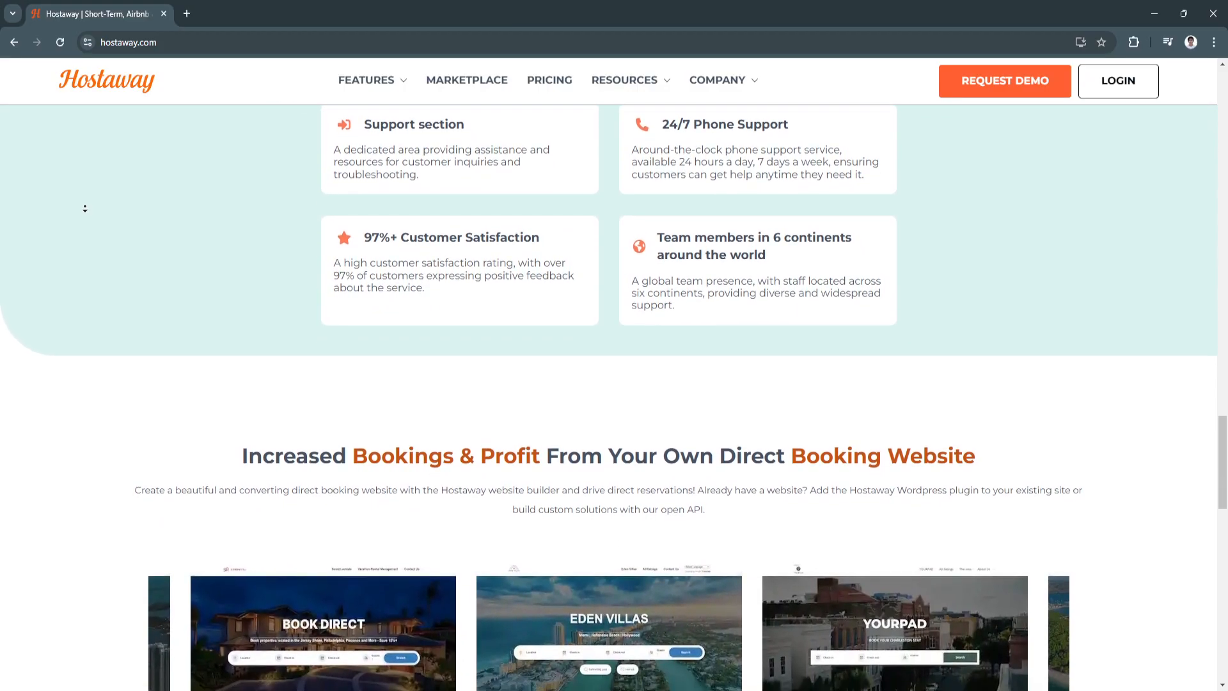
pyautogui.scroll(-3)
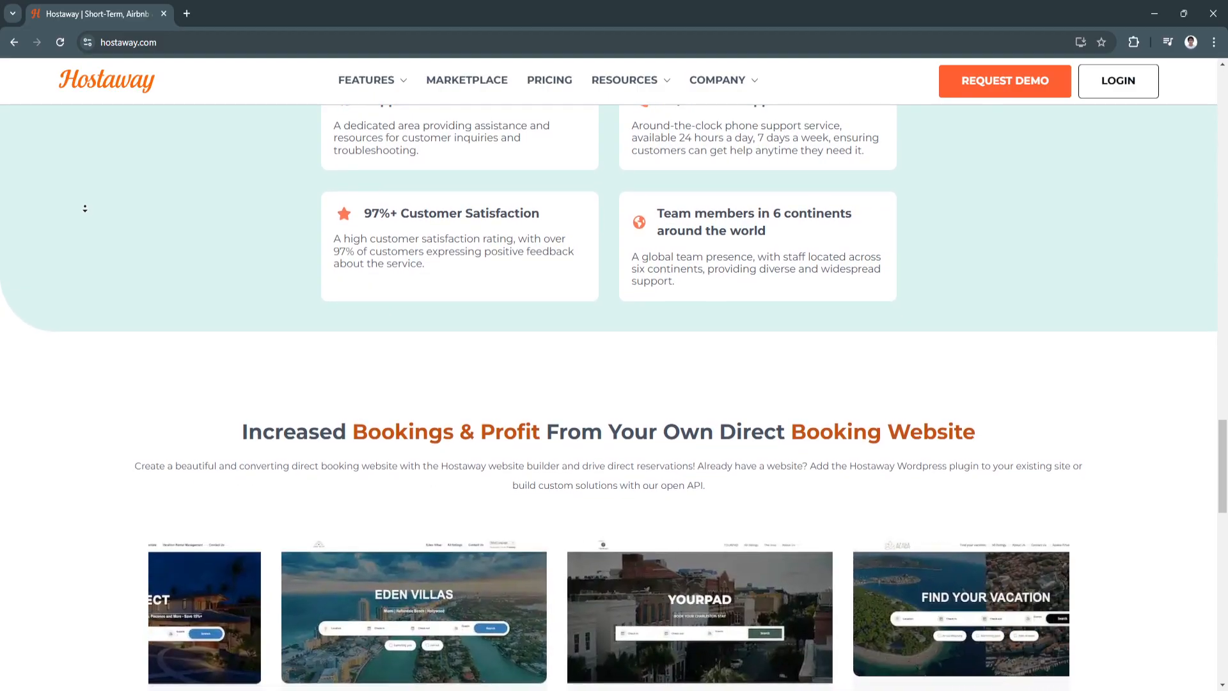
pyautogui.scroll(-3)
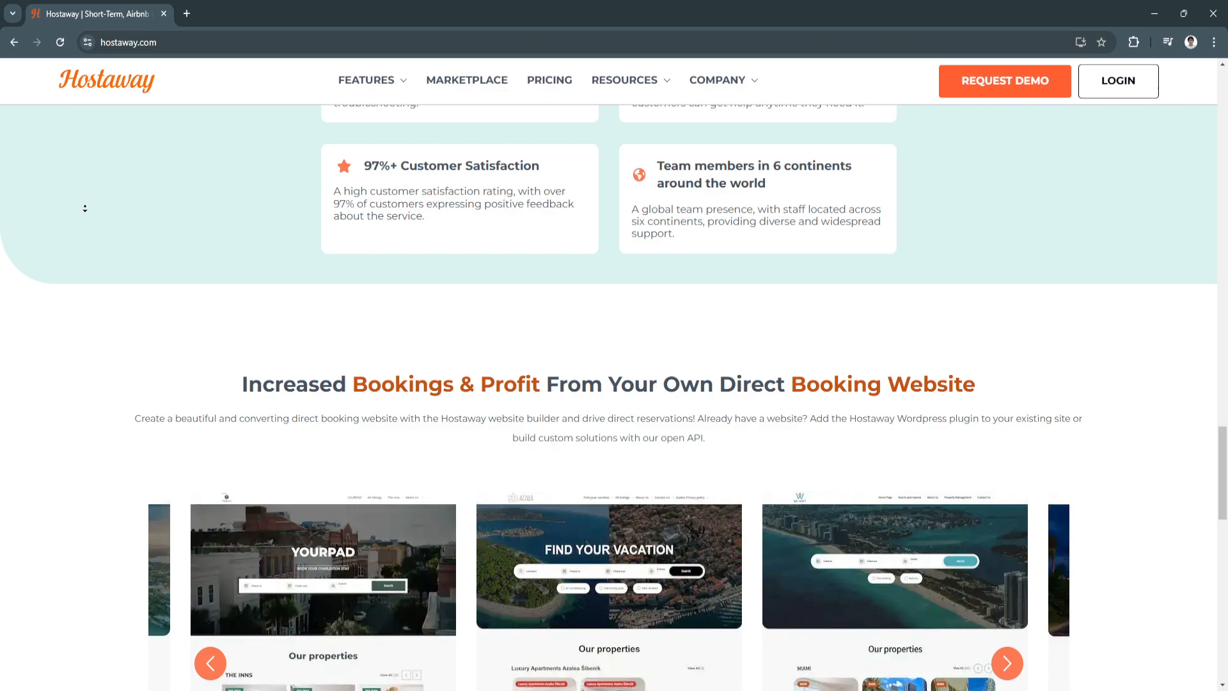
pyautogui.scroll(-3)
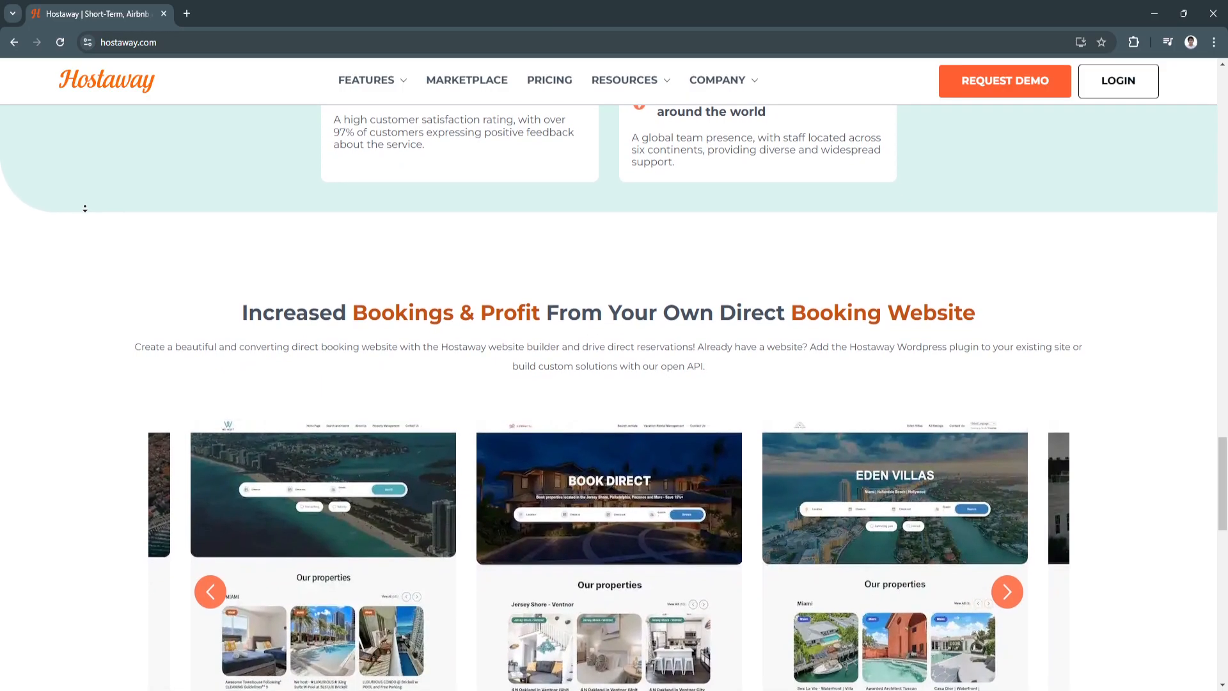
pyautogui.scroll(-3)
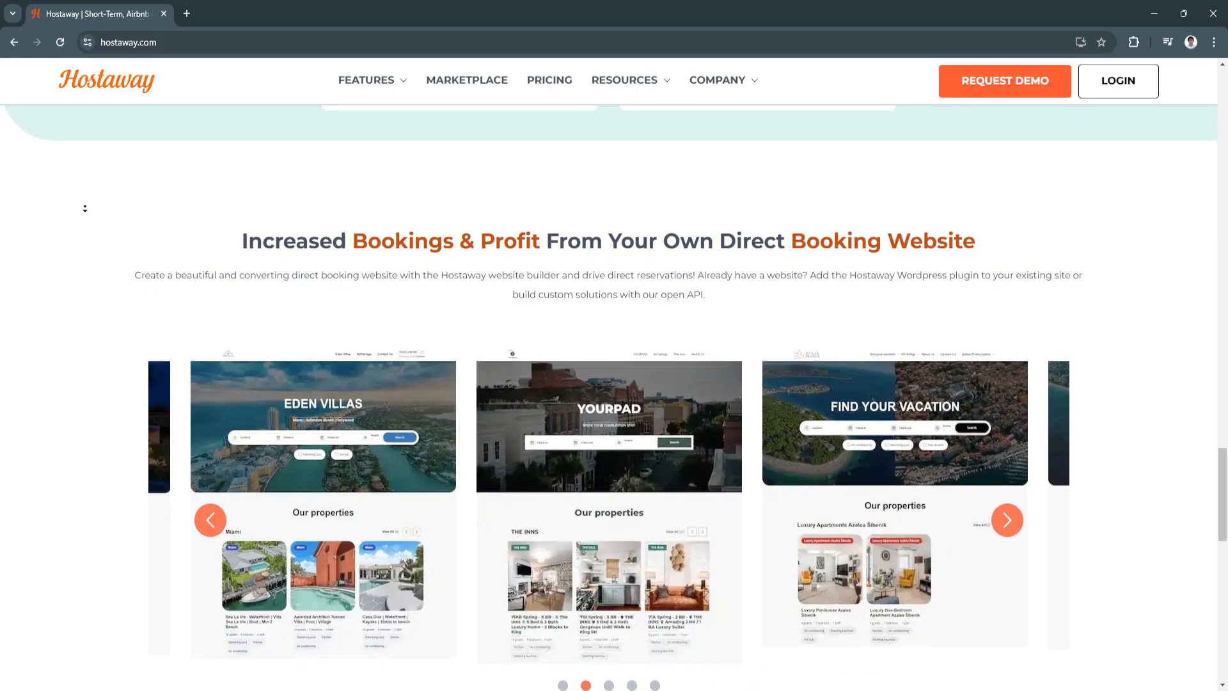
pyautogui.scroll(-3)
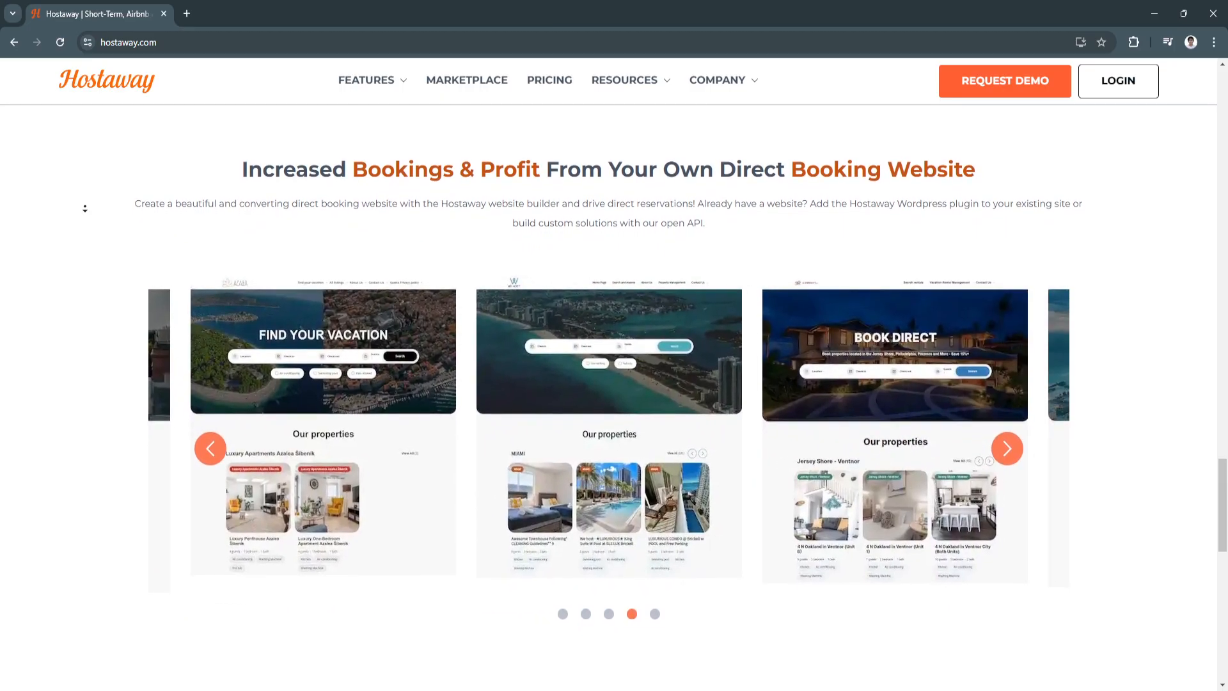
pyautogui.scroll(-3)
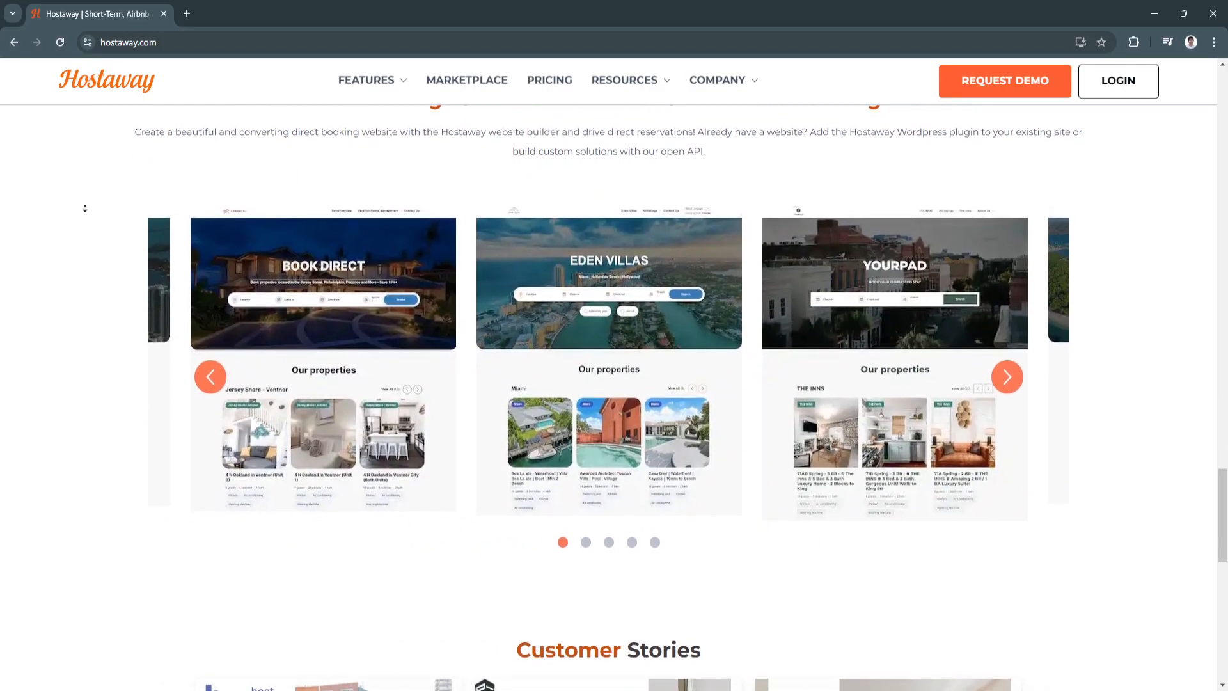
pyautogui.scroll(-3)
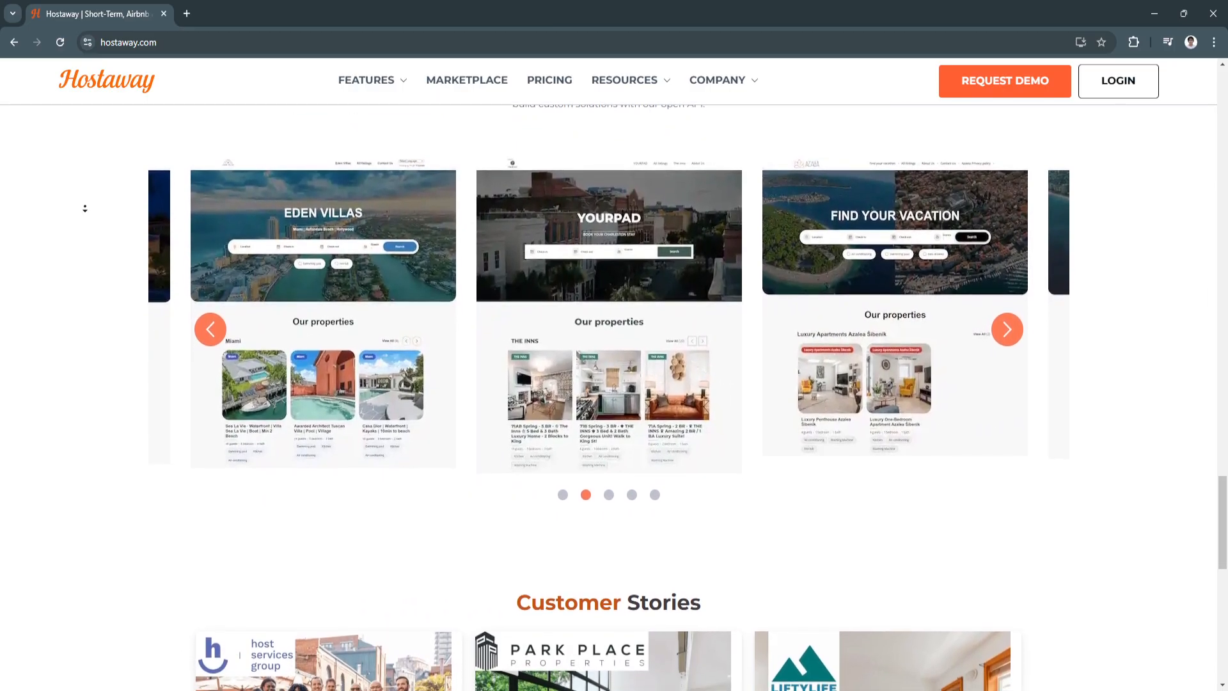
# Move past the booking-site carousel to the Customer Stories section with three video cards
pyautogui.click(1006, 328)
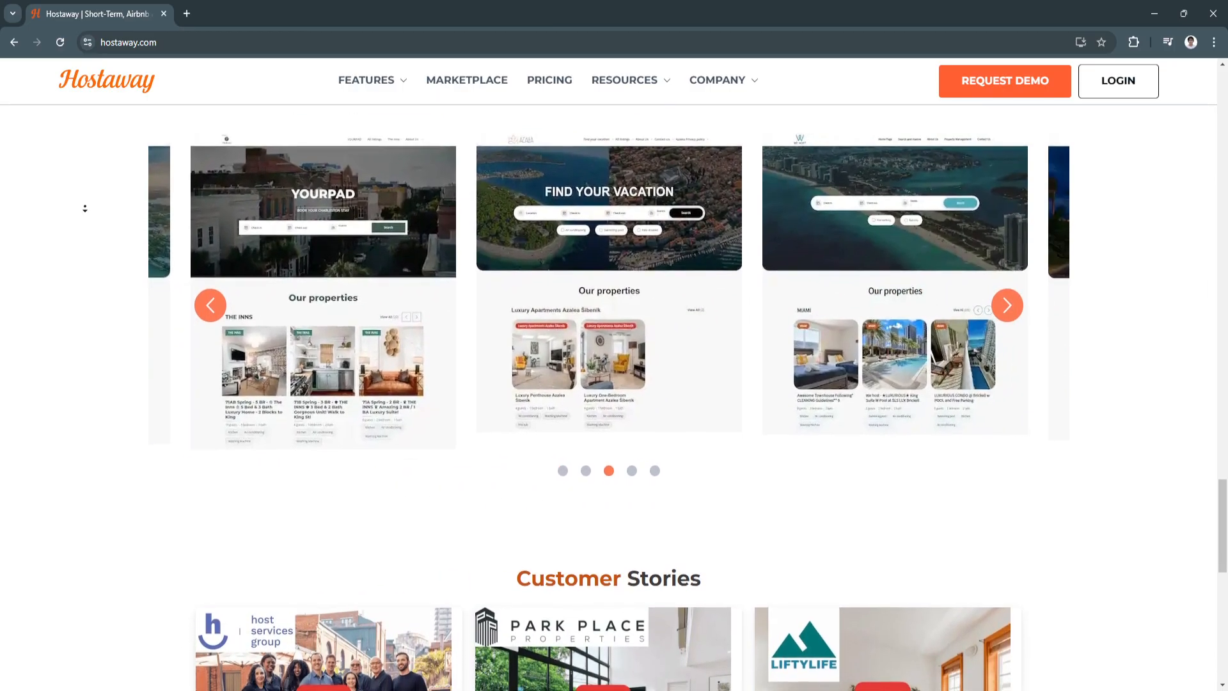
pyautogui.scroll(-3)
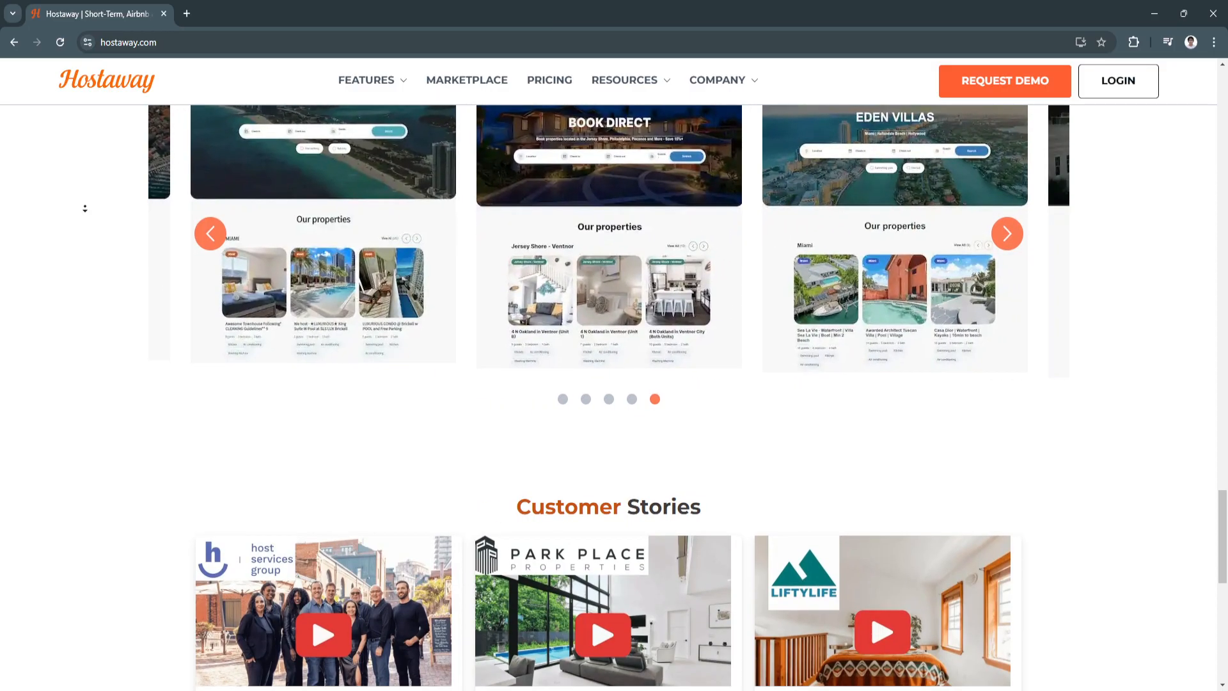
pyautogui.scroll(-3)
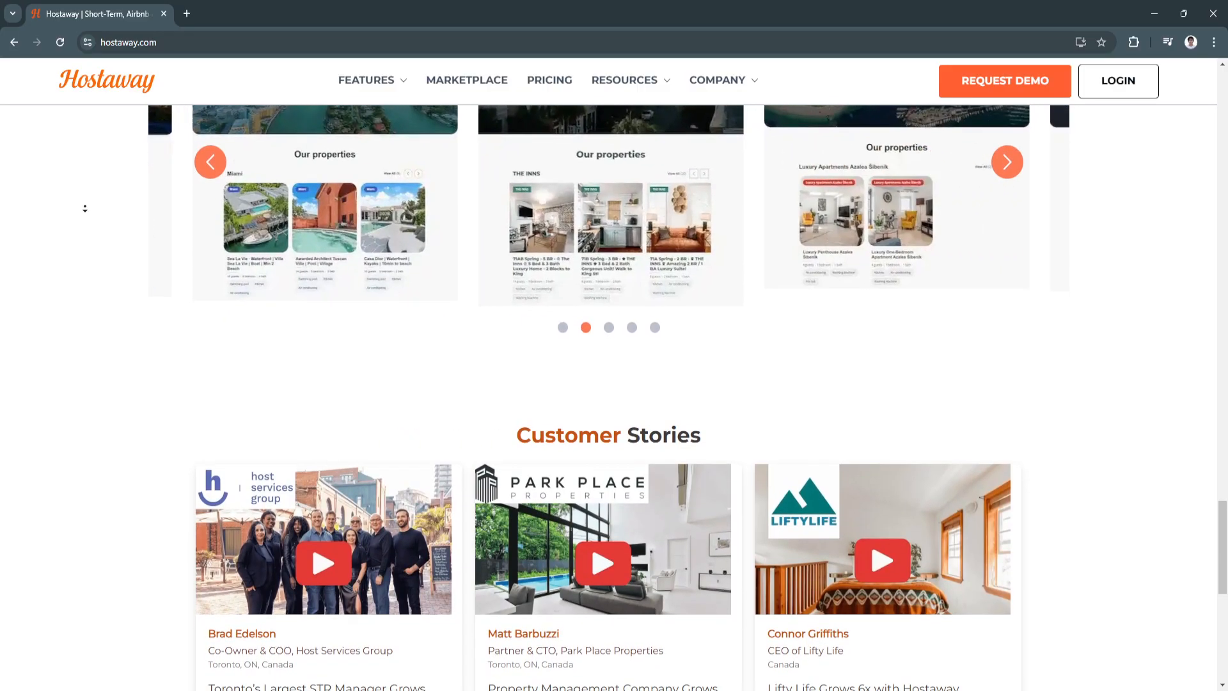
pyautogui.scroll(-3)
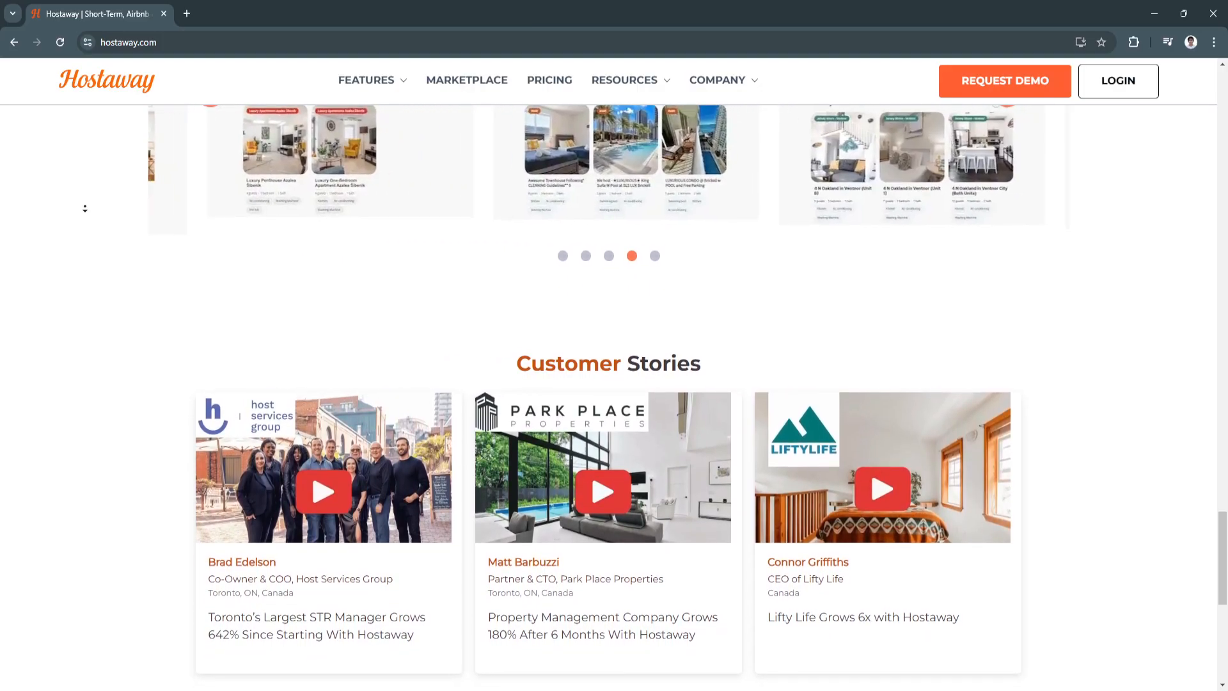
pyautogui.scroll(-3)
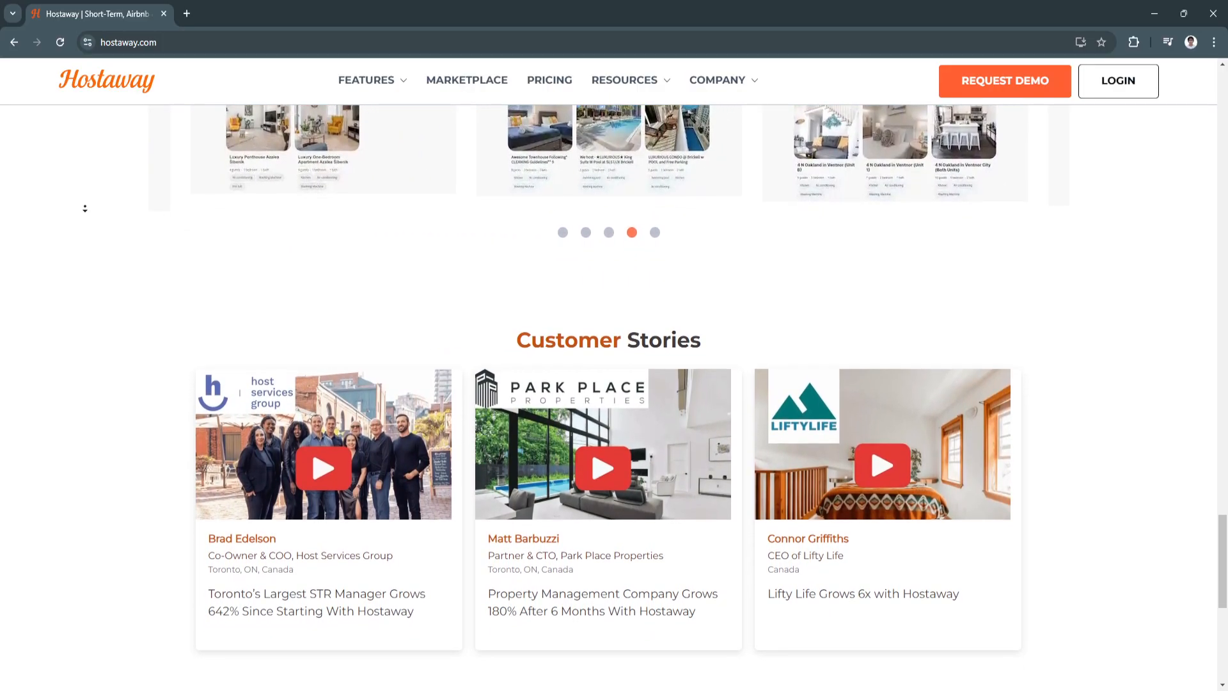
pyautogui.scroll(-3)
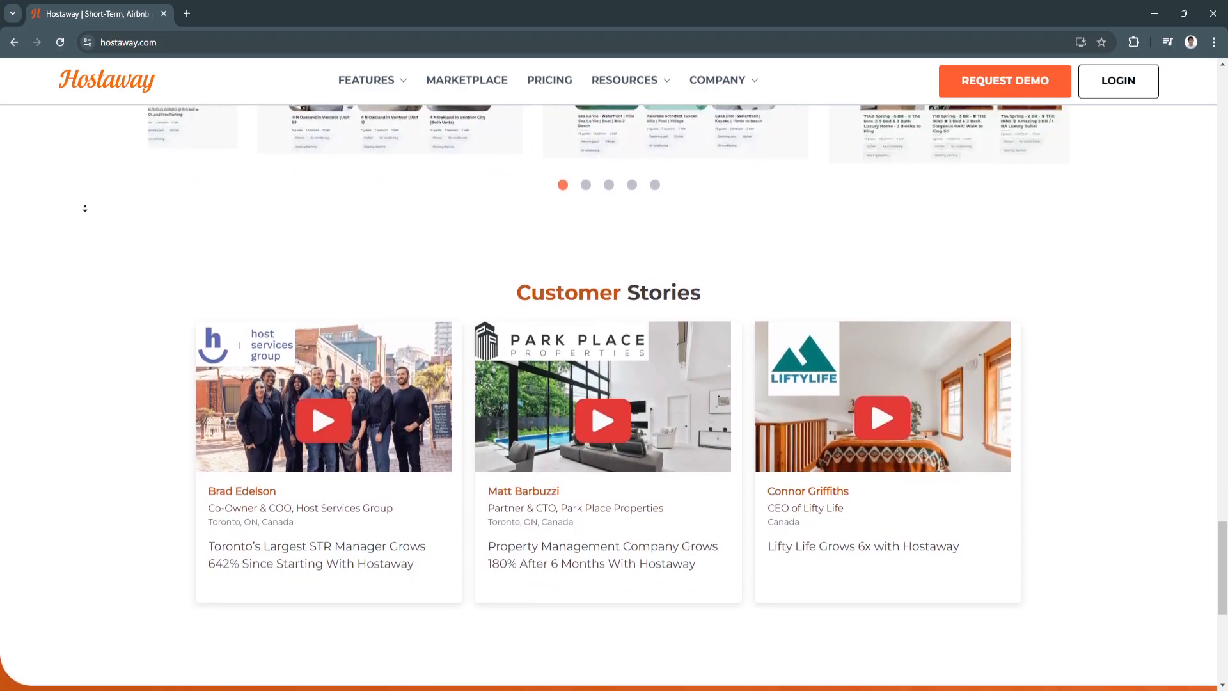
pyautogui.scroll(-3)
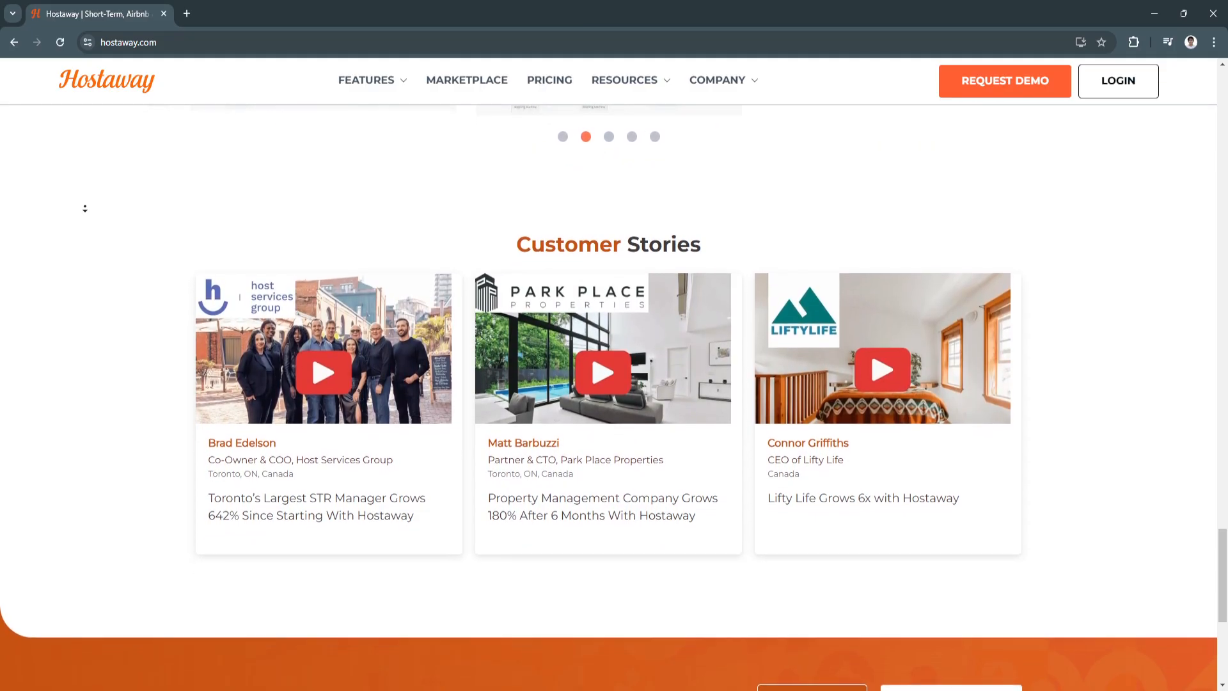
pyautogui.scroll(-3)
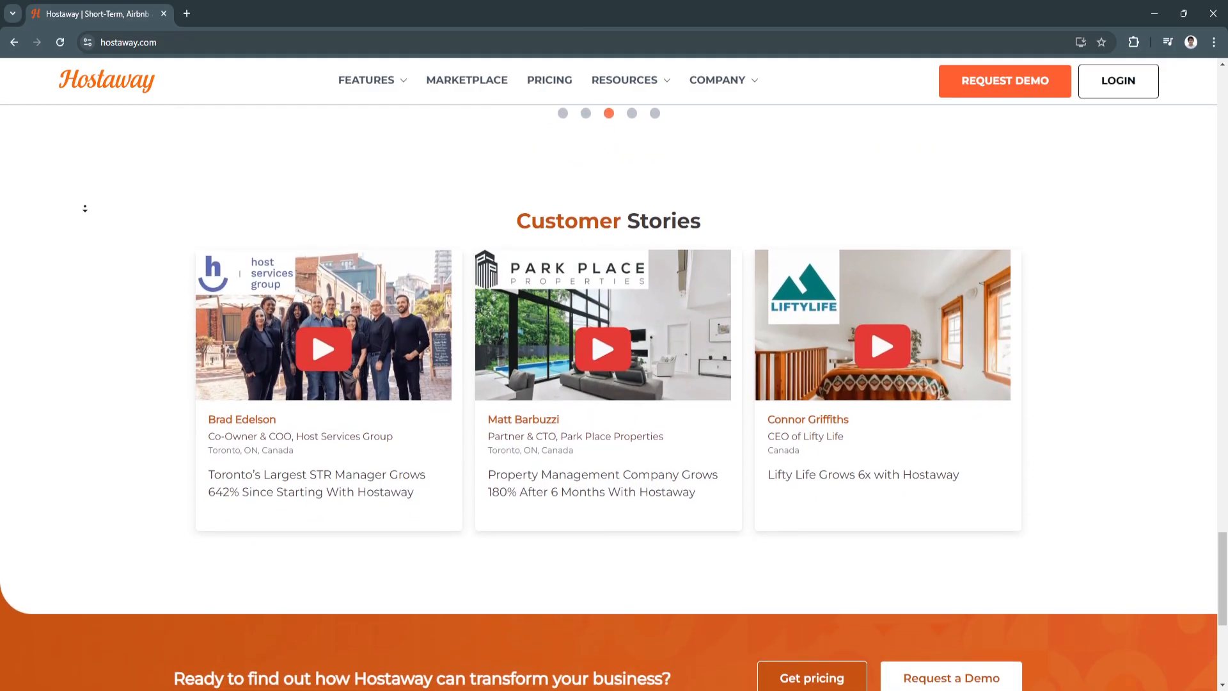
pyautogui.scroll(-3)
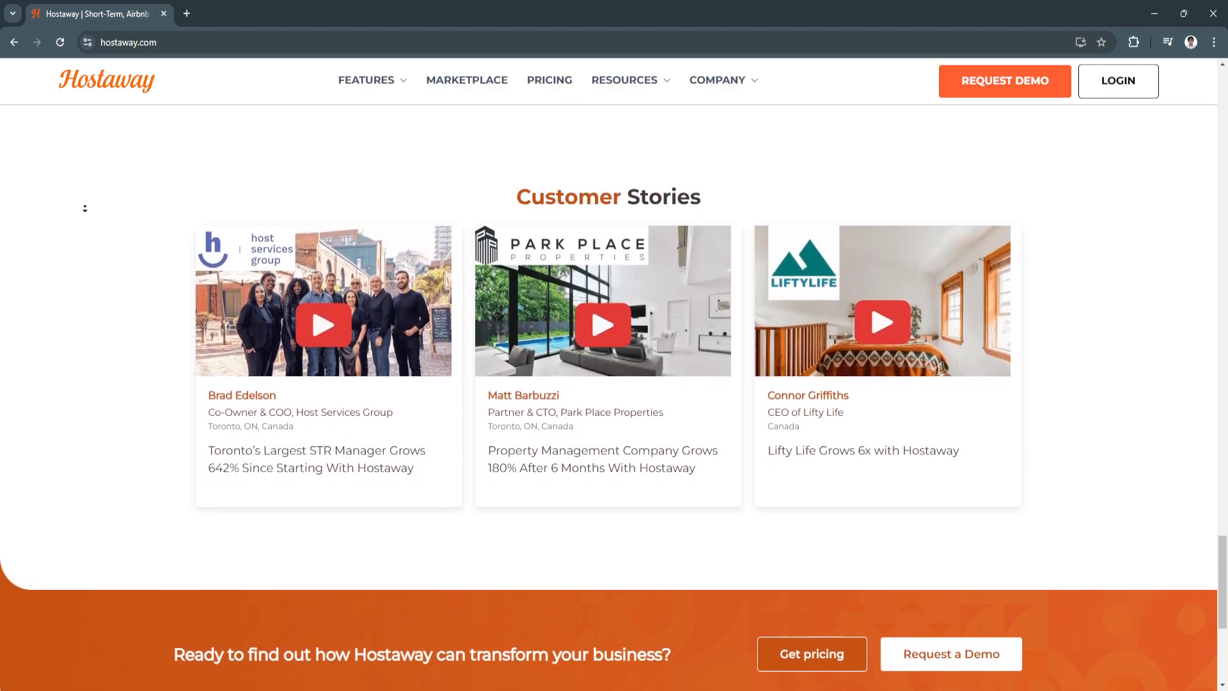
# Scroll past the 'Ready to find out' banner to the footer's solutions, resources, company and contact links
pyautogui.scroll(-3)
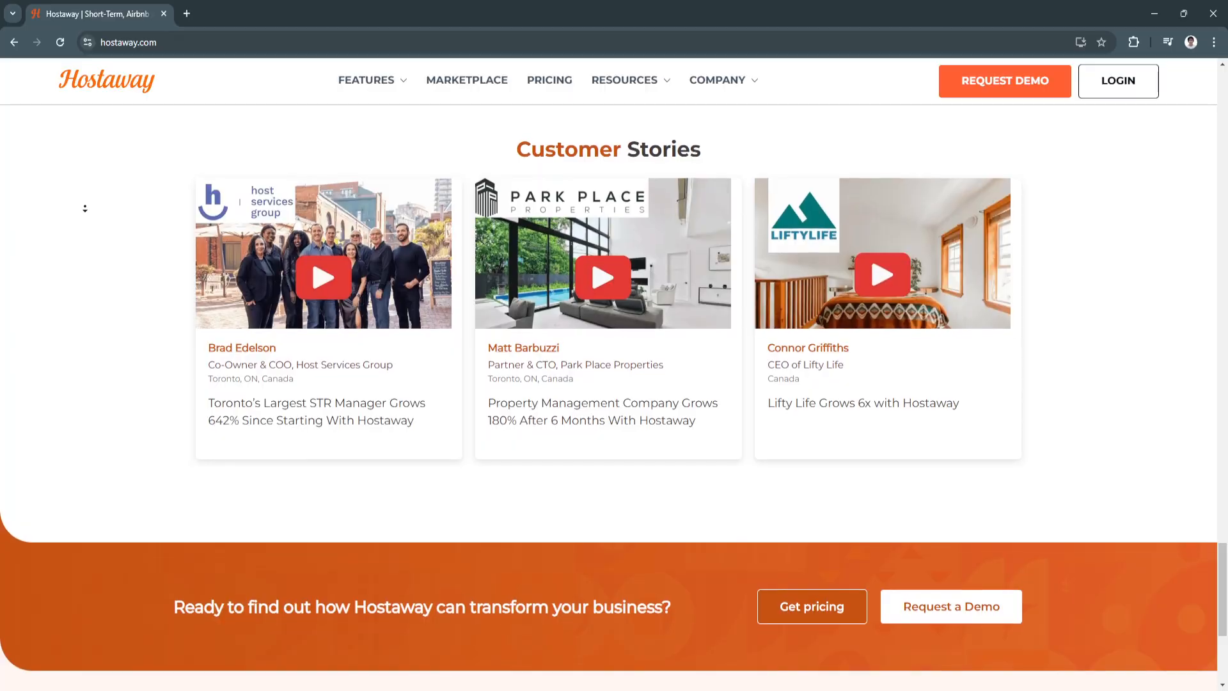
pyautogui.scroll(-3)
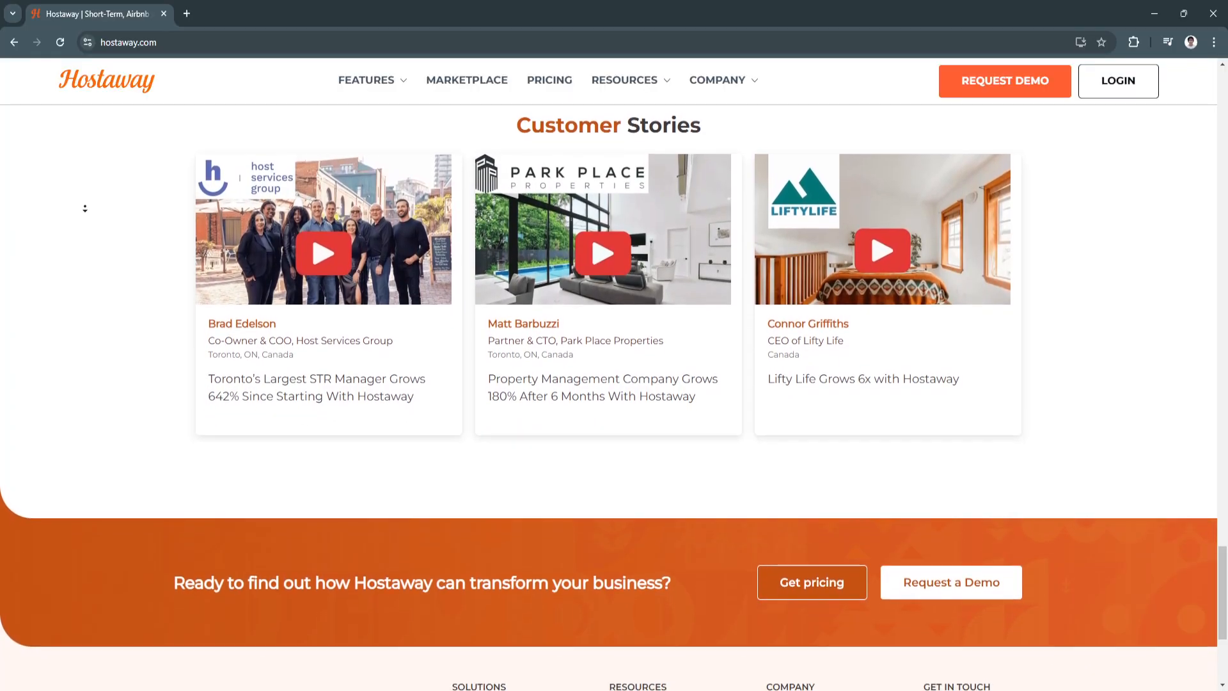
pyautogui.scroll(-3)
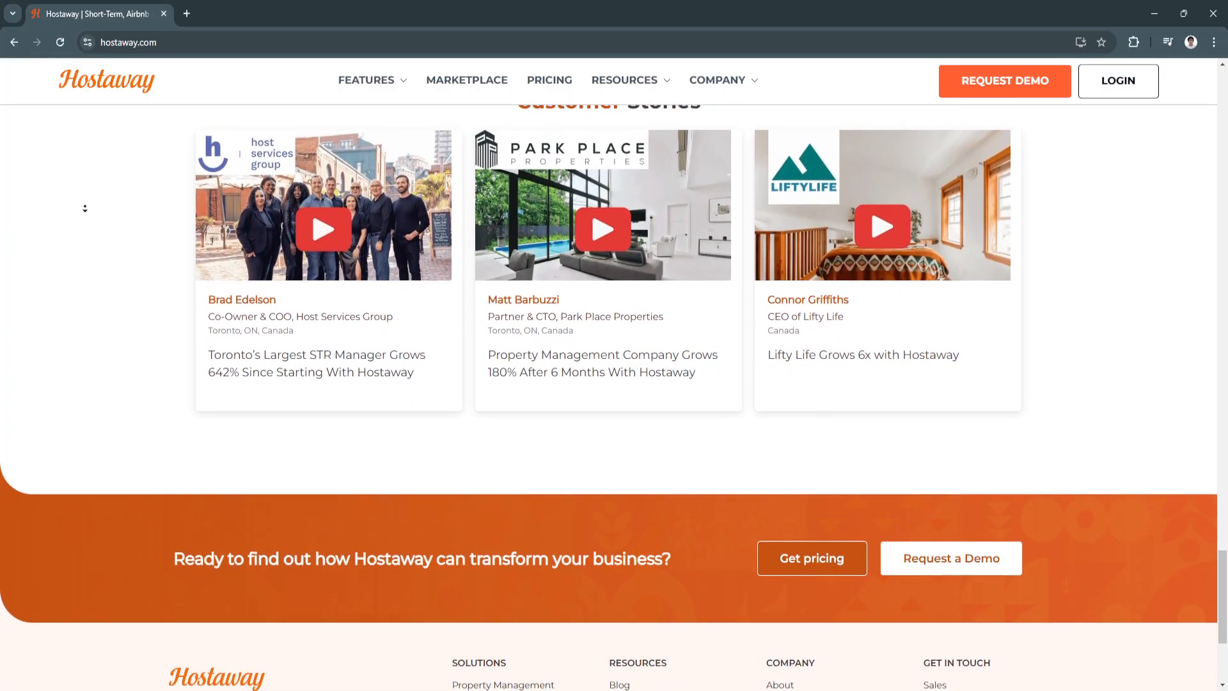
pyautogui.scroll(-3)
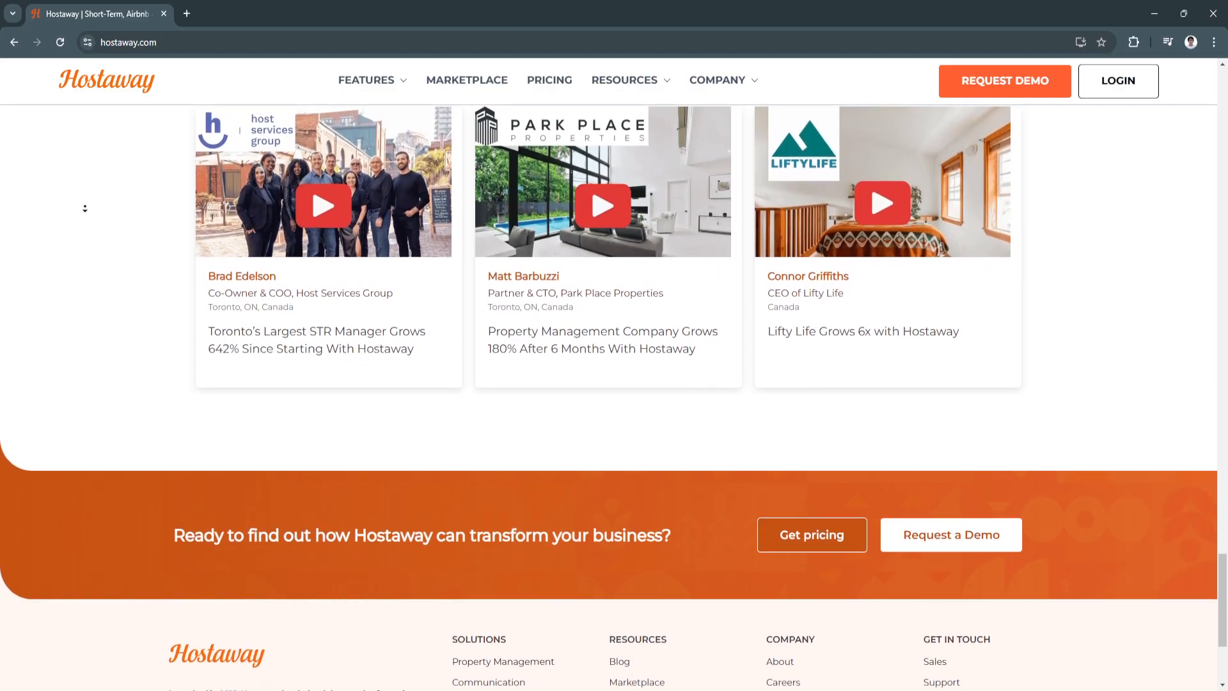
pyautogui.scroll(-3)
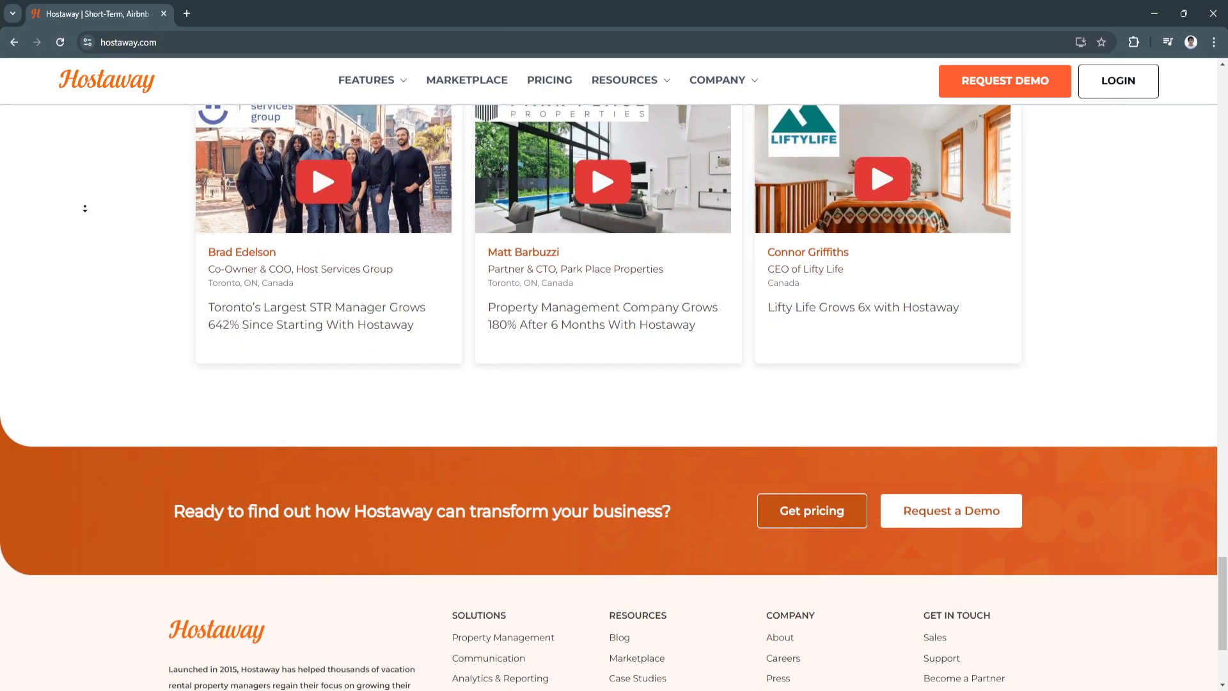
pyautogui.scroll(-3)
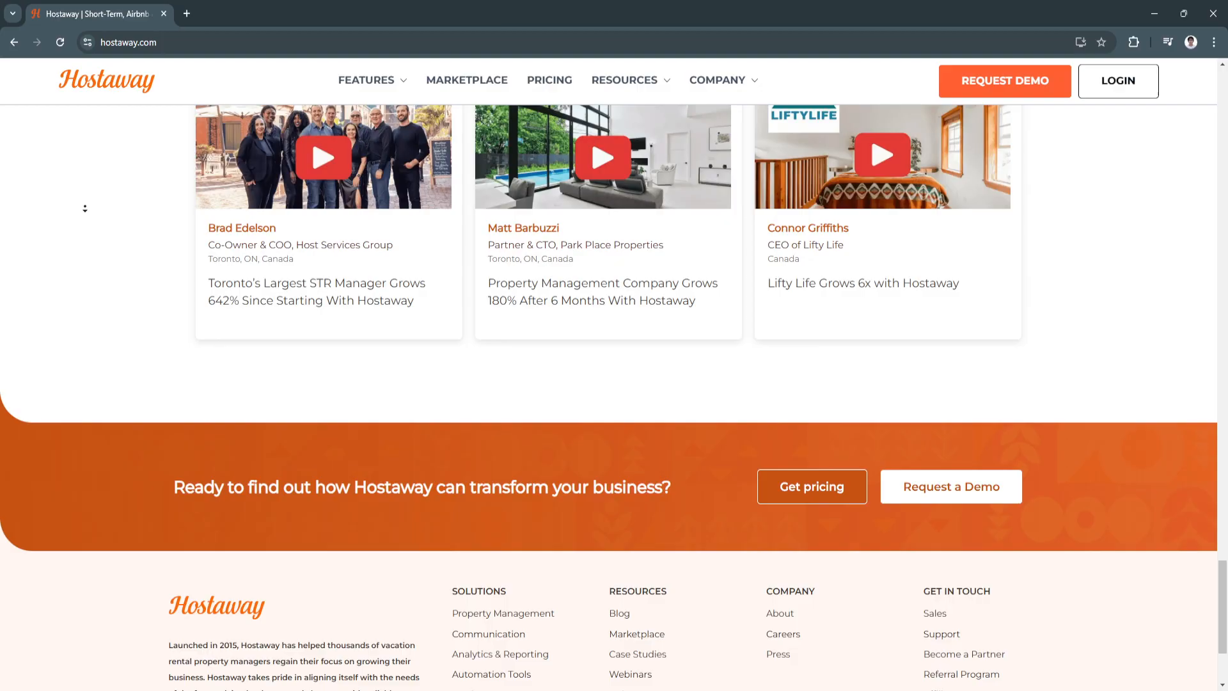
pyautogui.scroll(-3)
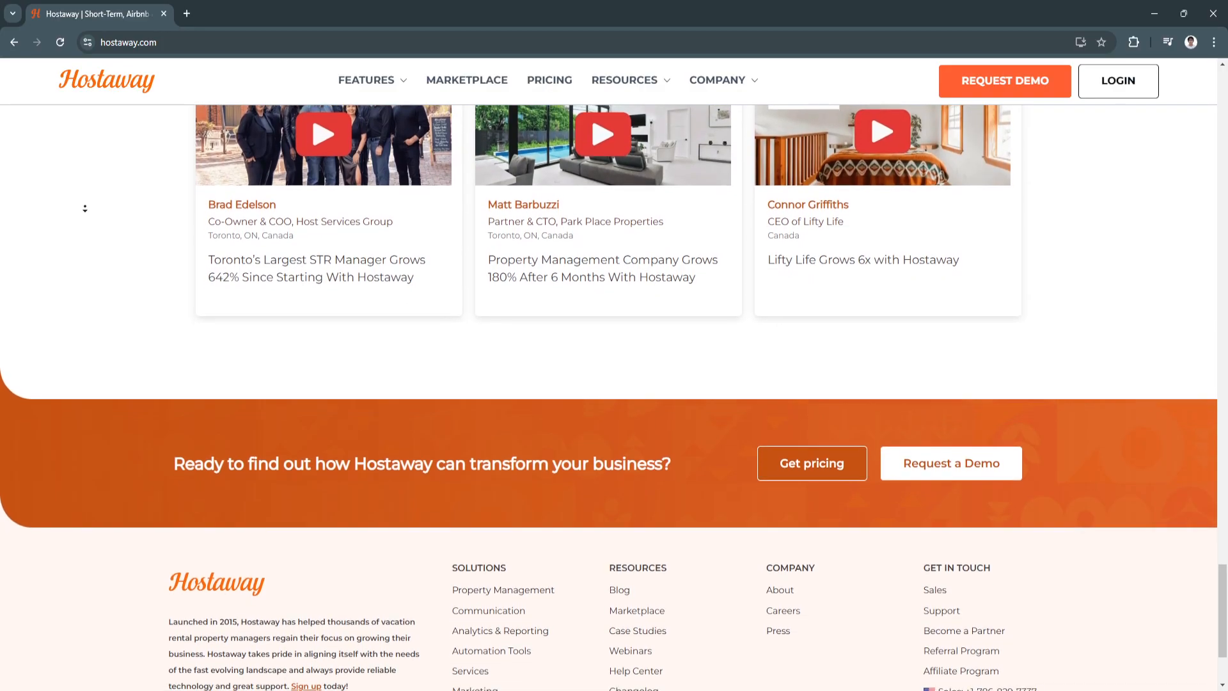
pyautogui.scroll(-3)
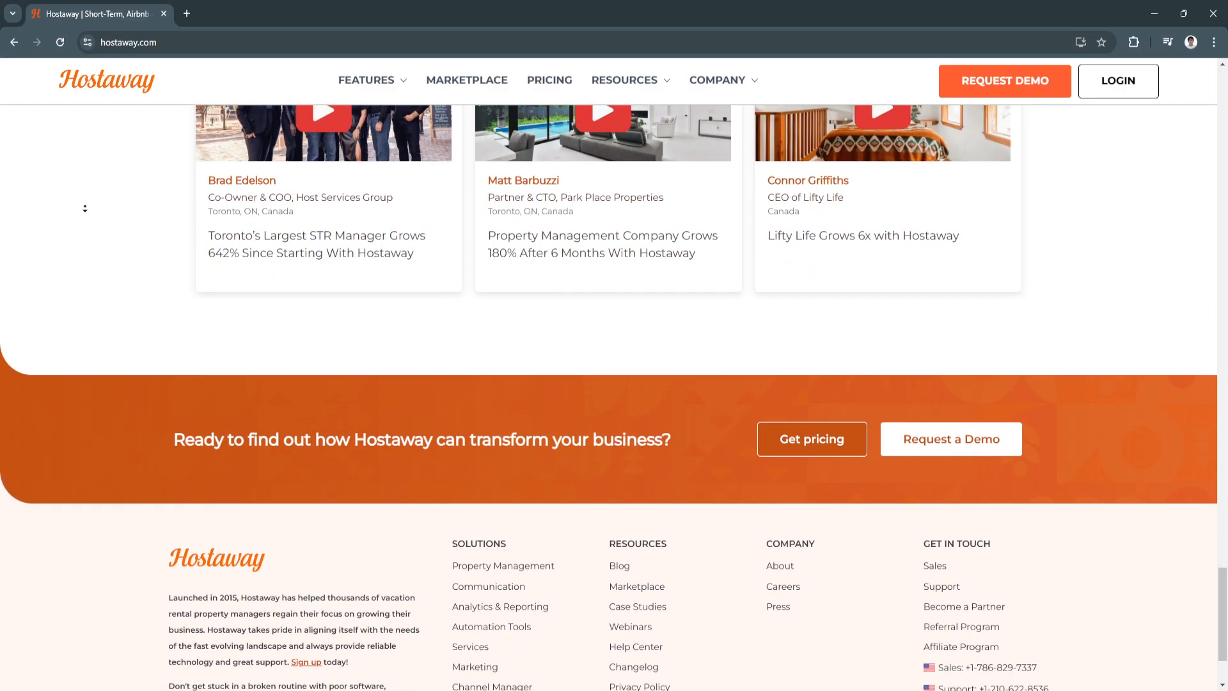
pyautogui.scroll(-3)
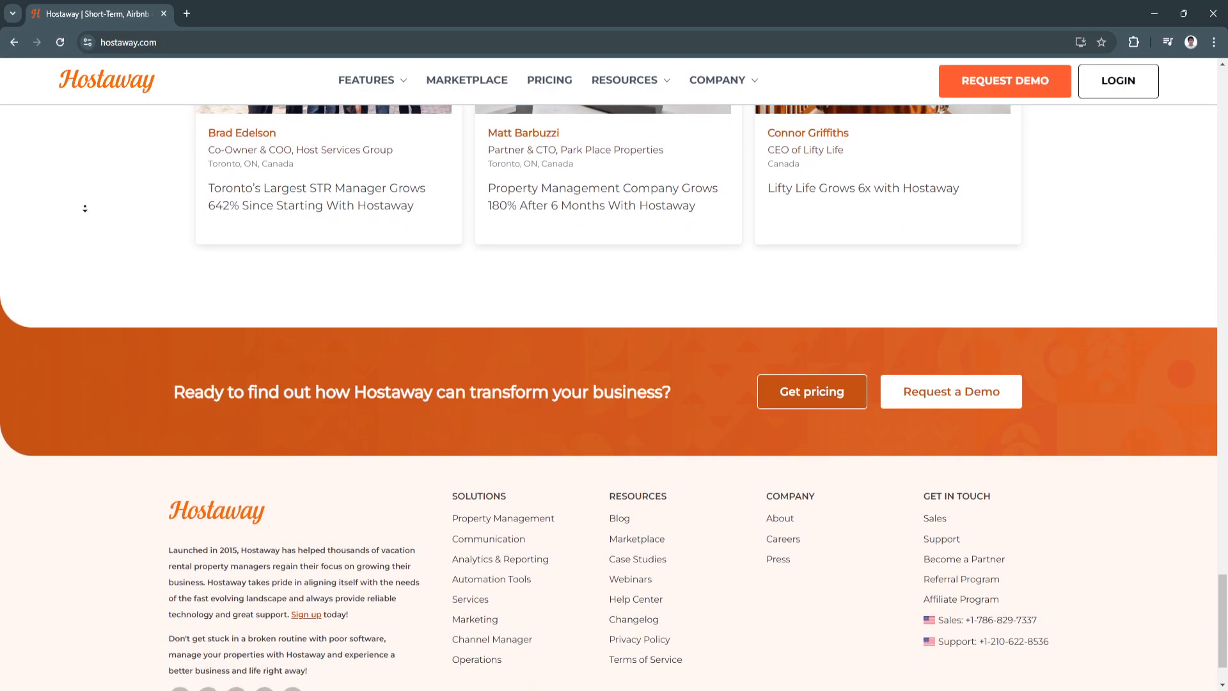
pyautogui.scroll(-3)
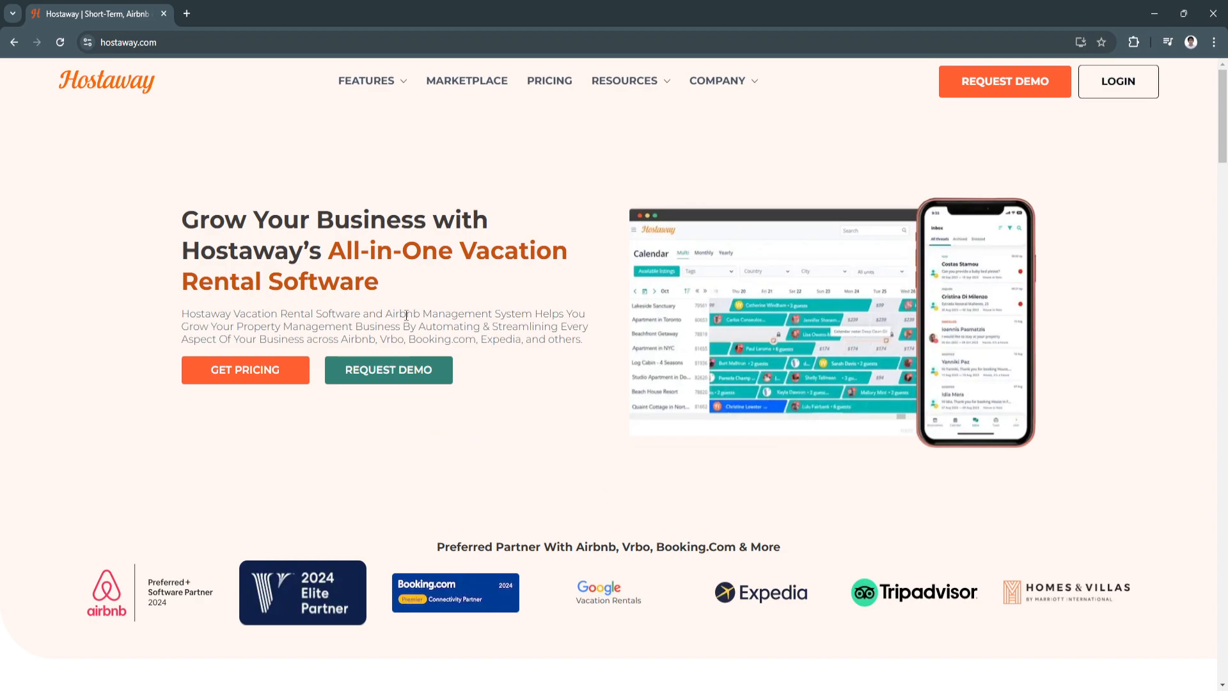
# Leave the homepage for hostaway.com/pricing via PRICING in the top navigation
pyautogui.click(626, 81)
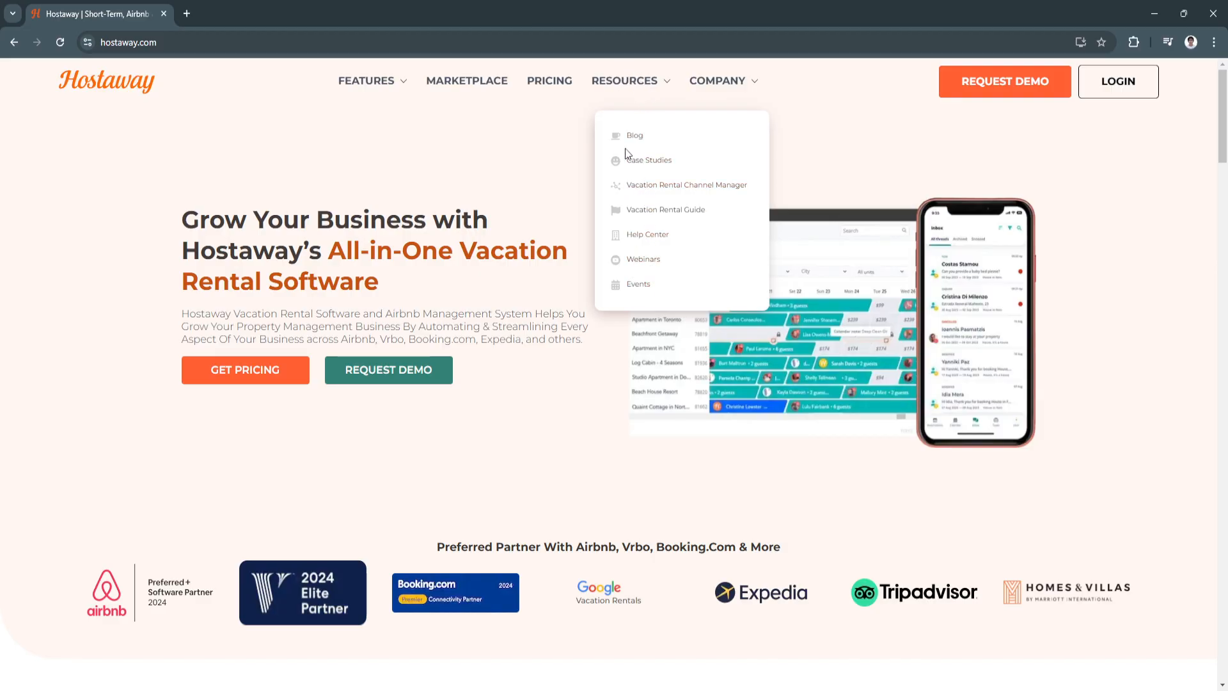
pyautogui.click(549, 81)
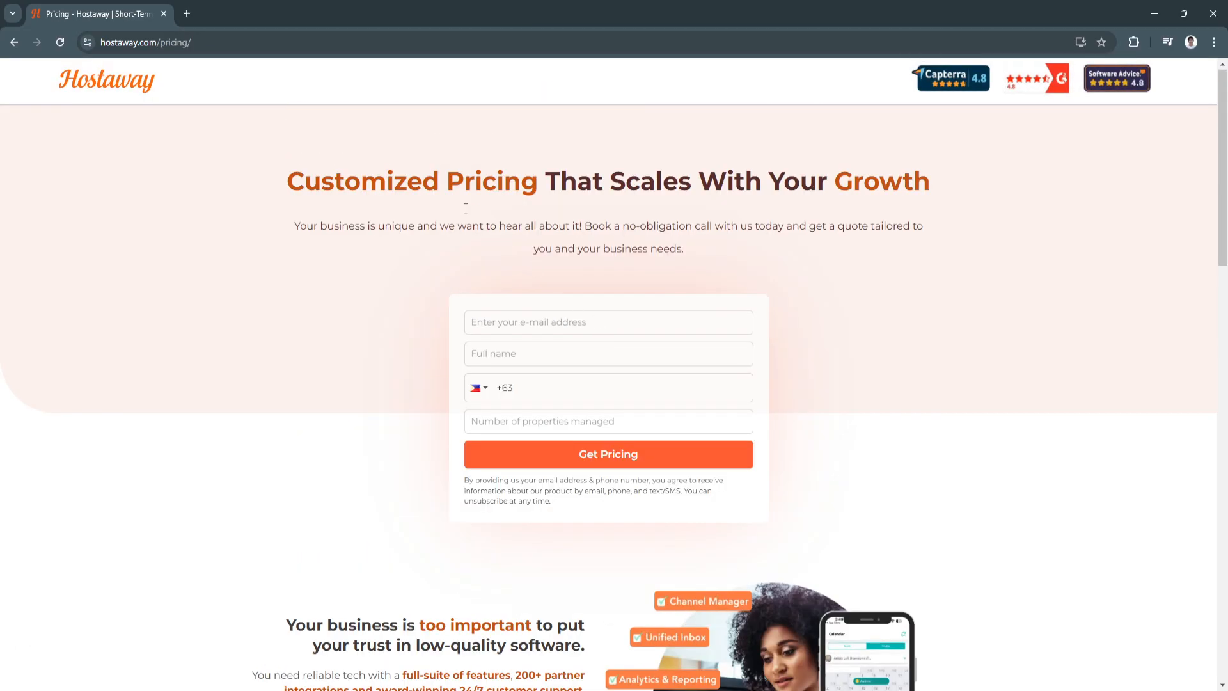
# Scroll past the Get Pricing form to the 'Your business is too important' feature checklist
pyautogui.scroll(-3)
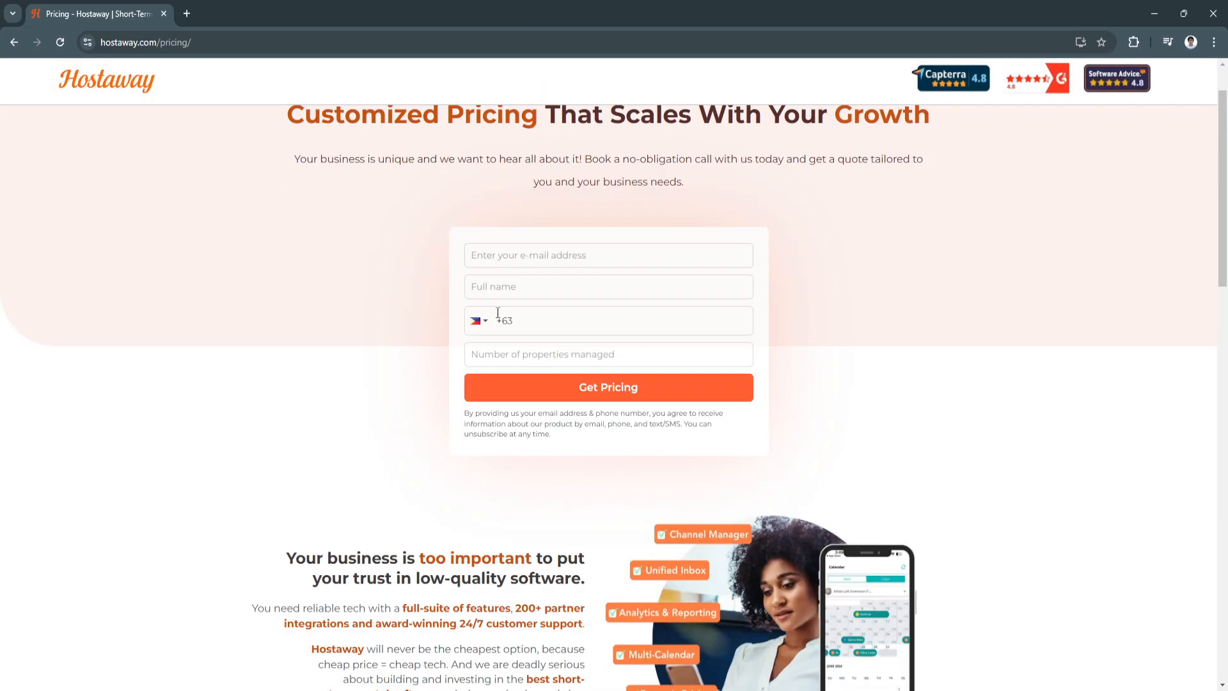
pyautogui.scroll(-3)
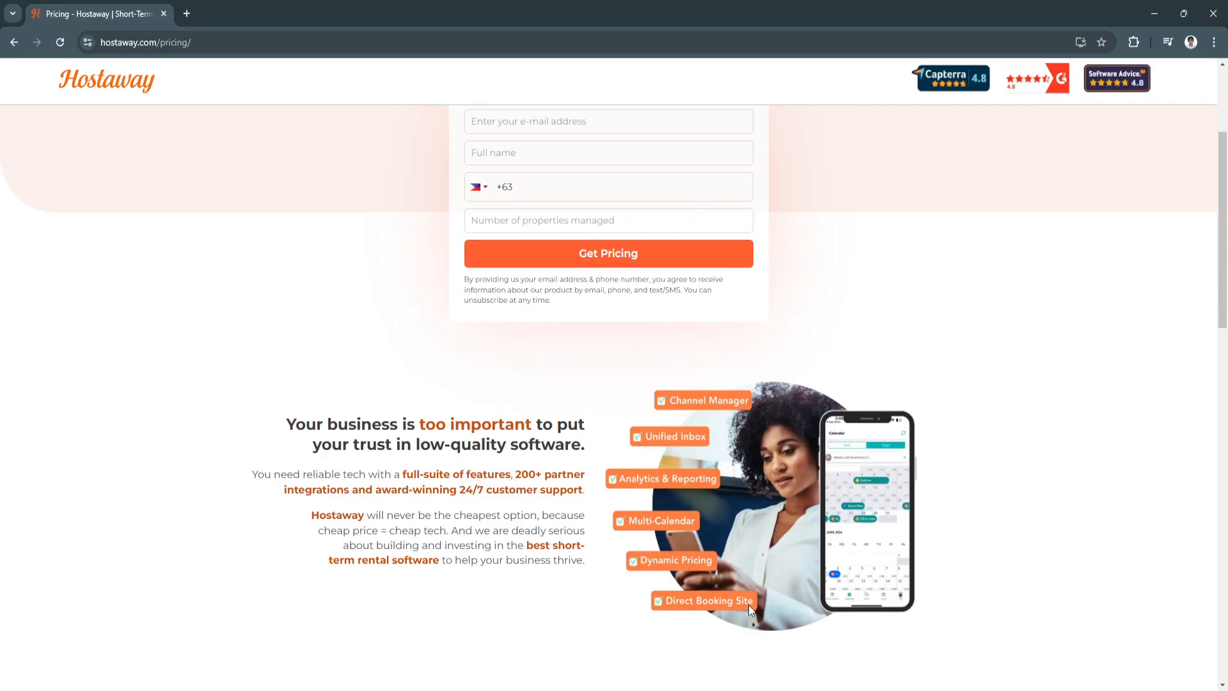
pyautogui.moveTo(539, 486)
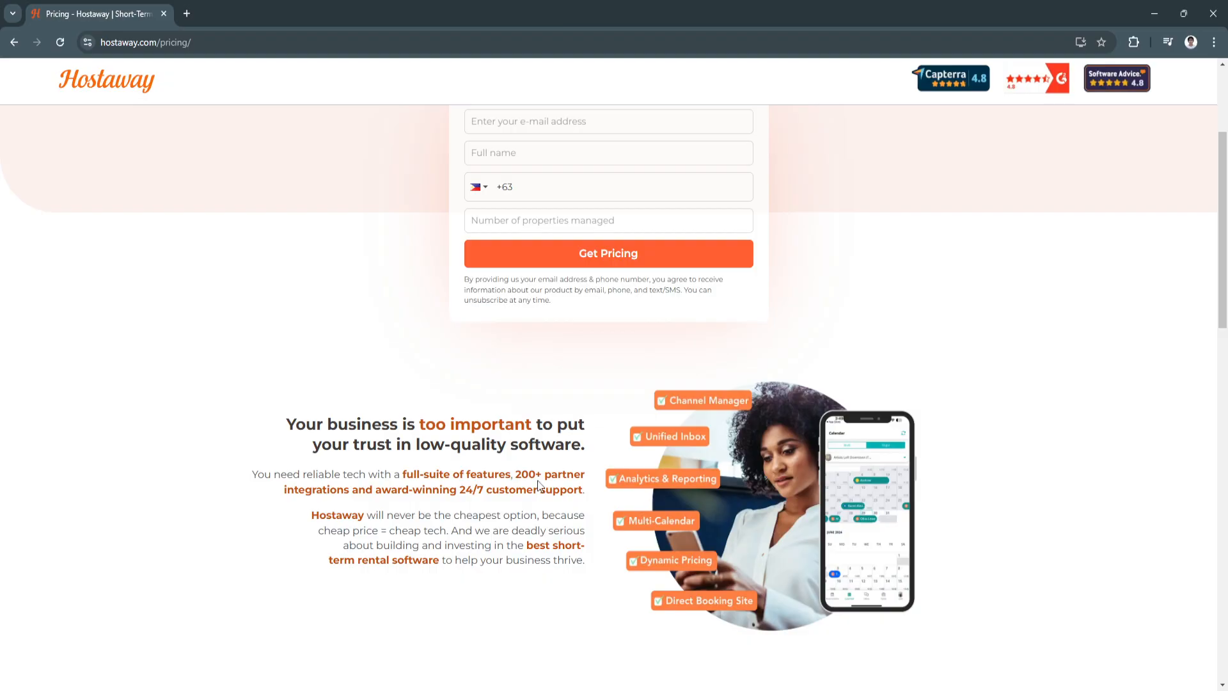